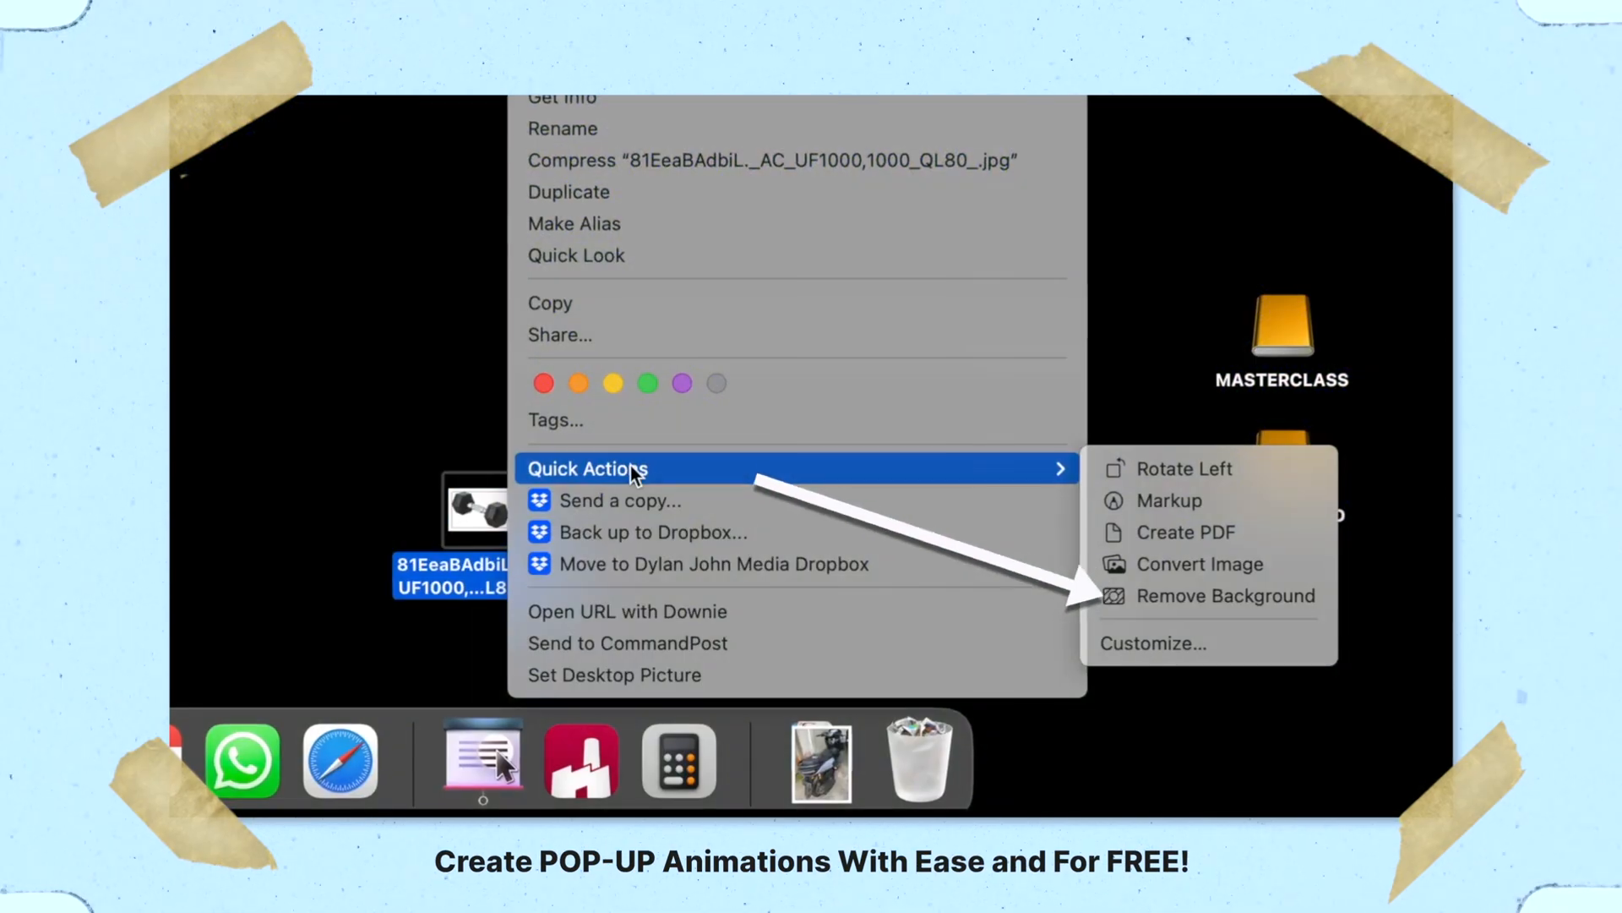
- Show the Quick Actions submenu for the image file on the desktop
left_click(1224, 595)
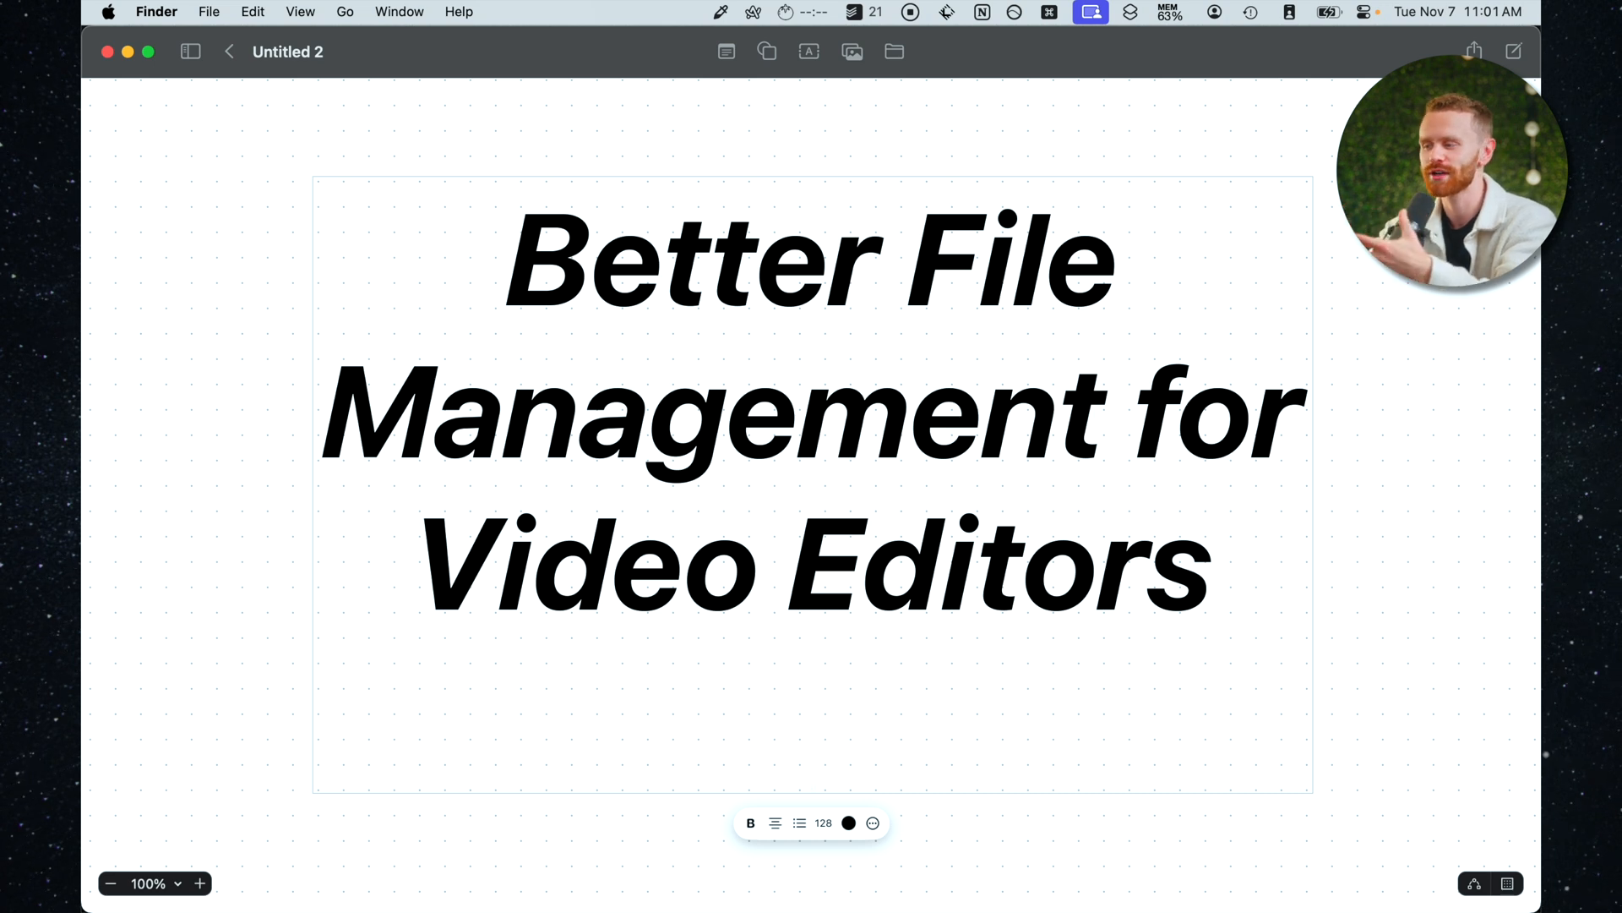
- Switch from the Freeform title board to the App Icons folder window
left_click(811, 708)
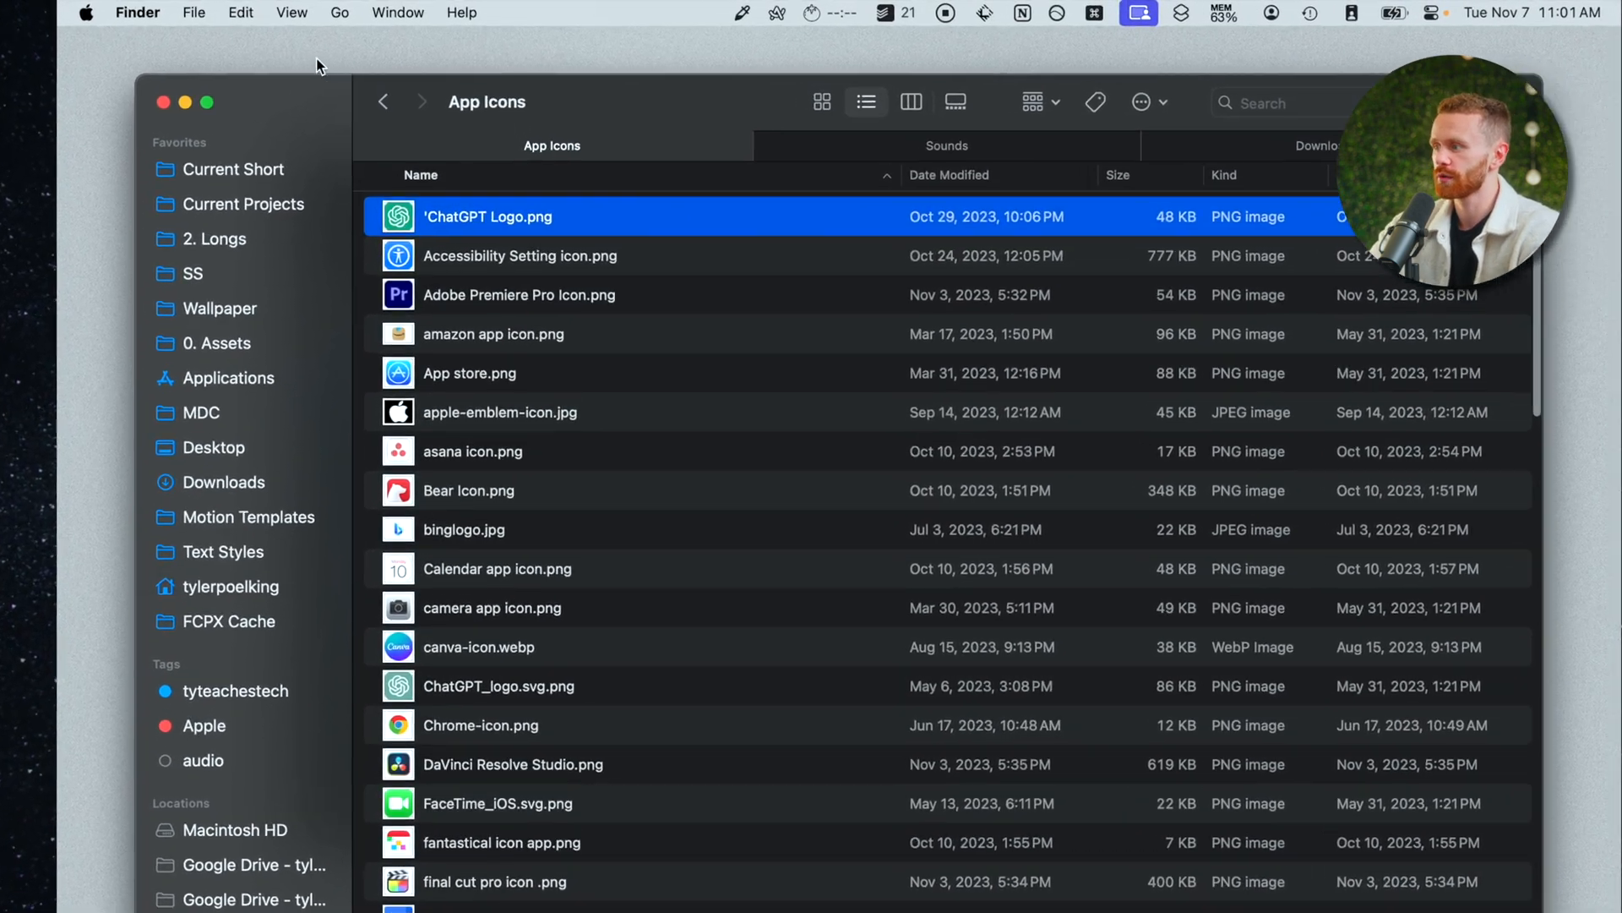
- Turn on Show Path Bar from the View menu and jump to Current Projects via the path bar
left_click(291, 12)
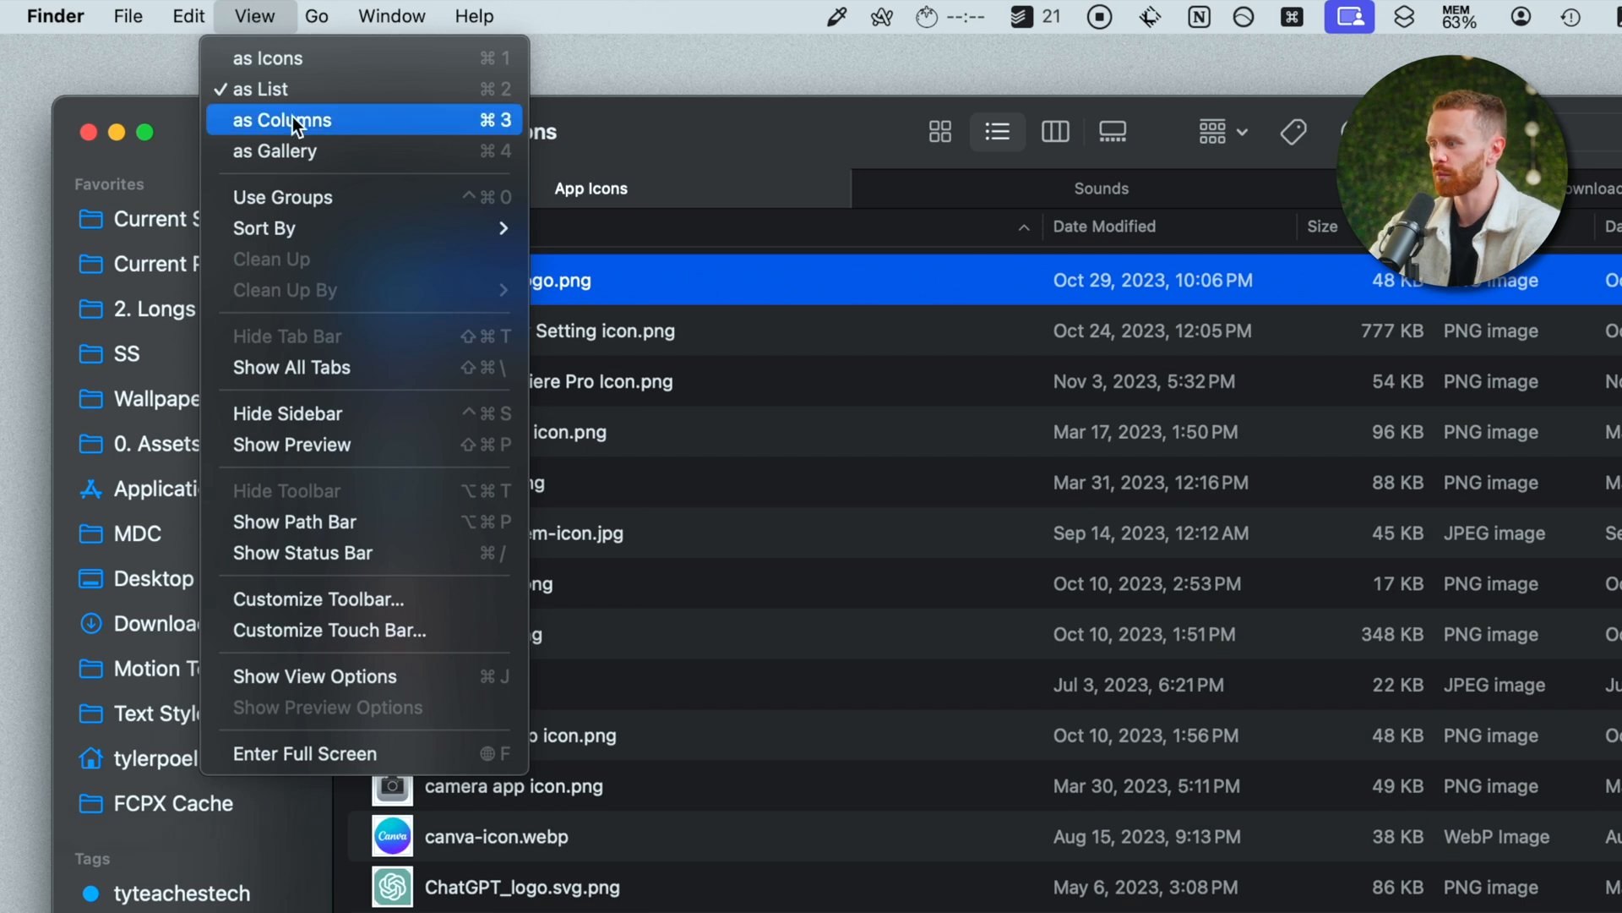
mouse_move(306, 530)
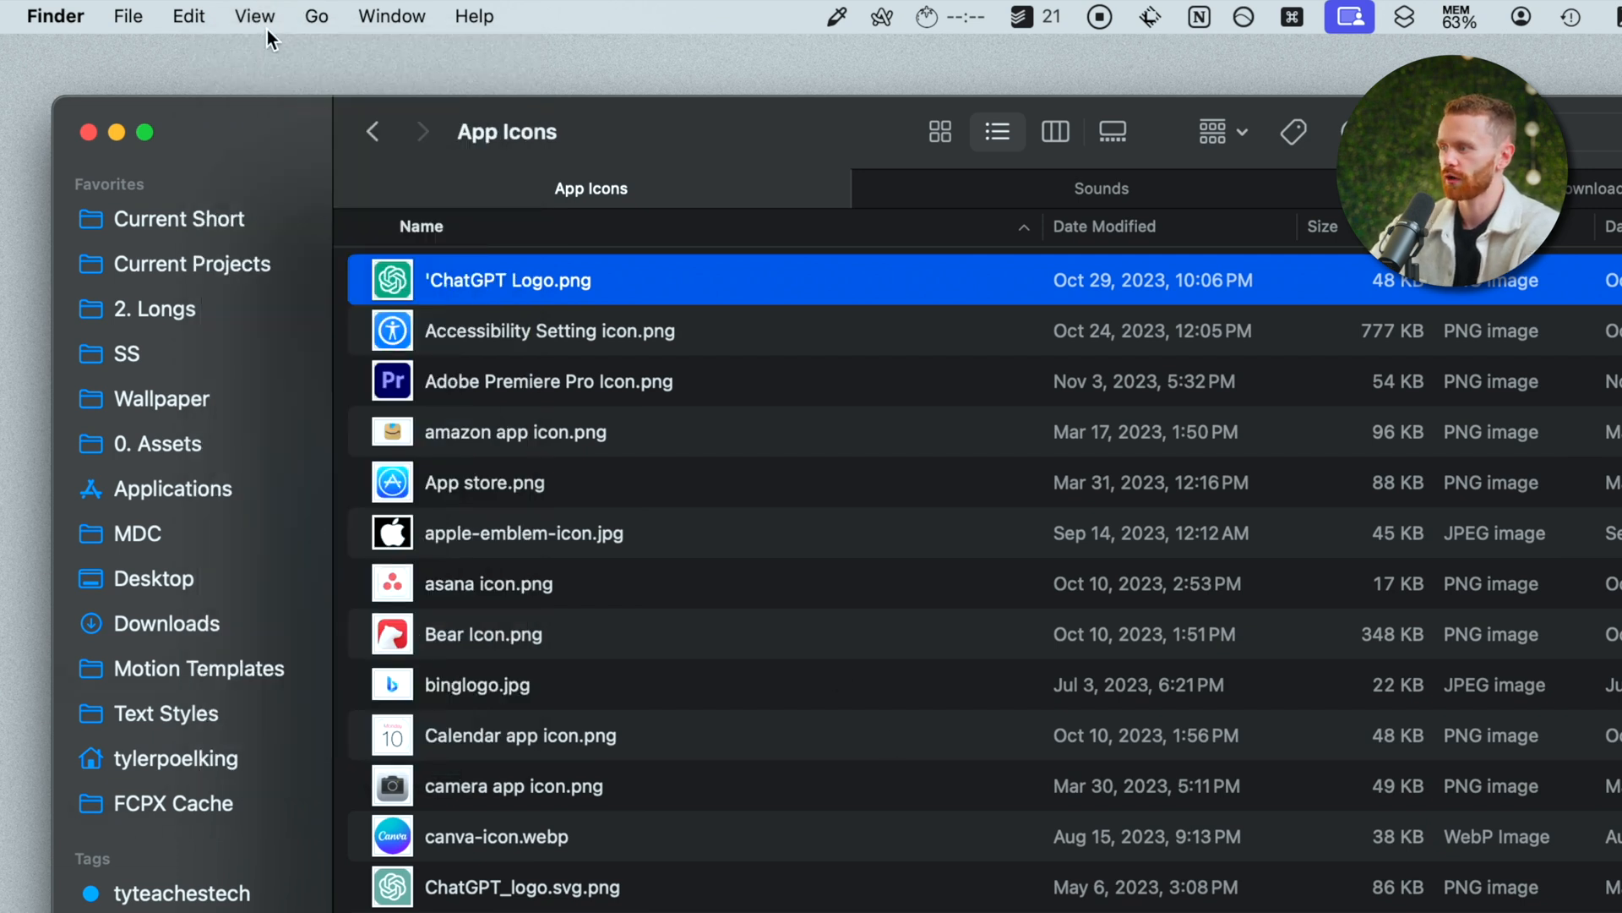
left_click(255, 15)
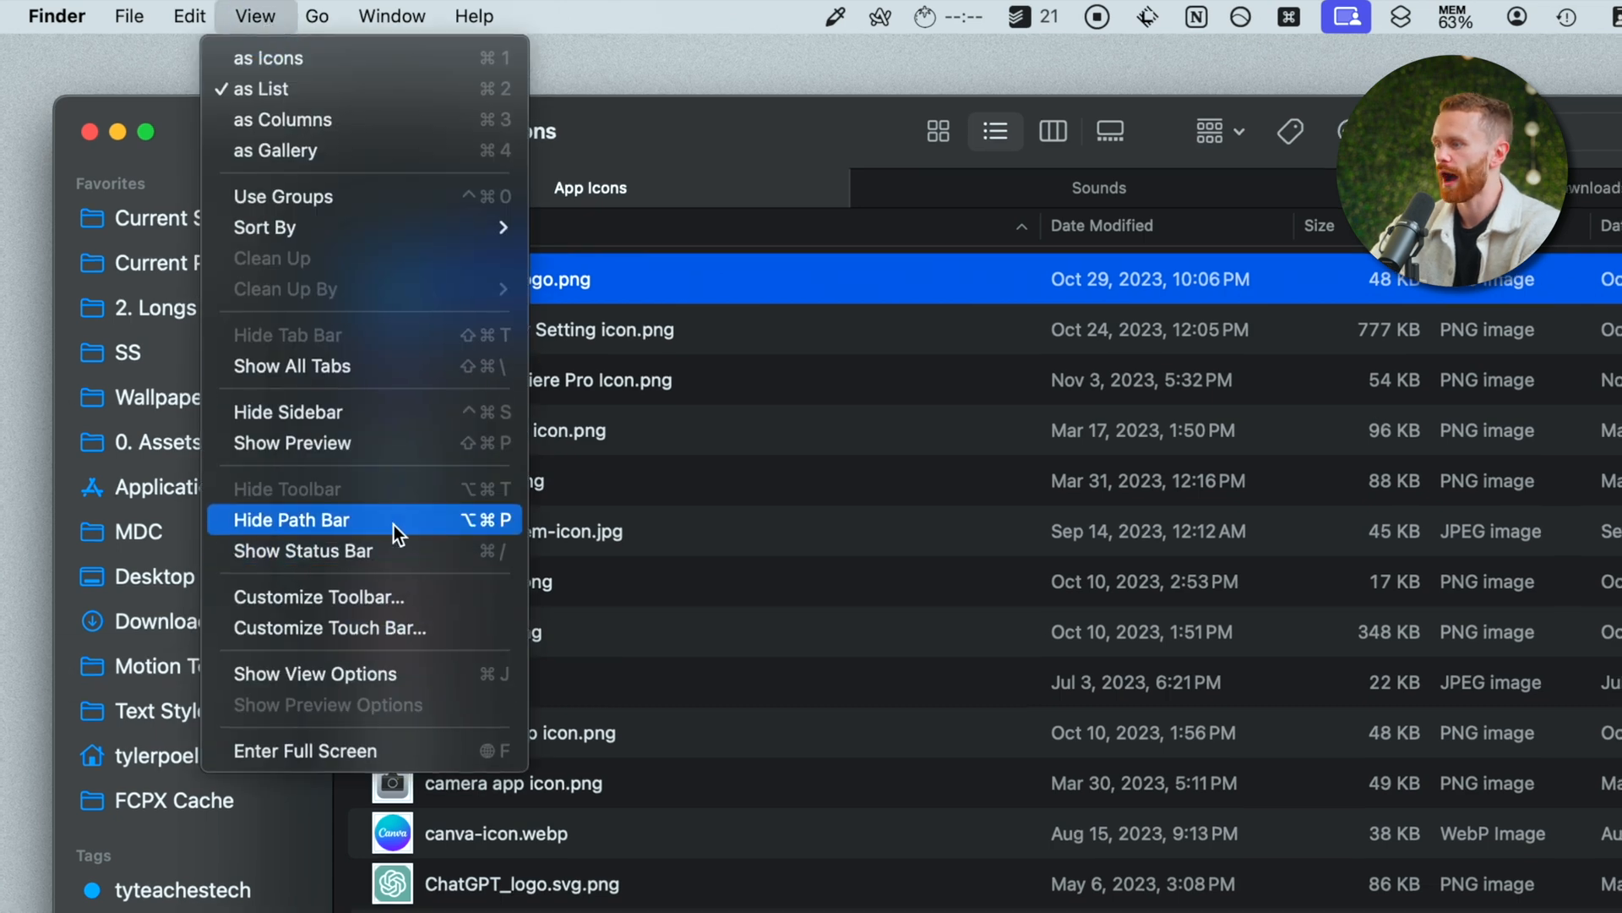
left_click(292, 519)
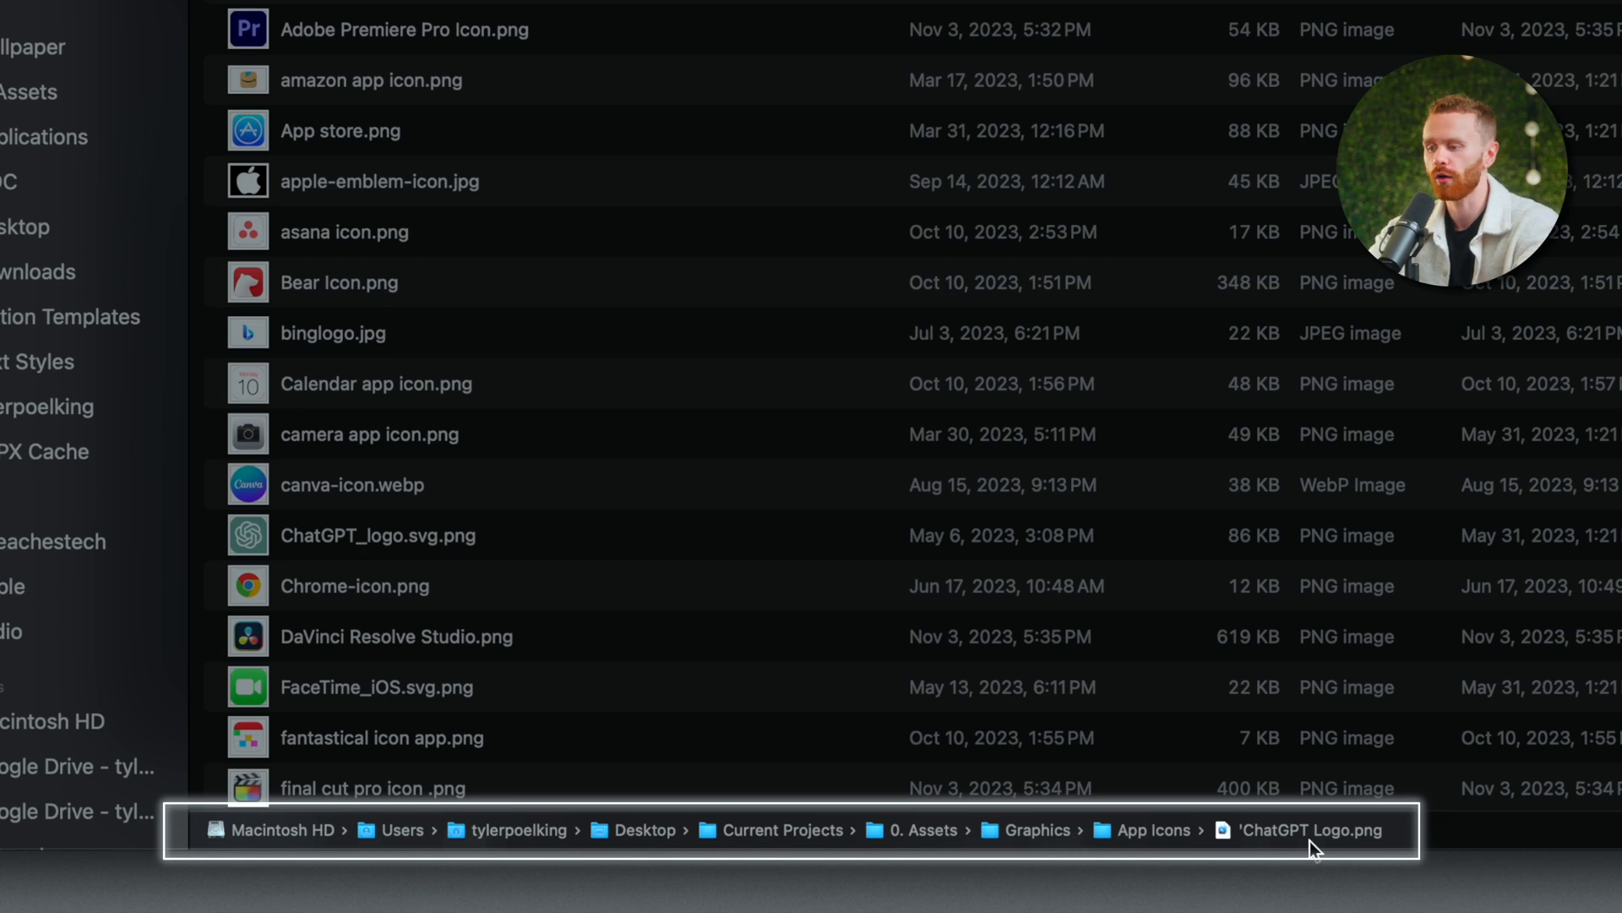
mouse_move(1060, 683)
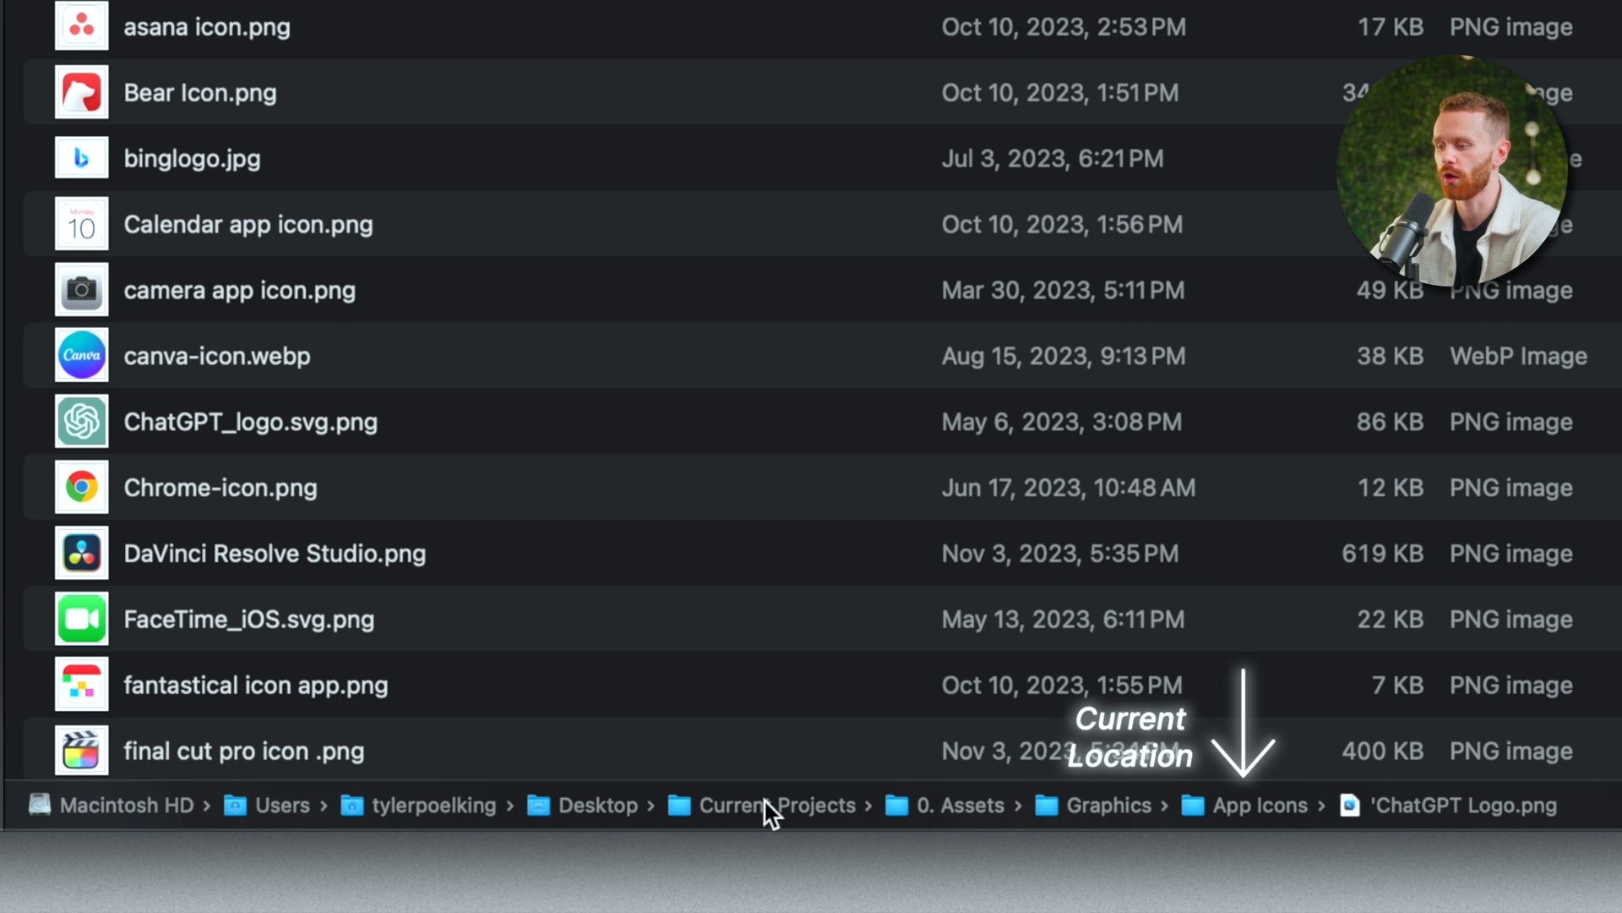
left_click(906, 805)
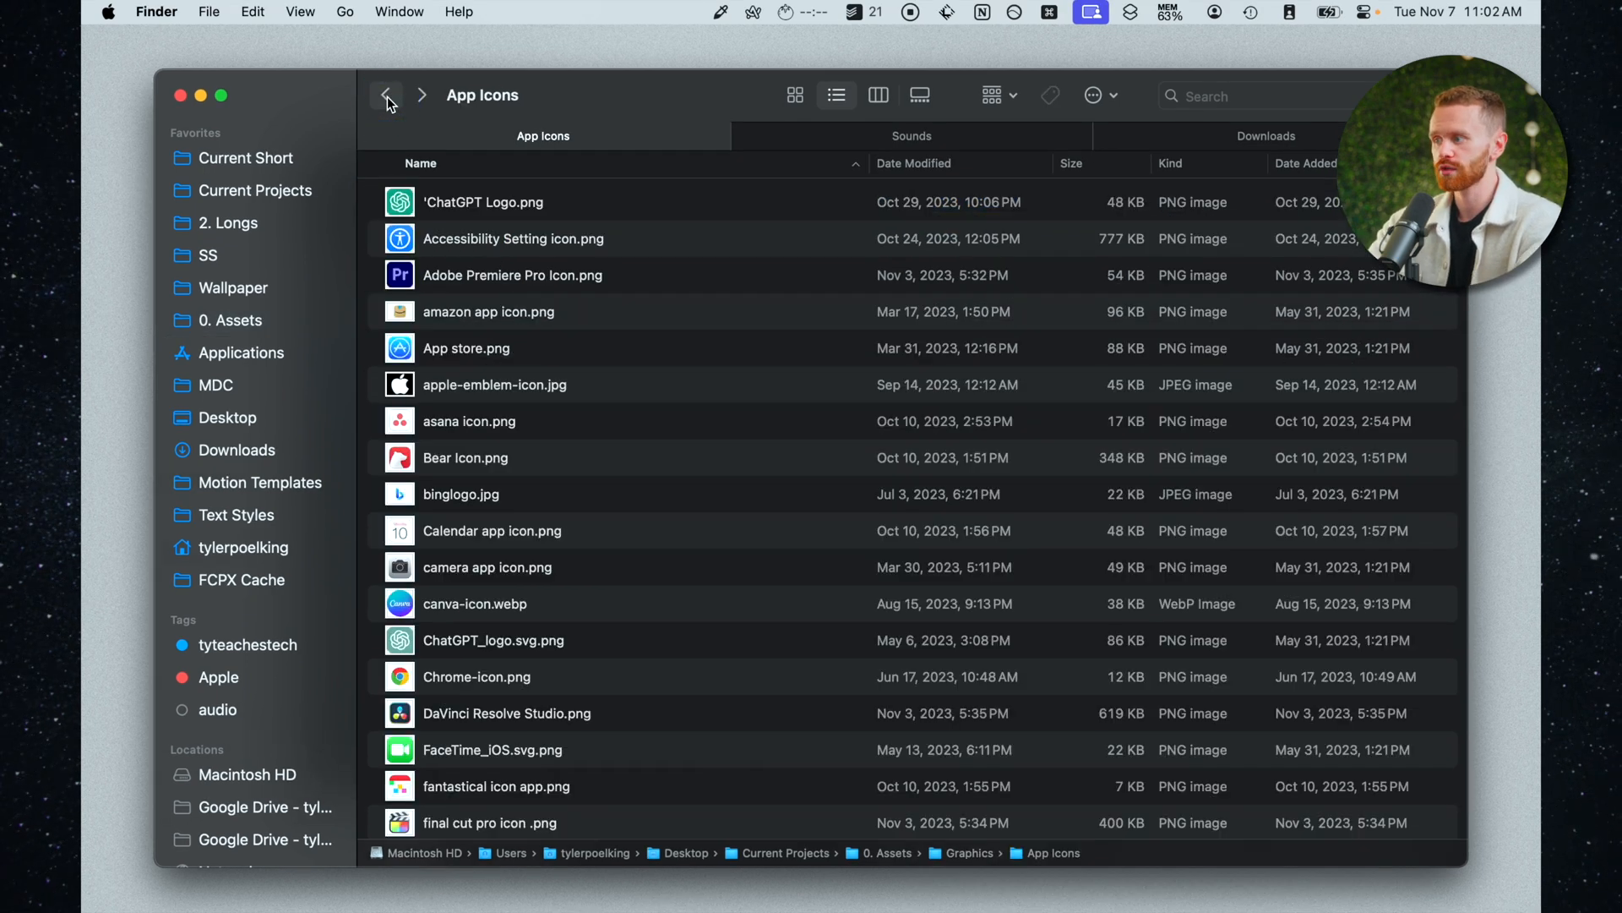
mouse_move(460, 354)
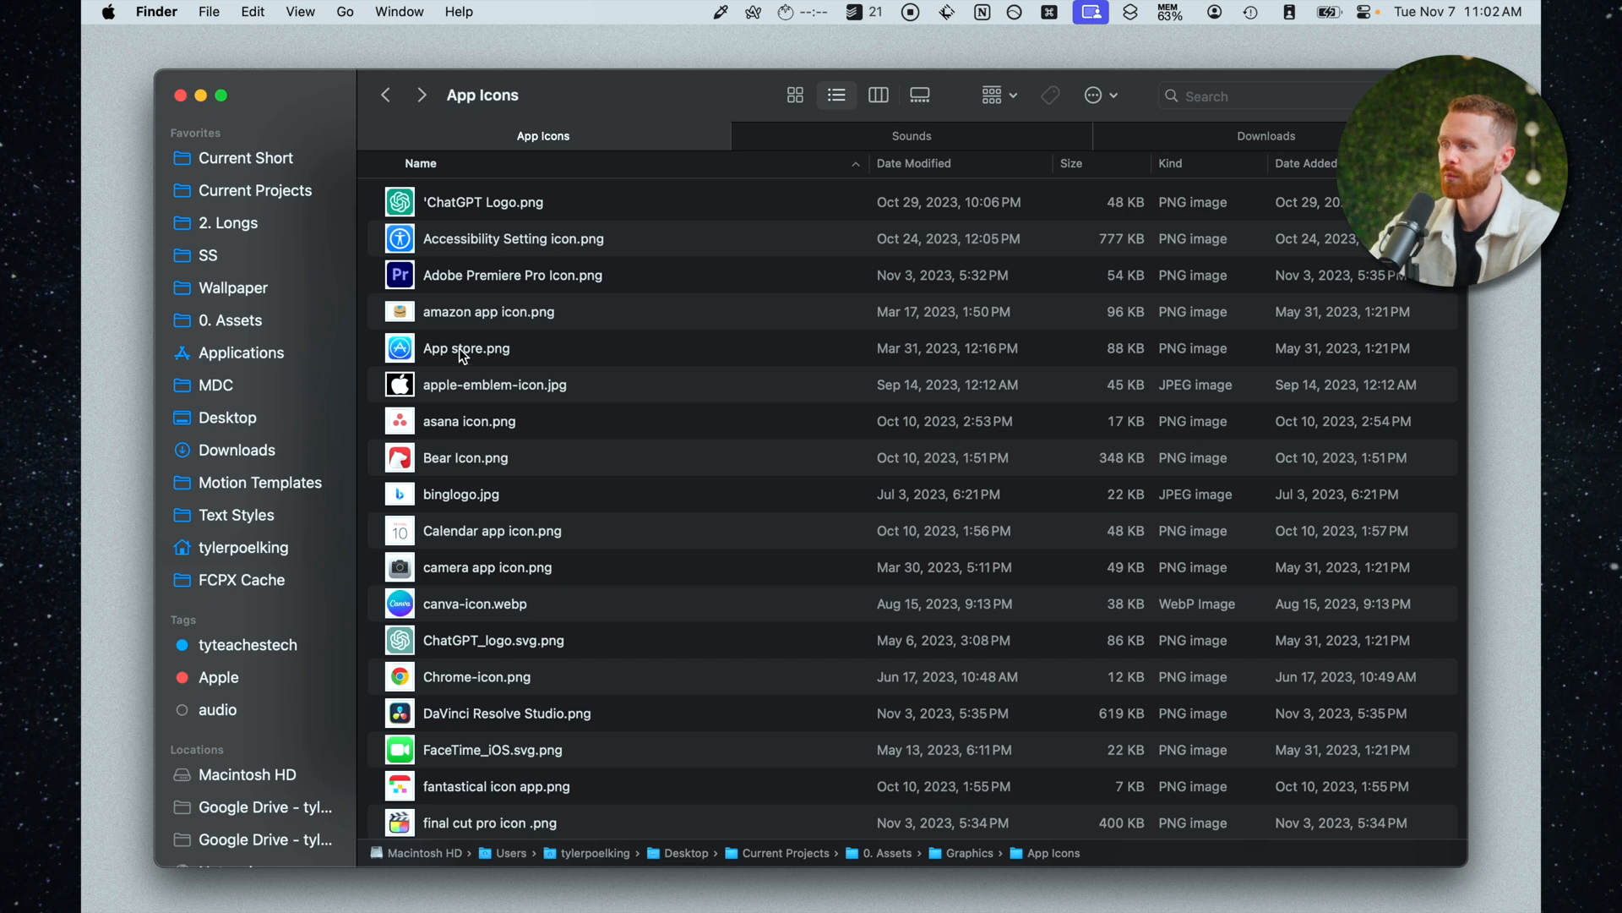
- Turn on Show Preview and select 'ChatGPT Logo.png' to see its thumbnail and details
left_click(300, 12)
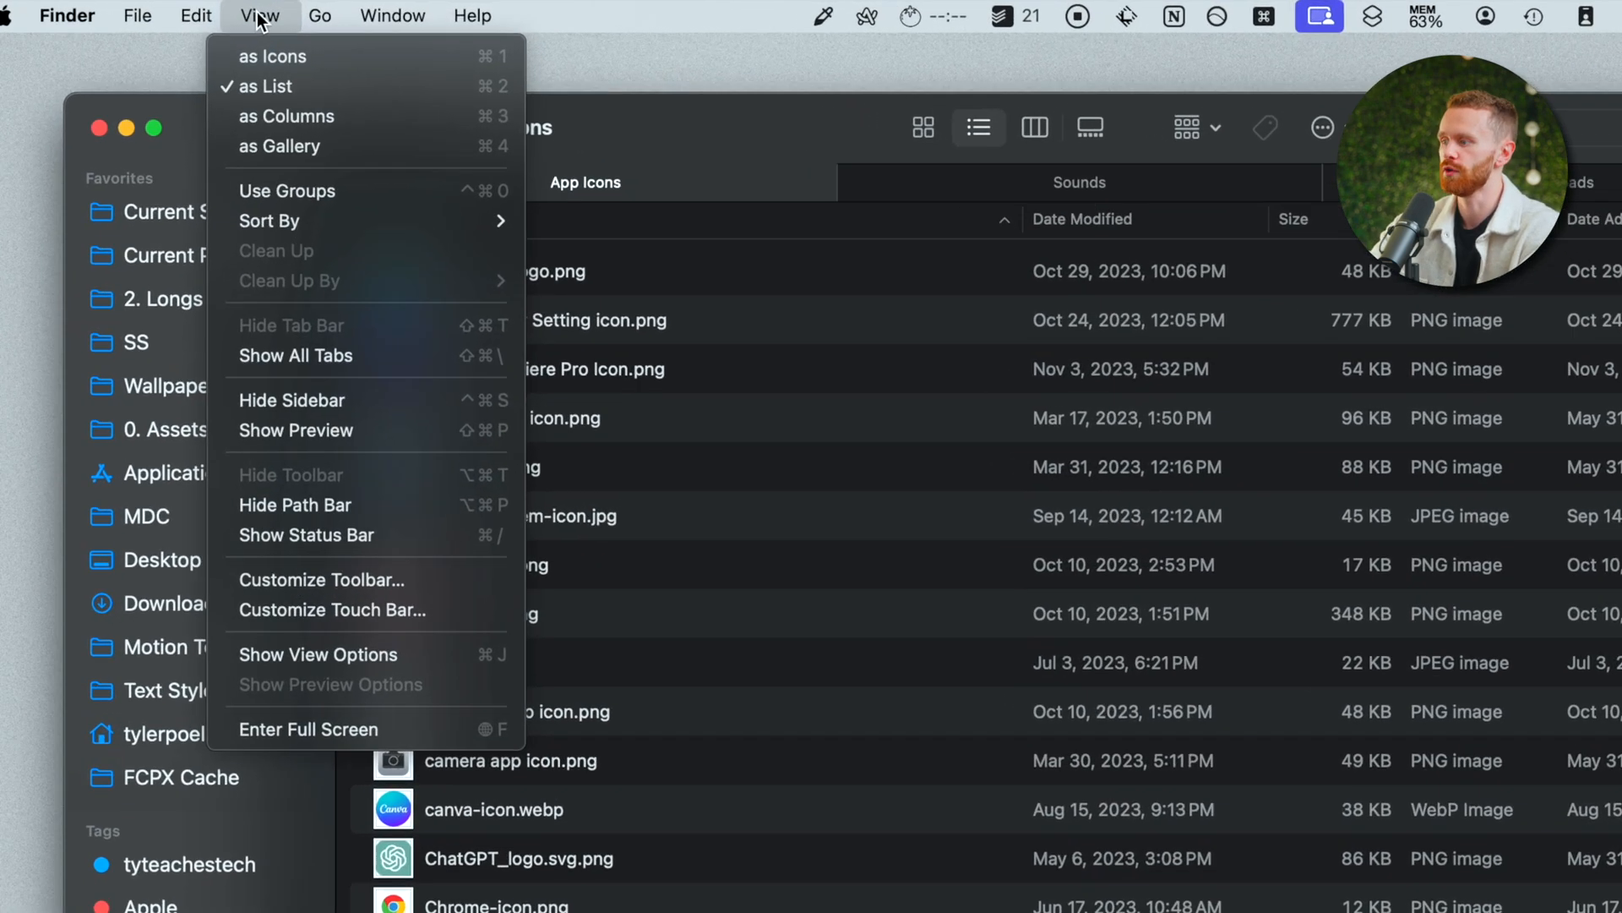
mouse_move(292, 445)
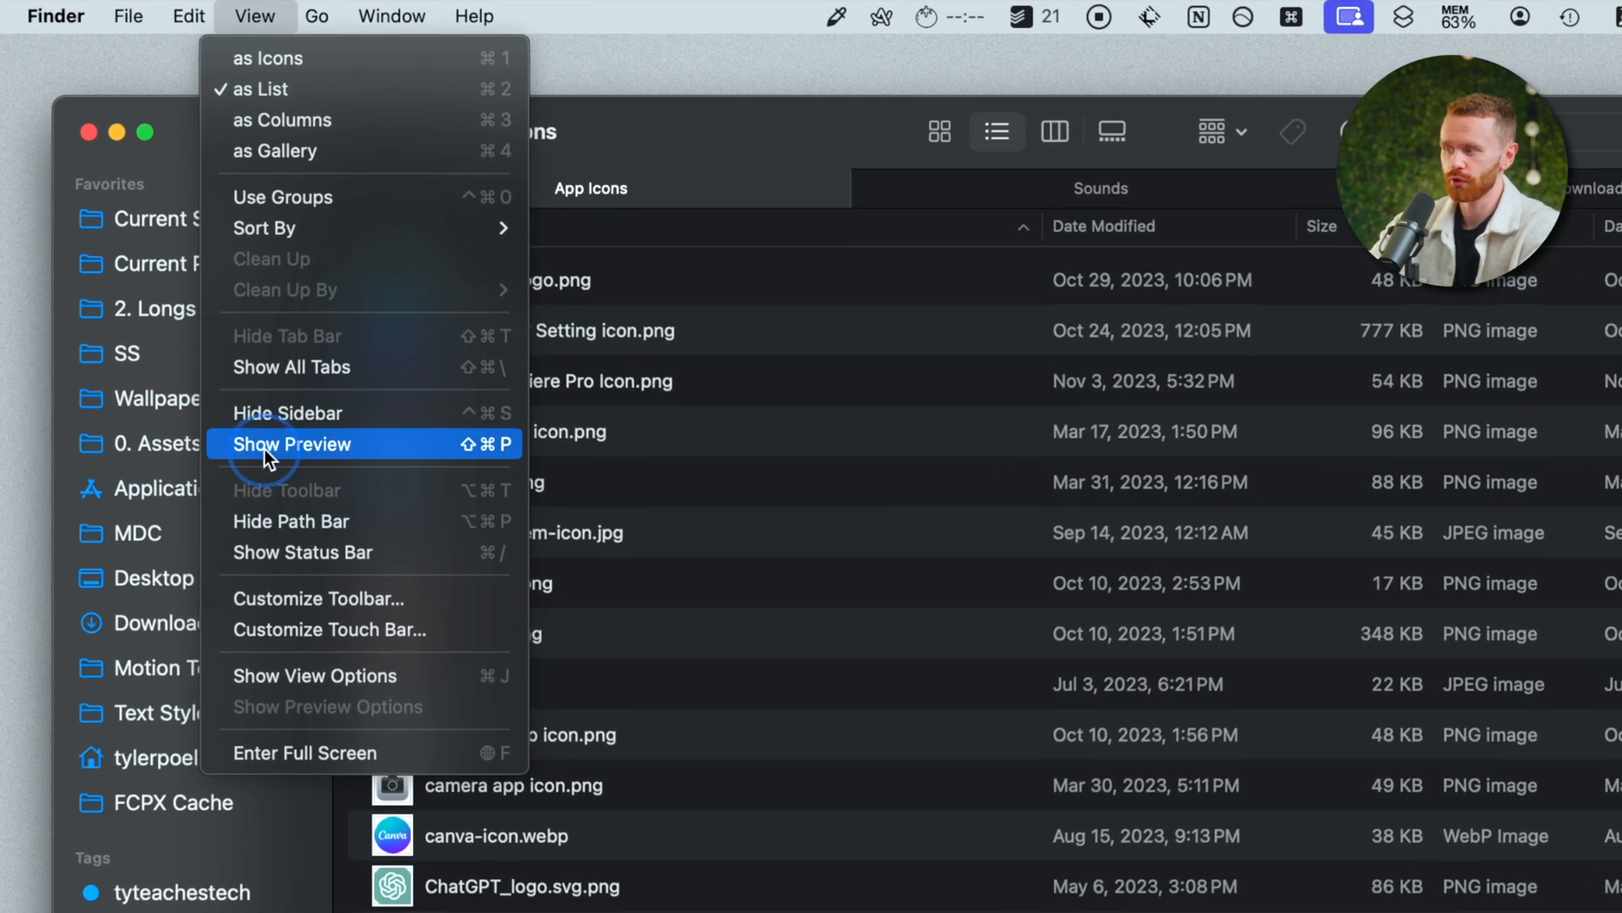
left_click(293, 444)
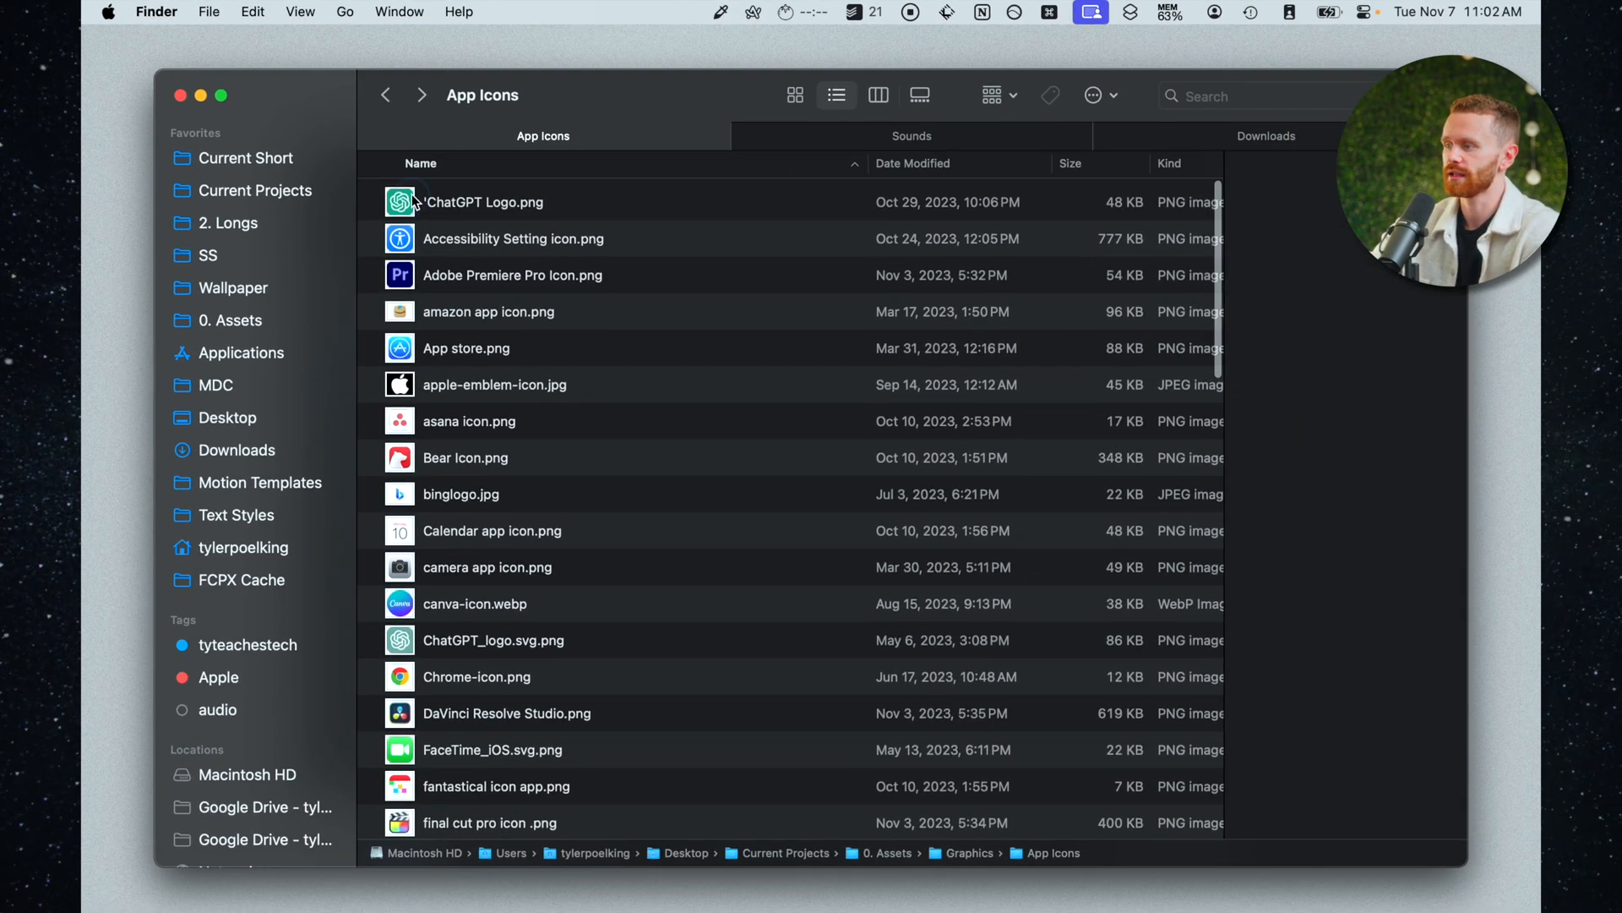
left_click(483, 201)
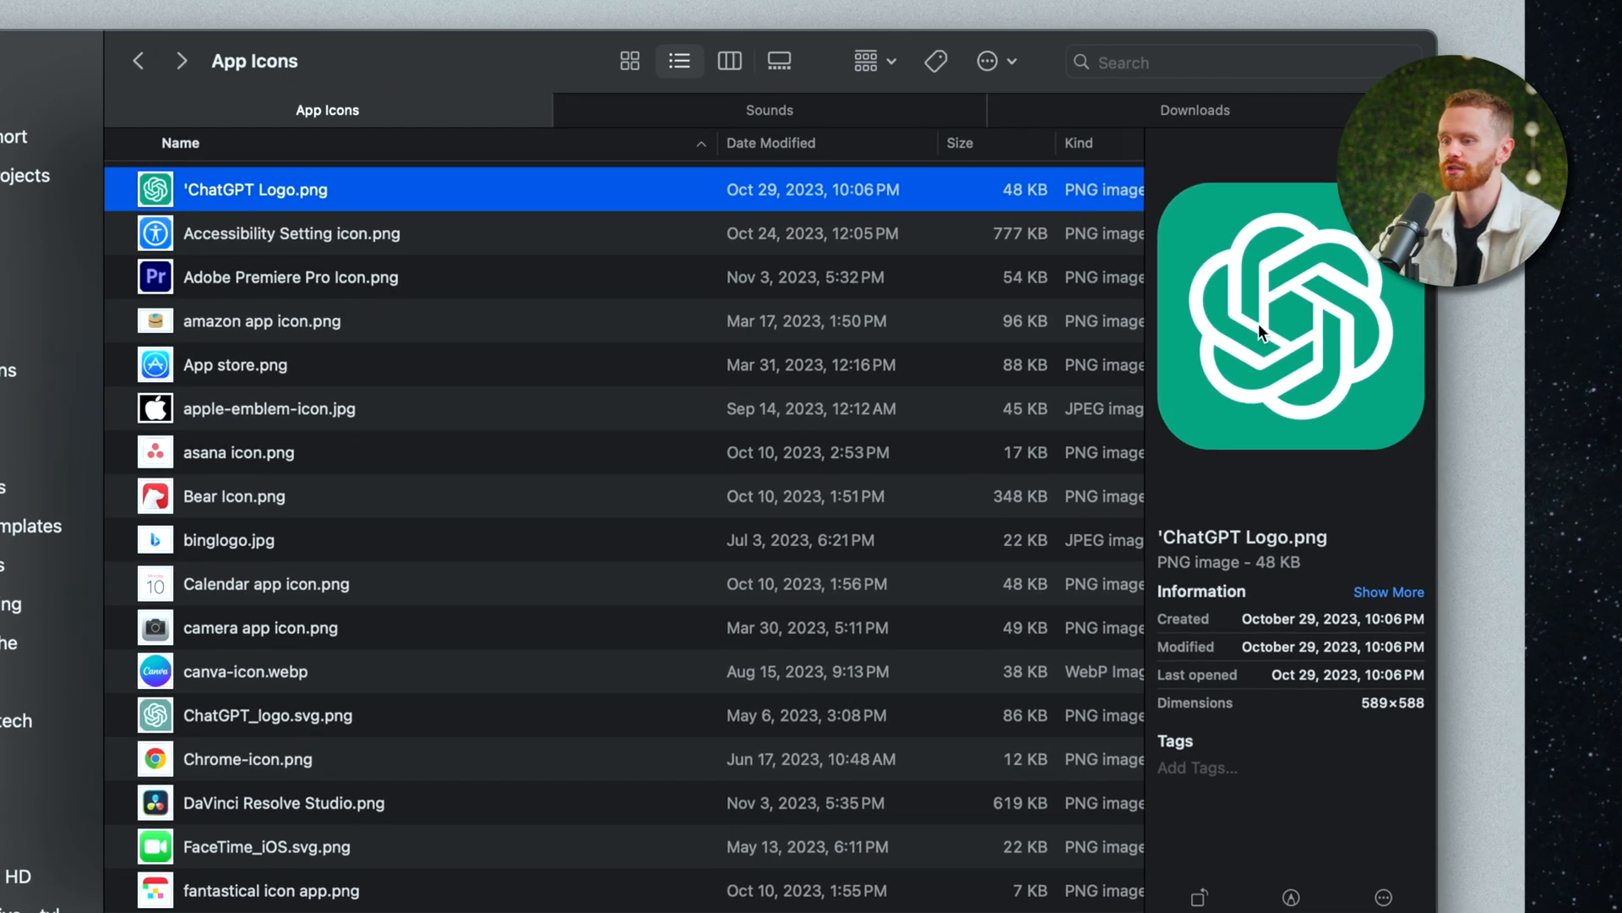
mouse_move(1229, 701)
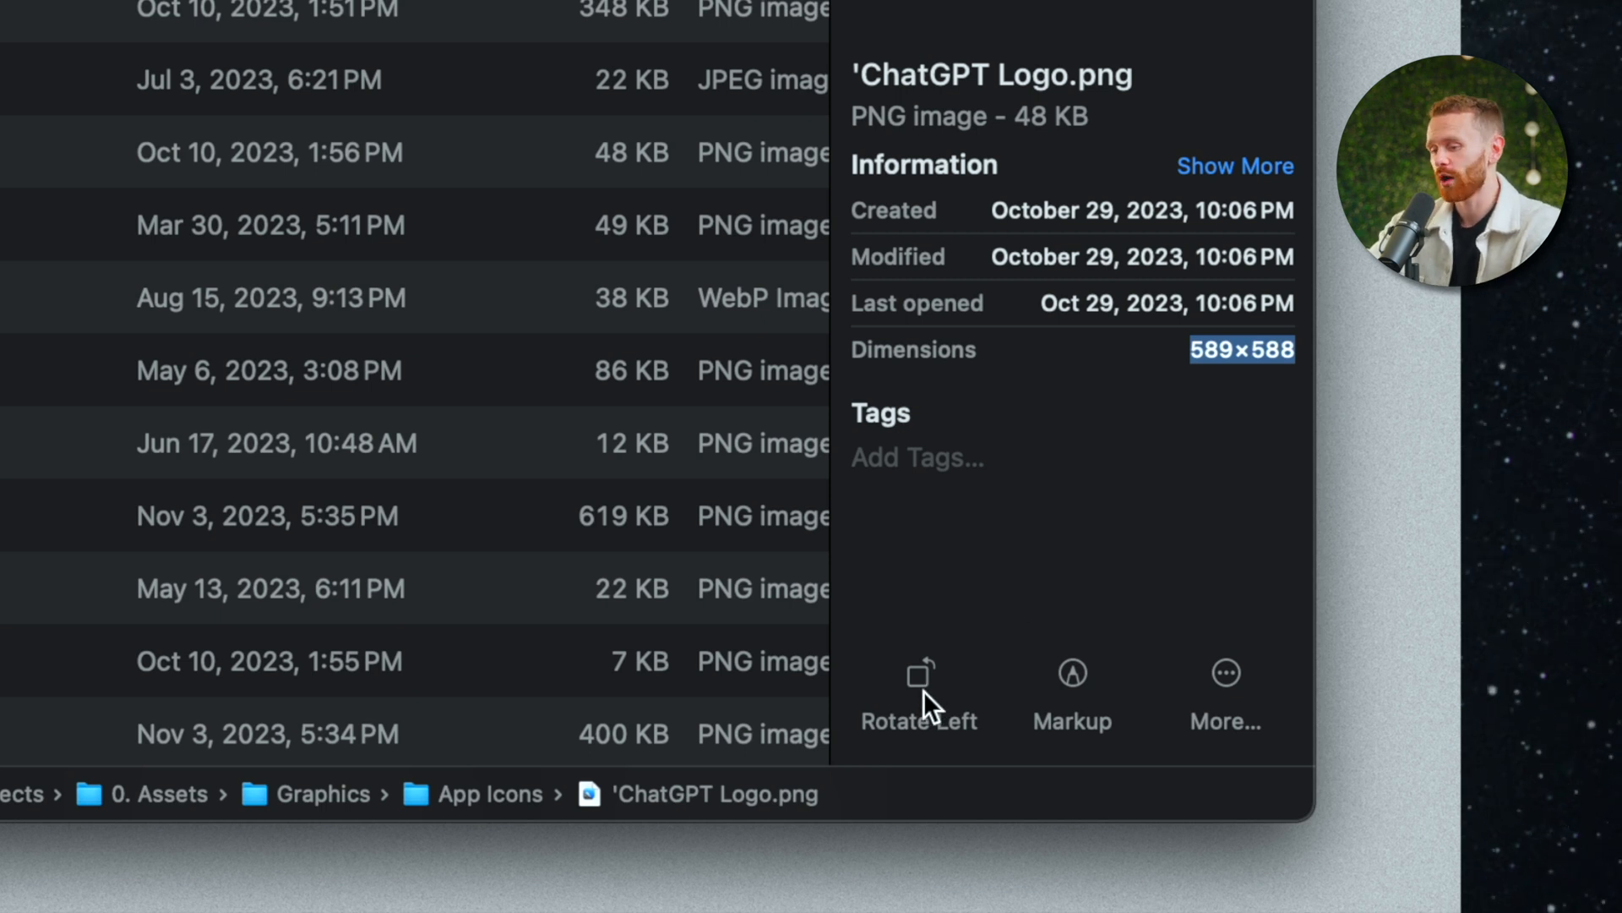
mouse_move(1067, 694)
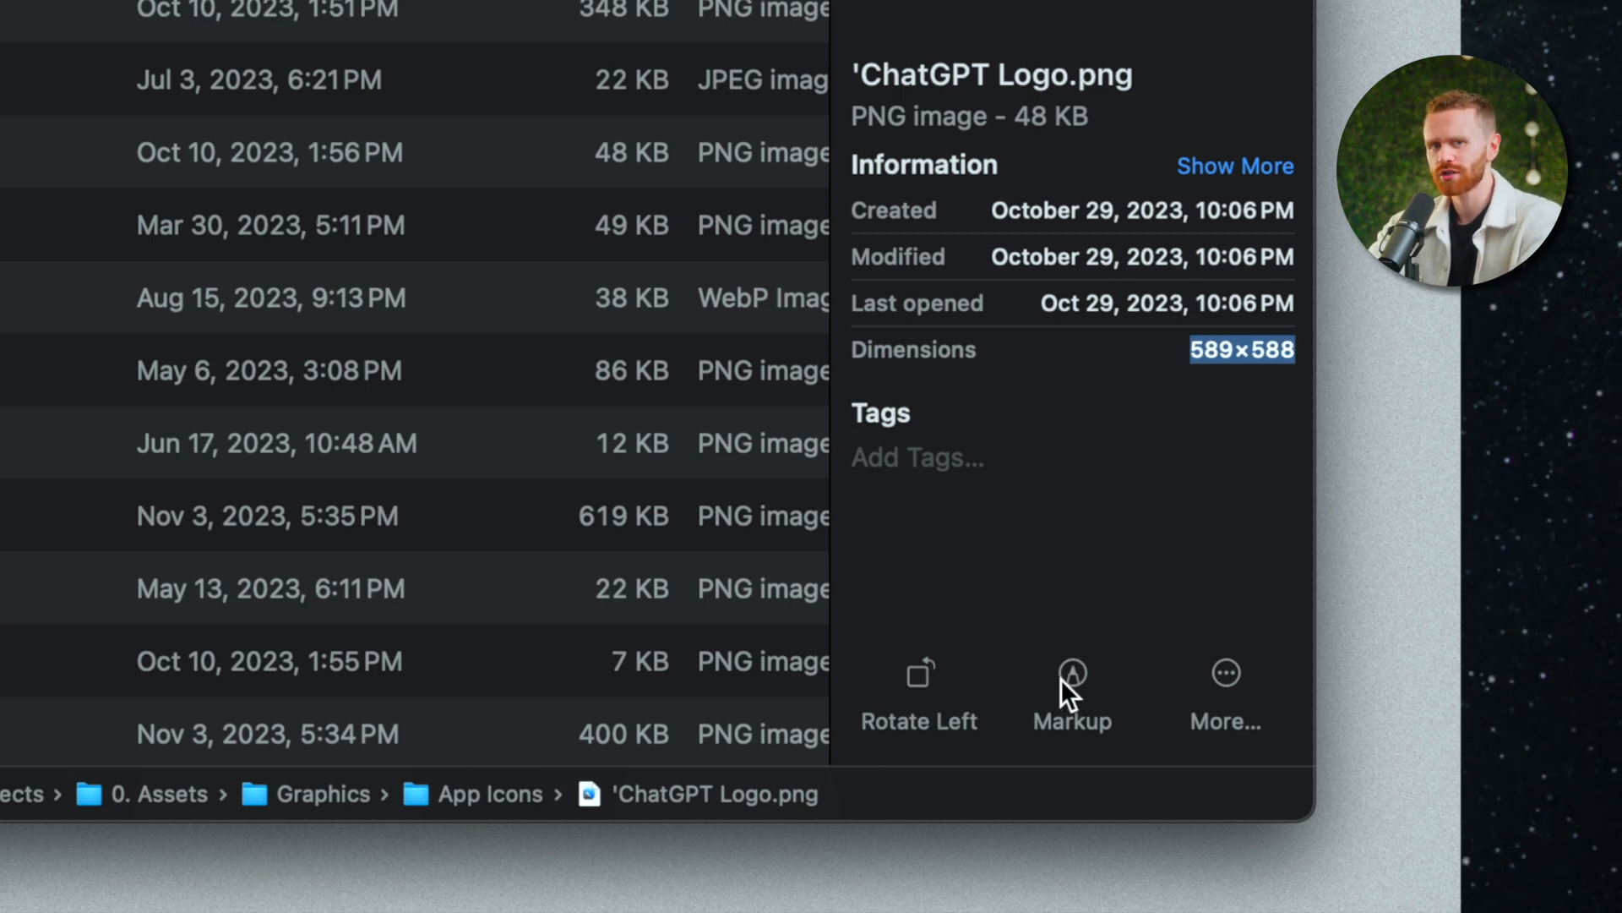
mouse_move(1061, 693)
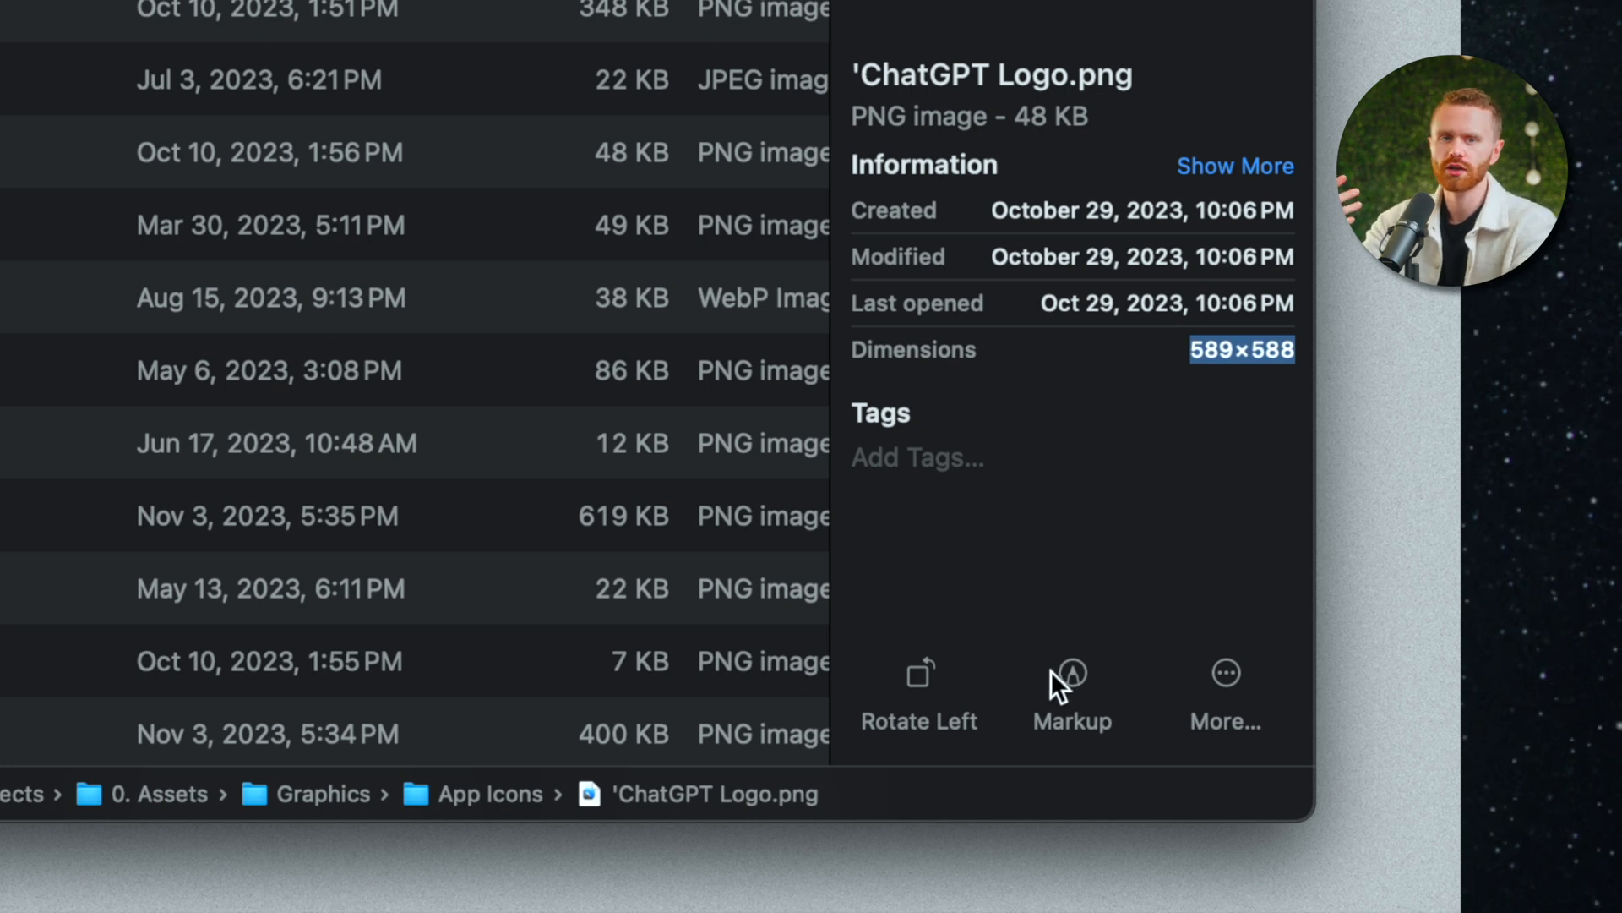
mouse_move(1112, 659)
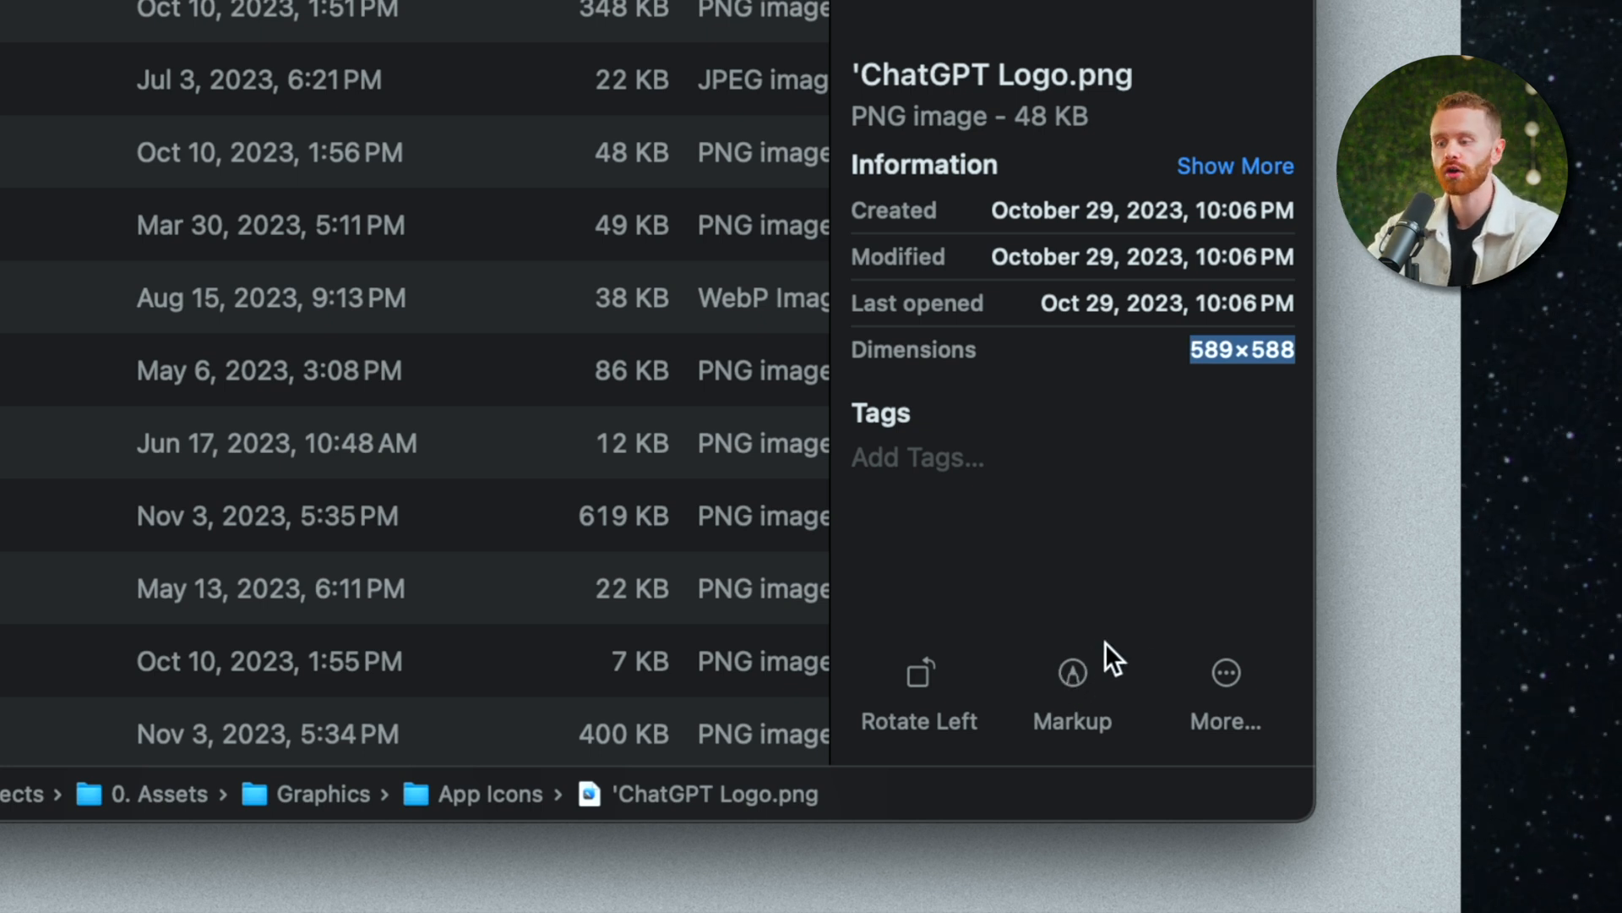
- Customize quick actions to only Convert Image and Remove Background and confirm with Done
left_click(1225, 672)
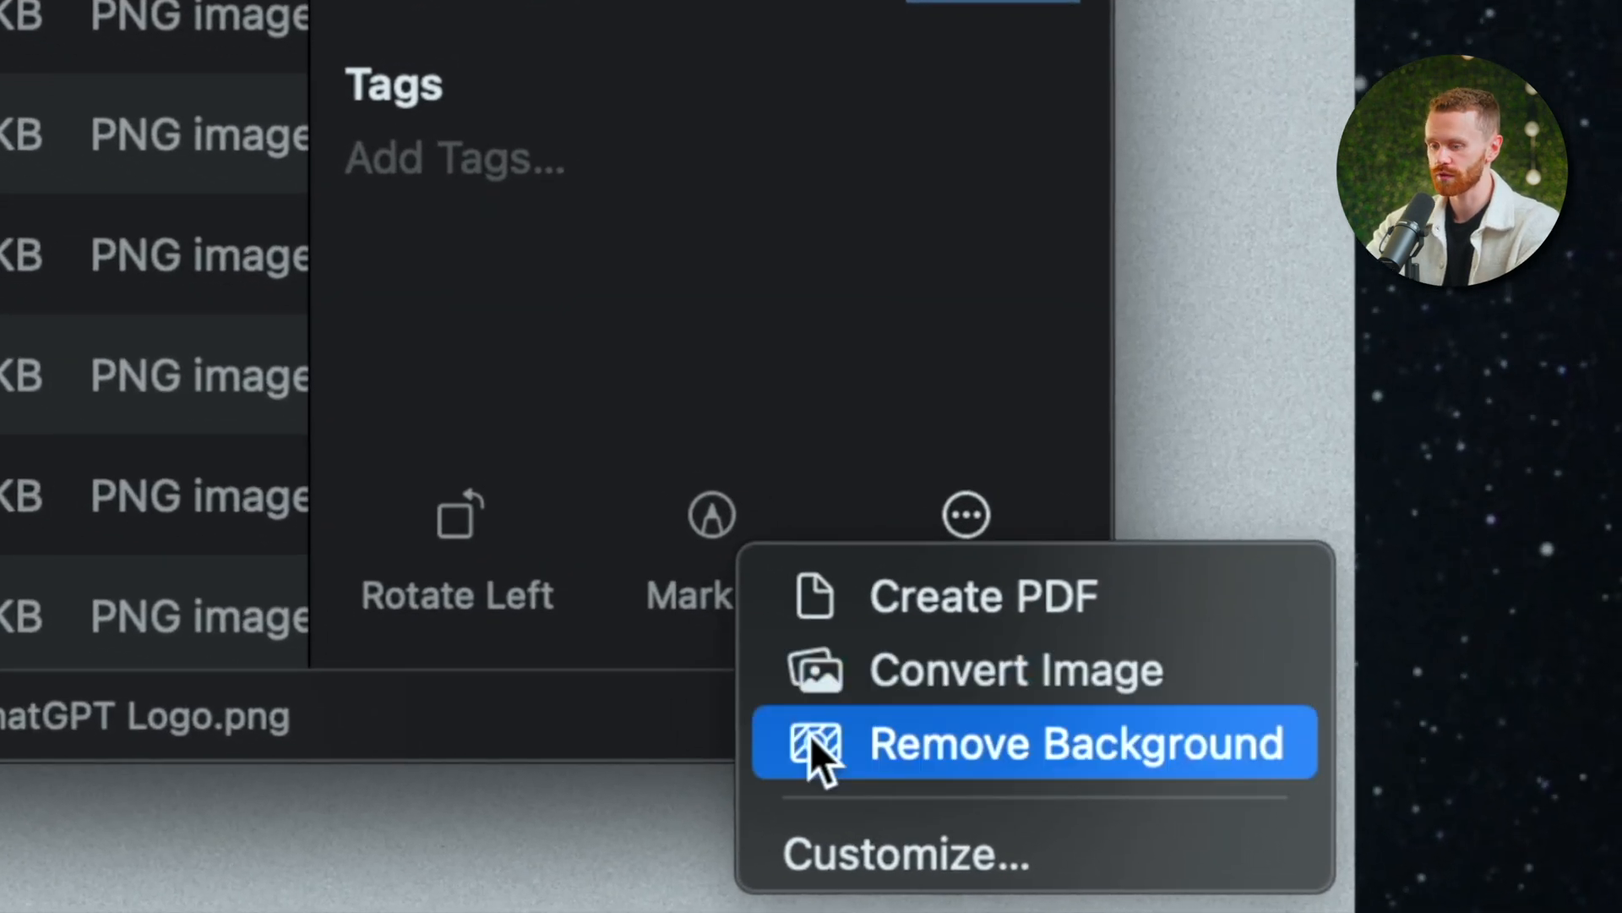
mouse_move(901, 682)
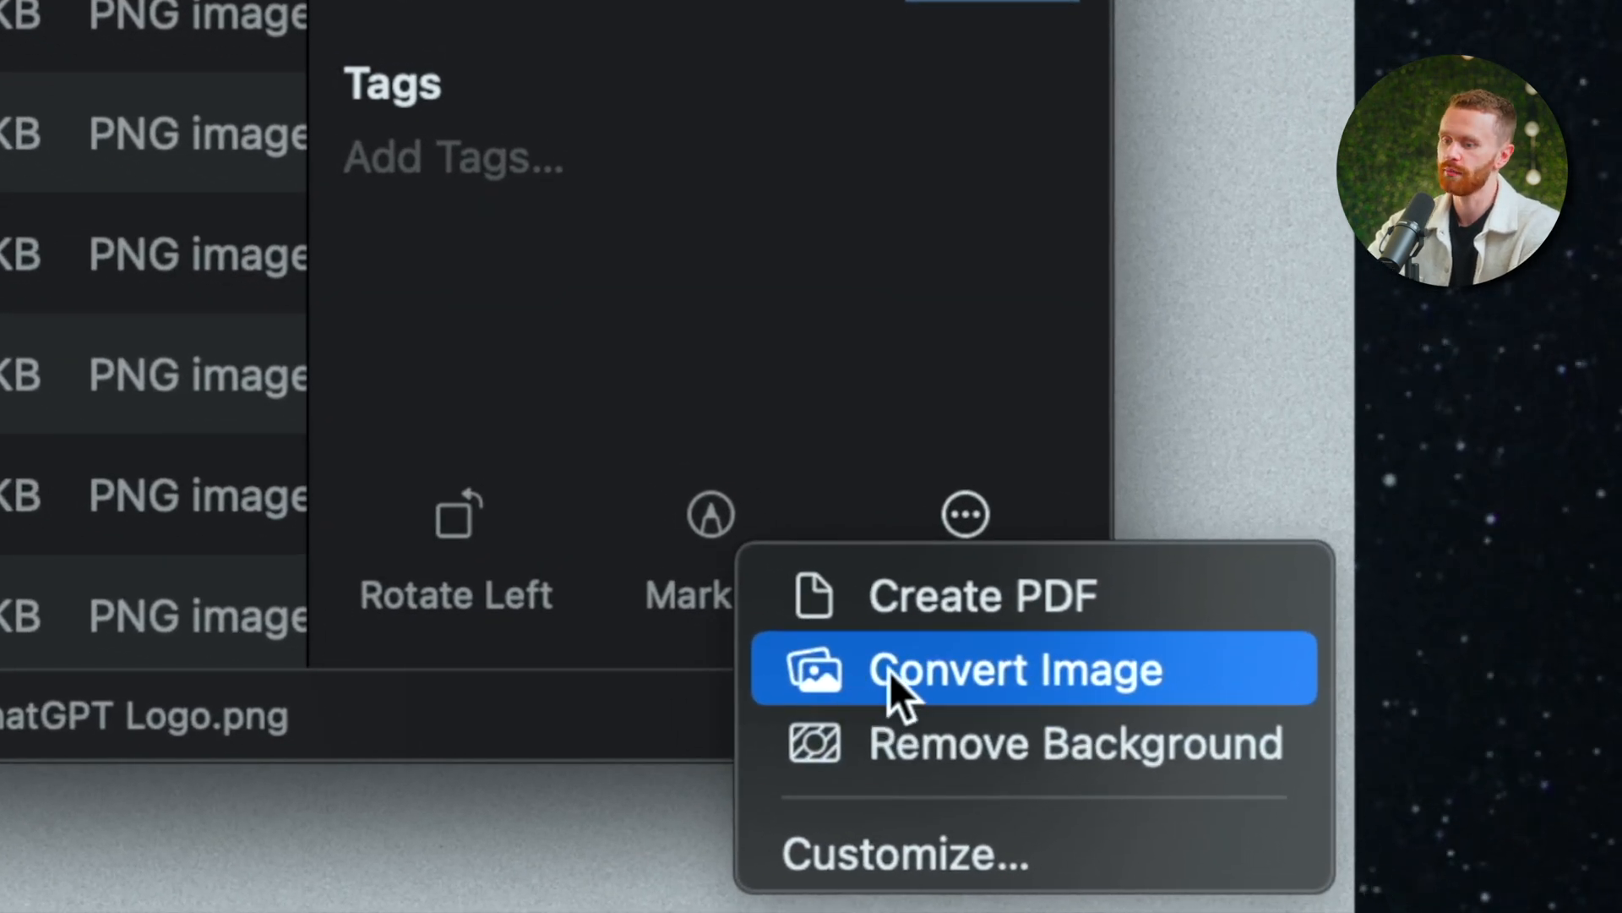
mouse_move(896, 770)
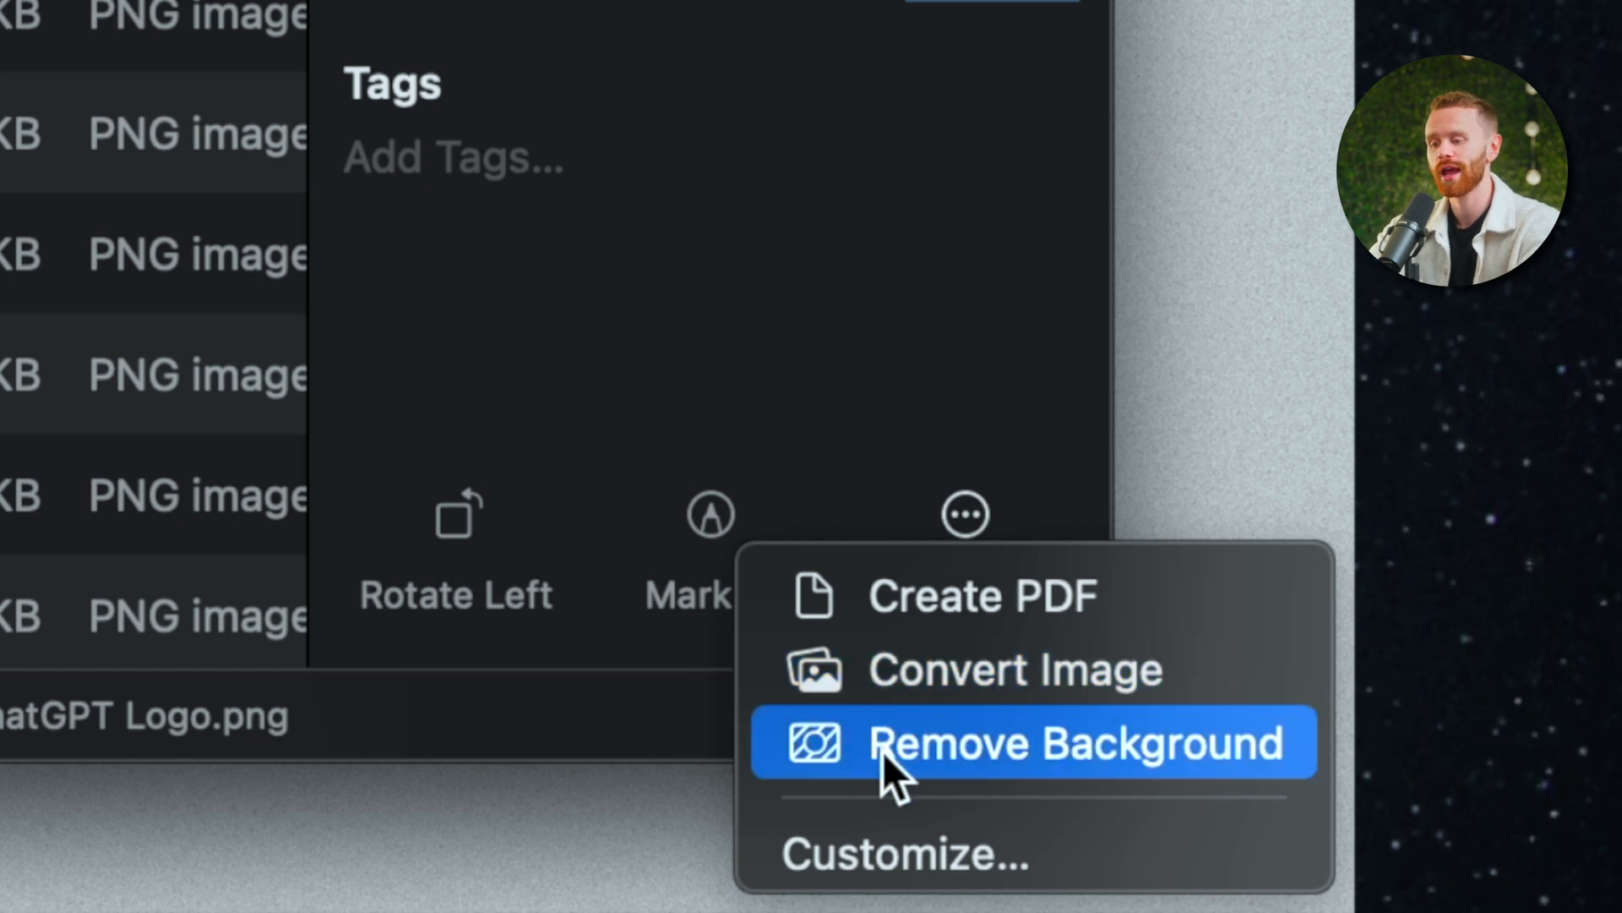
mouse_move(874, 761)
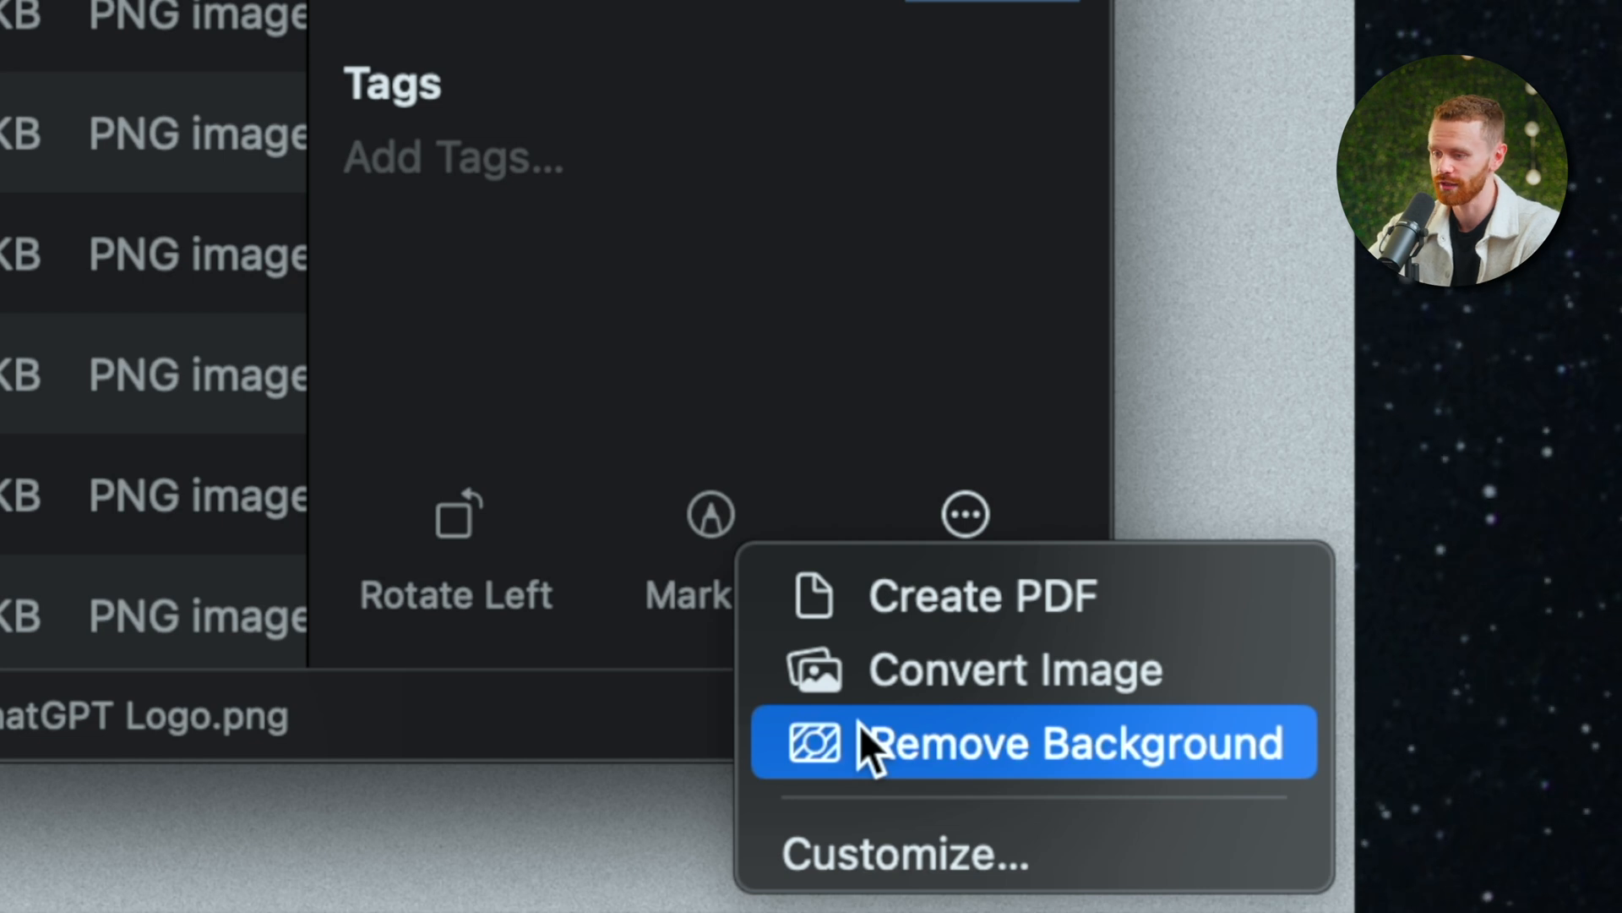
mouse_move(468, 513)
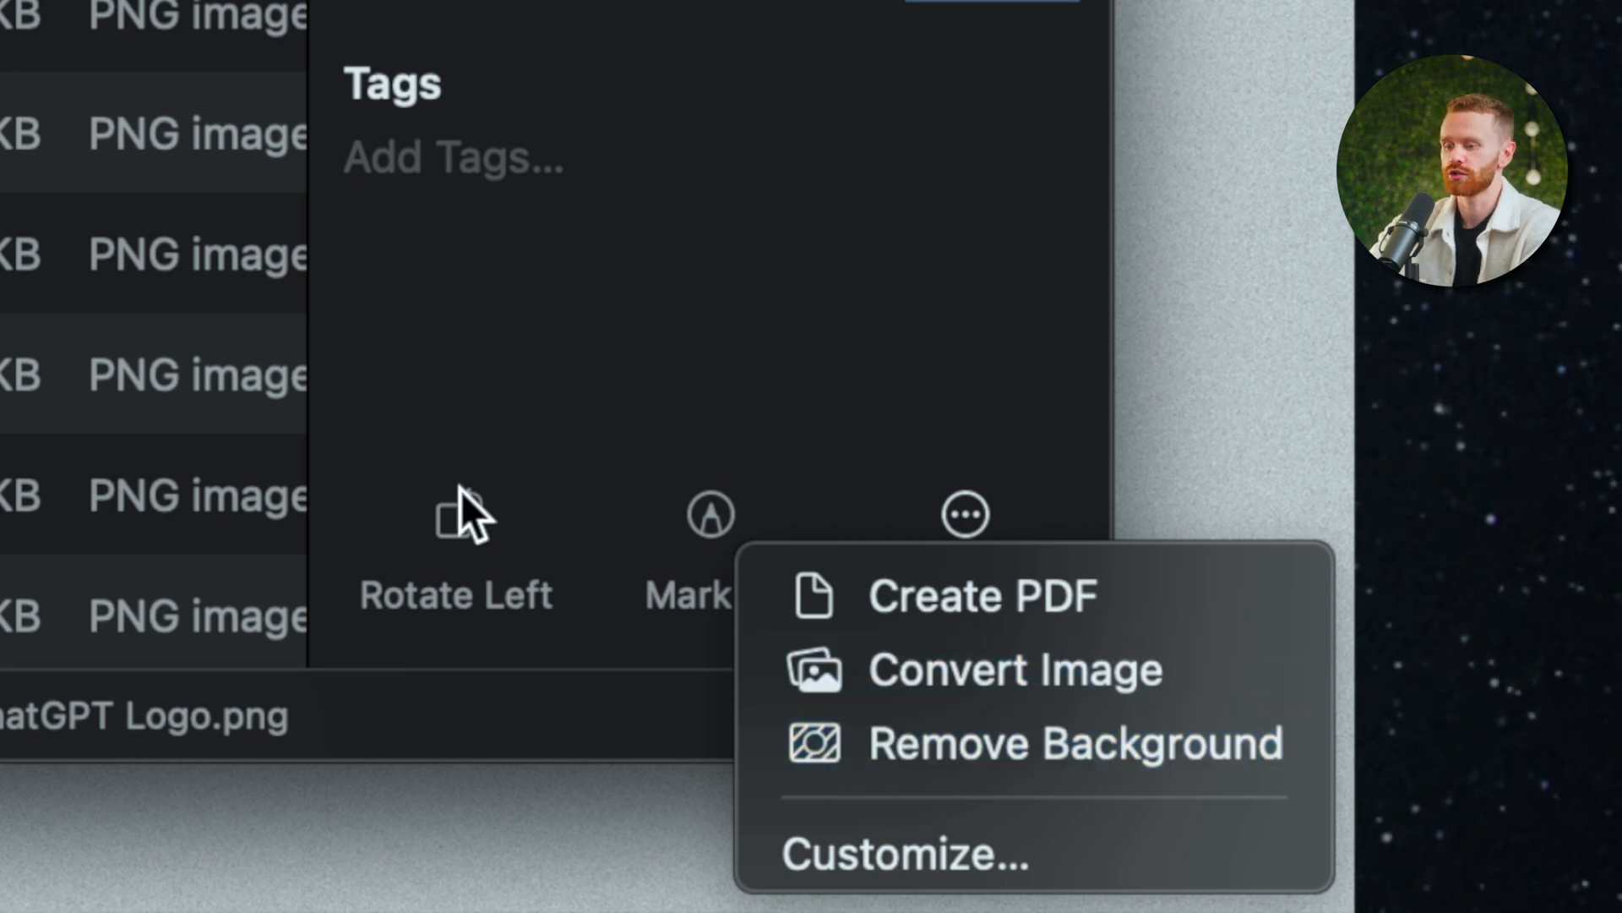
mouse_move(906, 853)
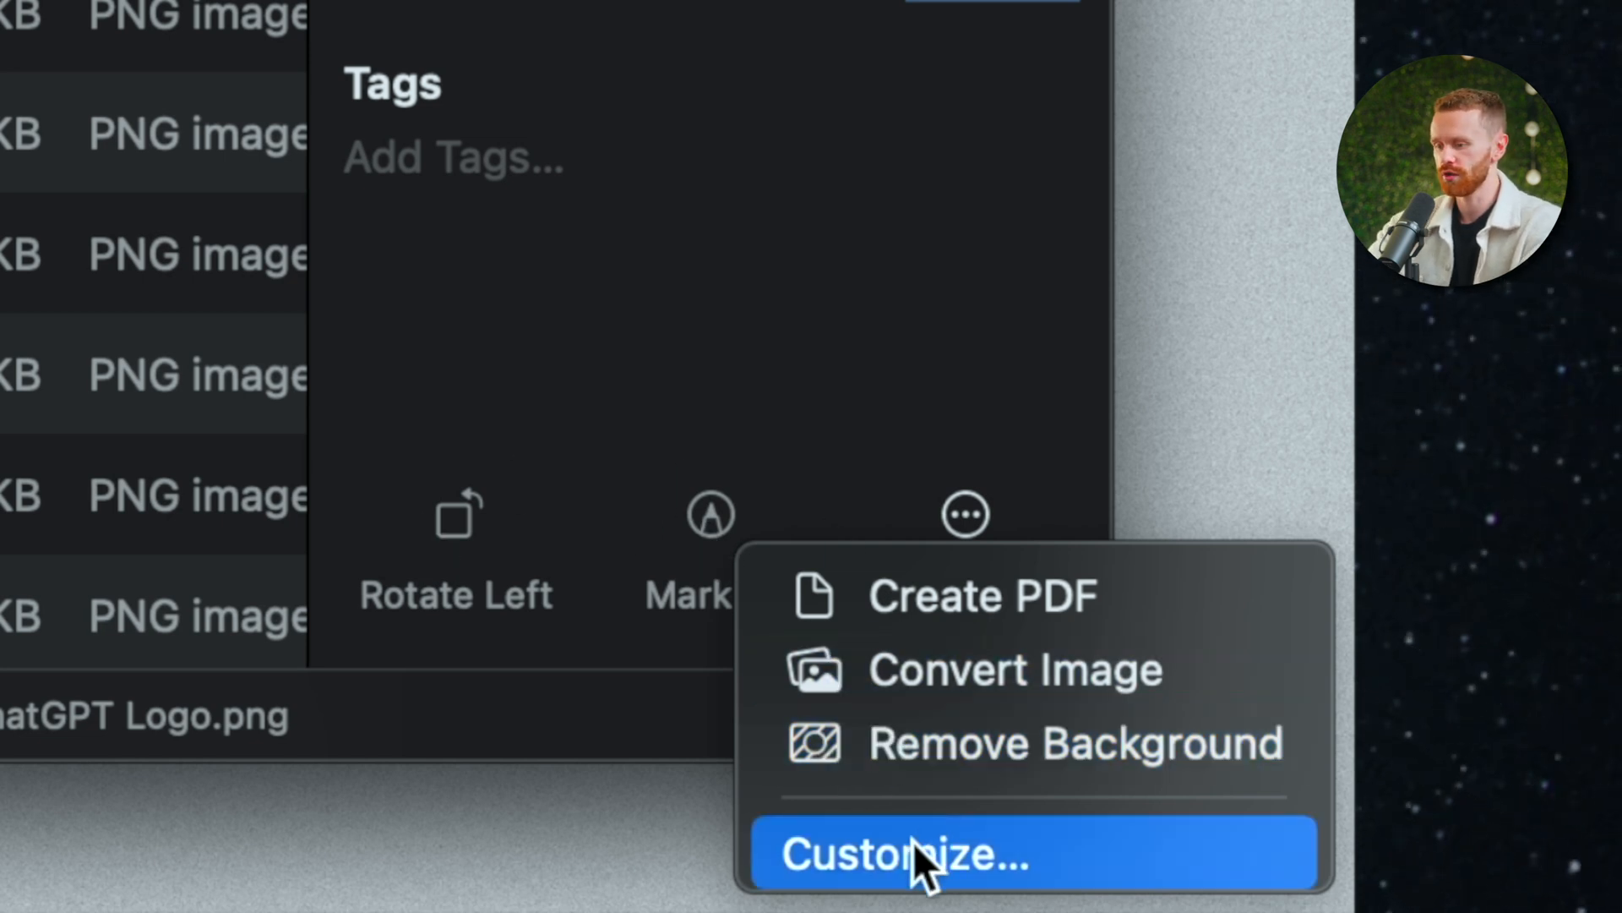
left_click(909, 852)
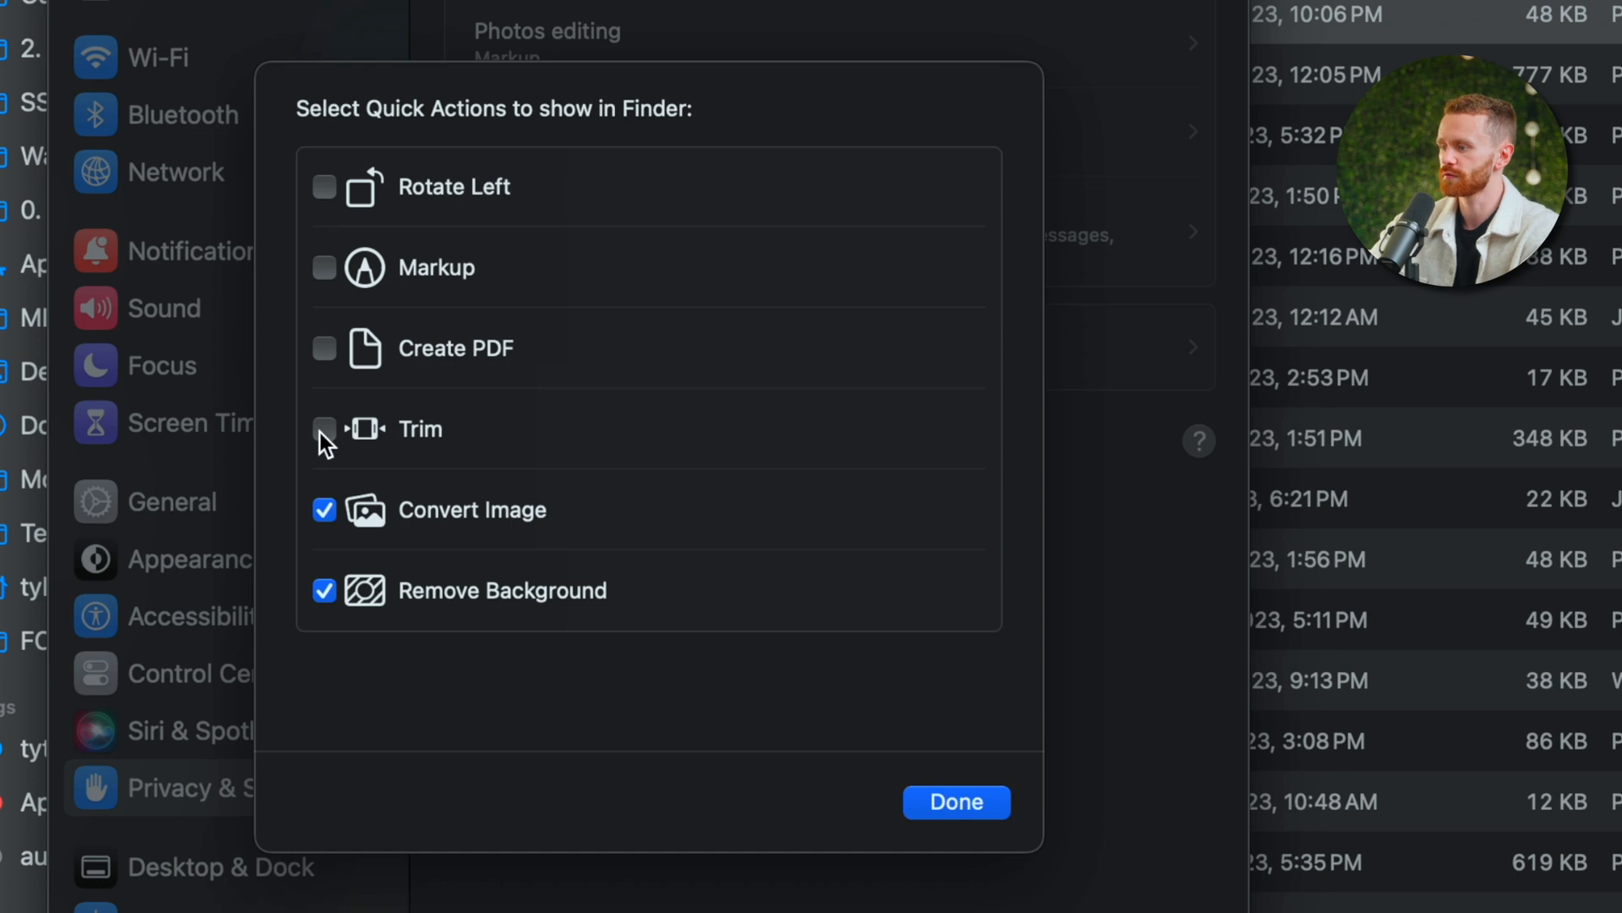
mouse_move(473, 629)
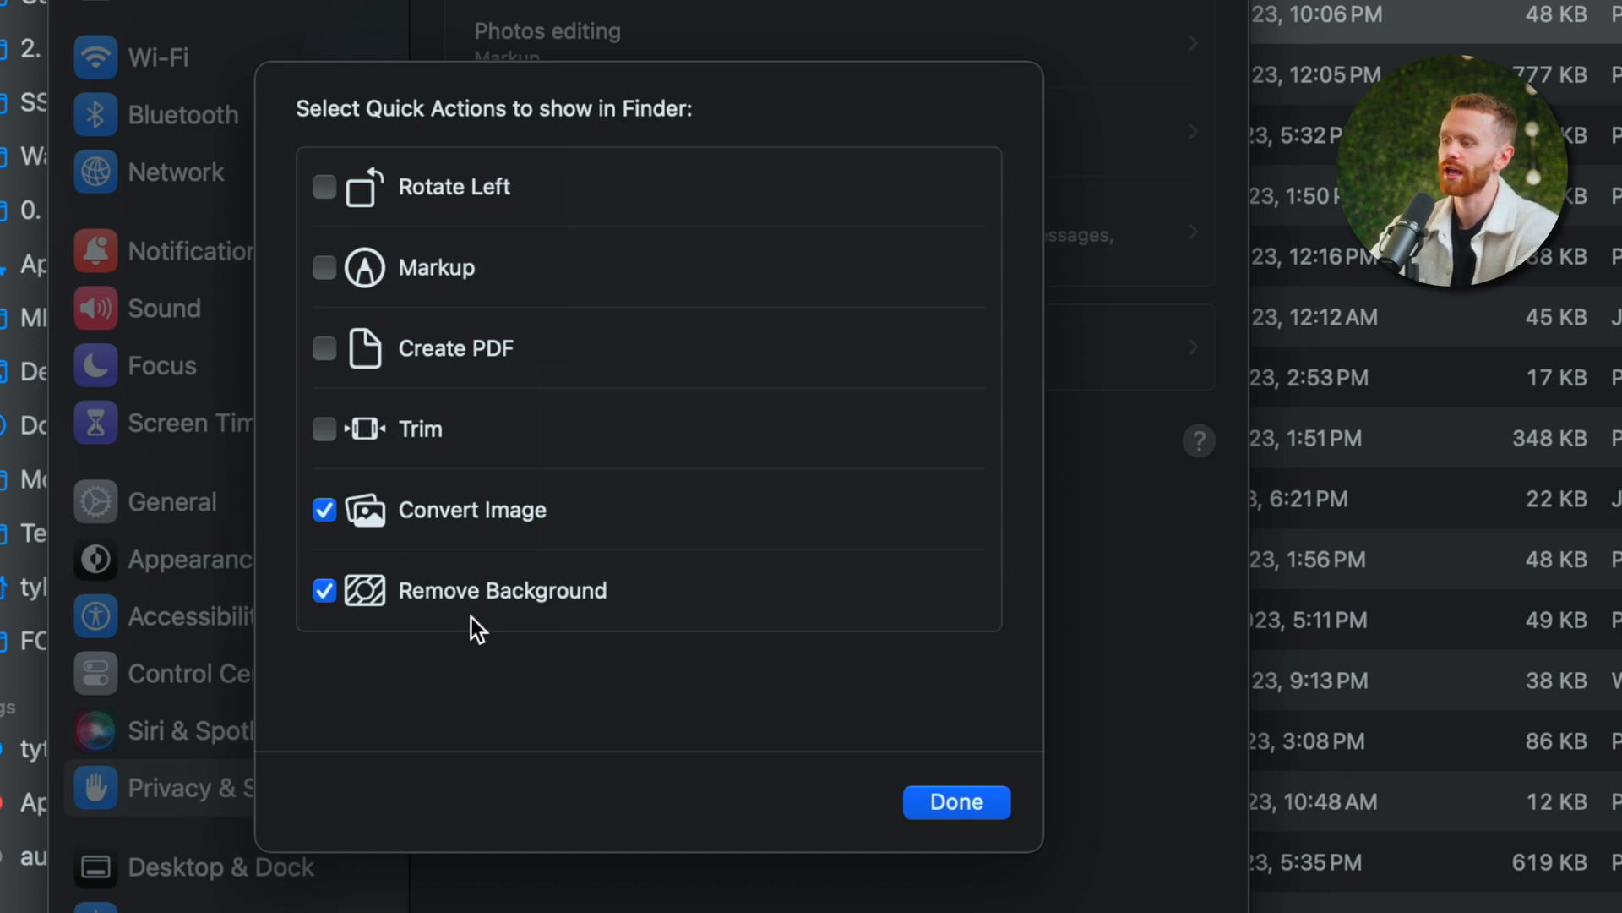
left_click(953, 801)
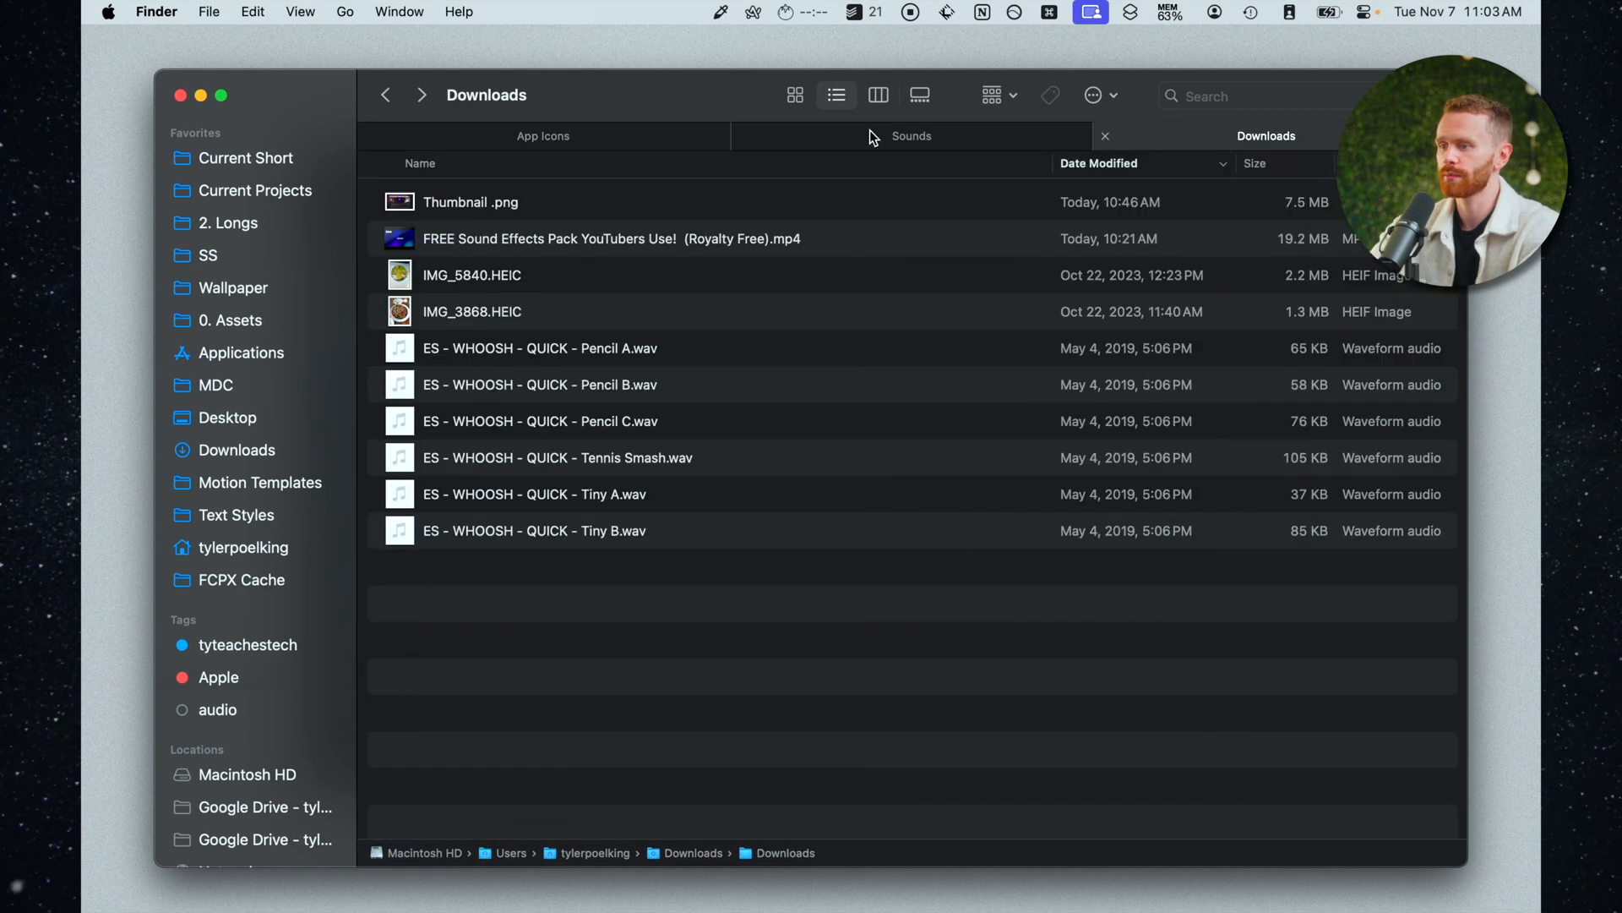
mouse_move(419, 272)
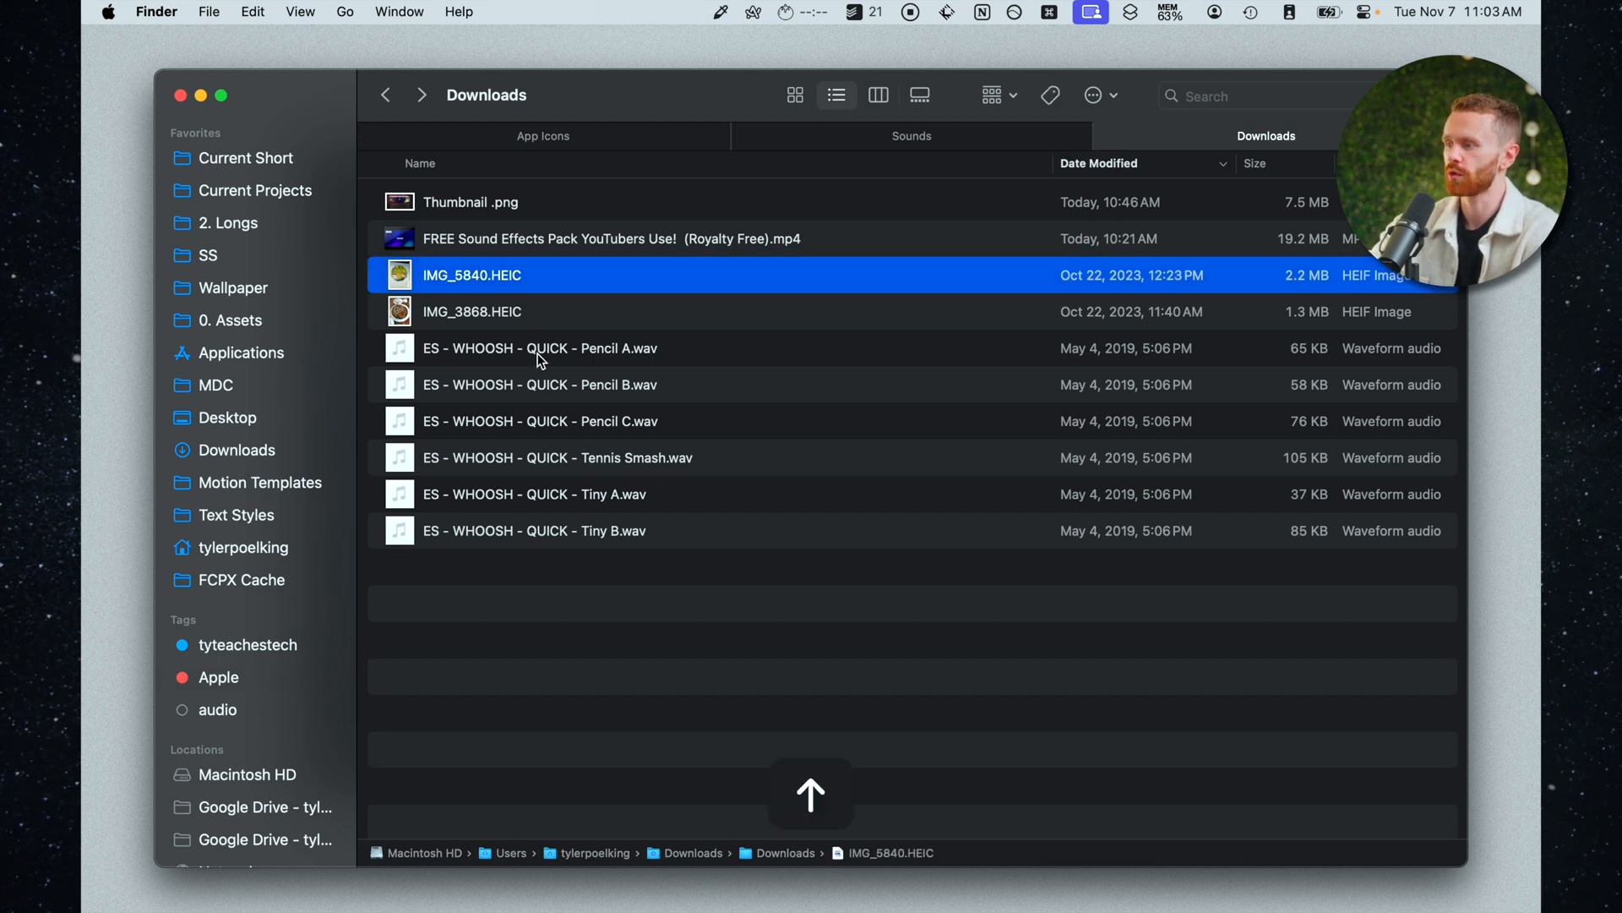
- Quick Look IMG_5840.HEIC, select it and show the Preview pane with Cmd+Shift+P
key("space")
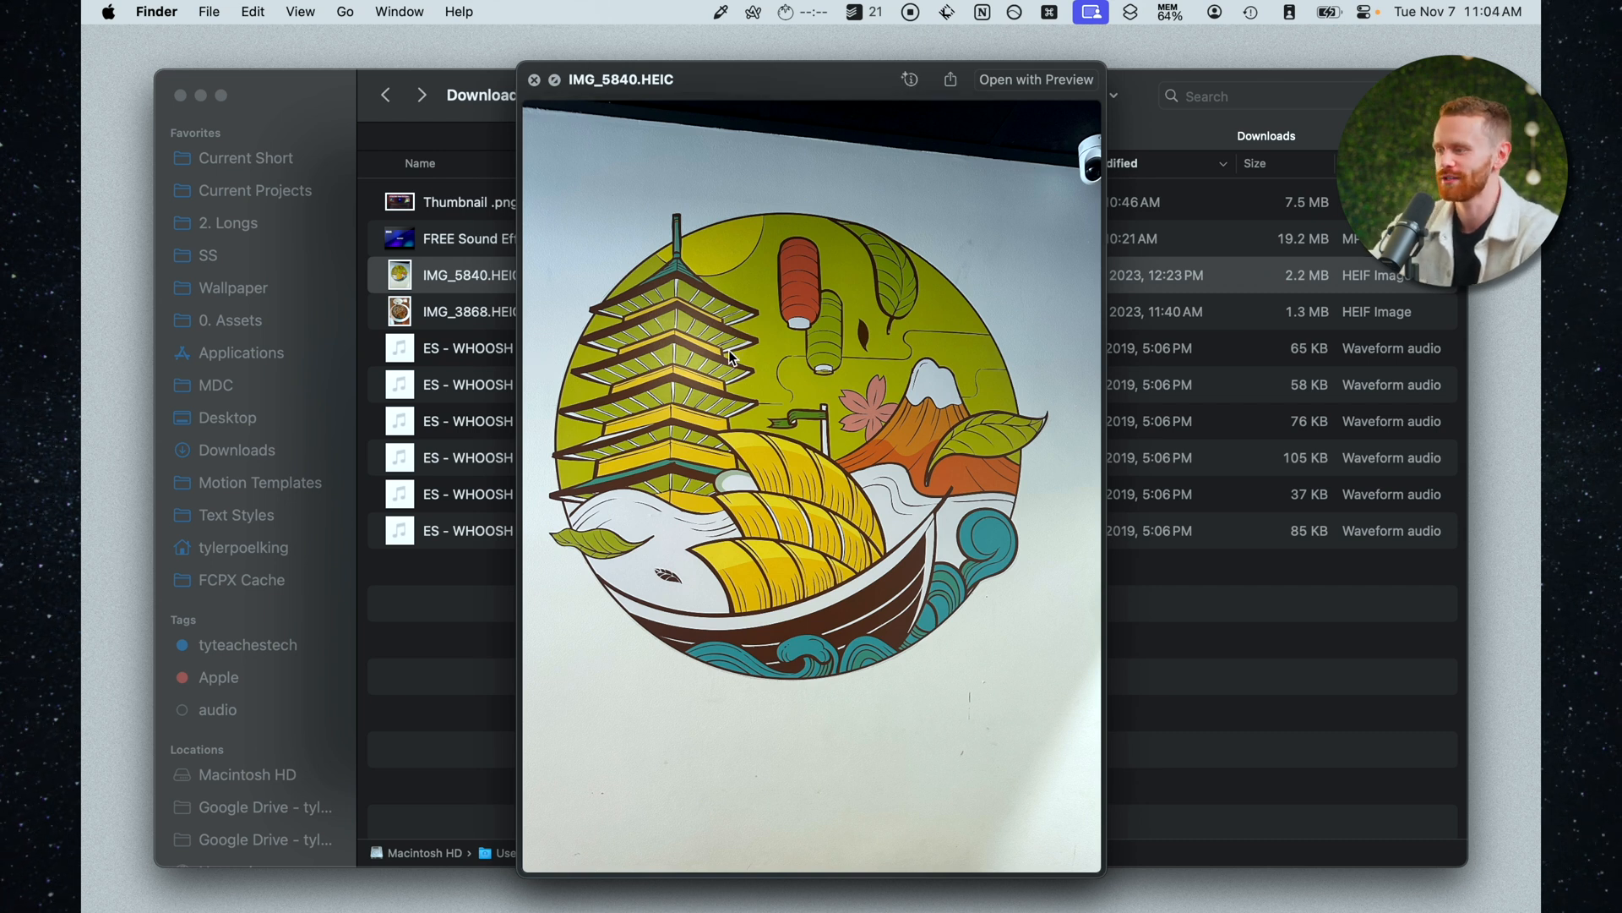
left_click(534, 79)
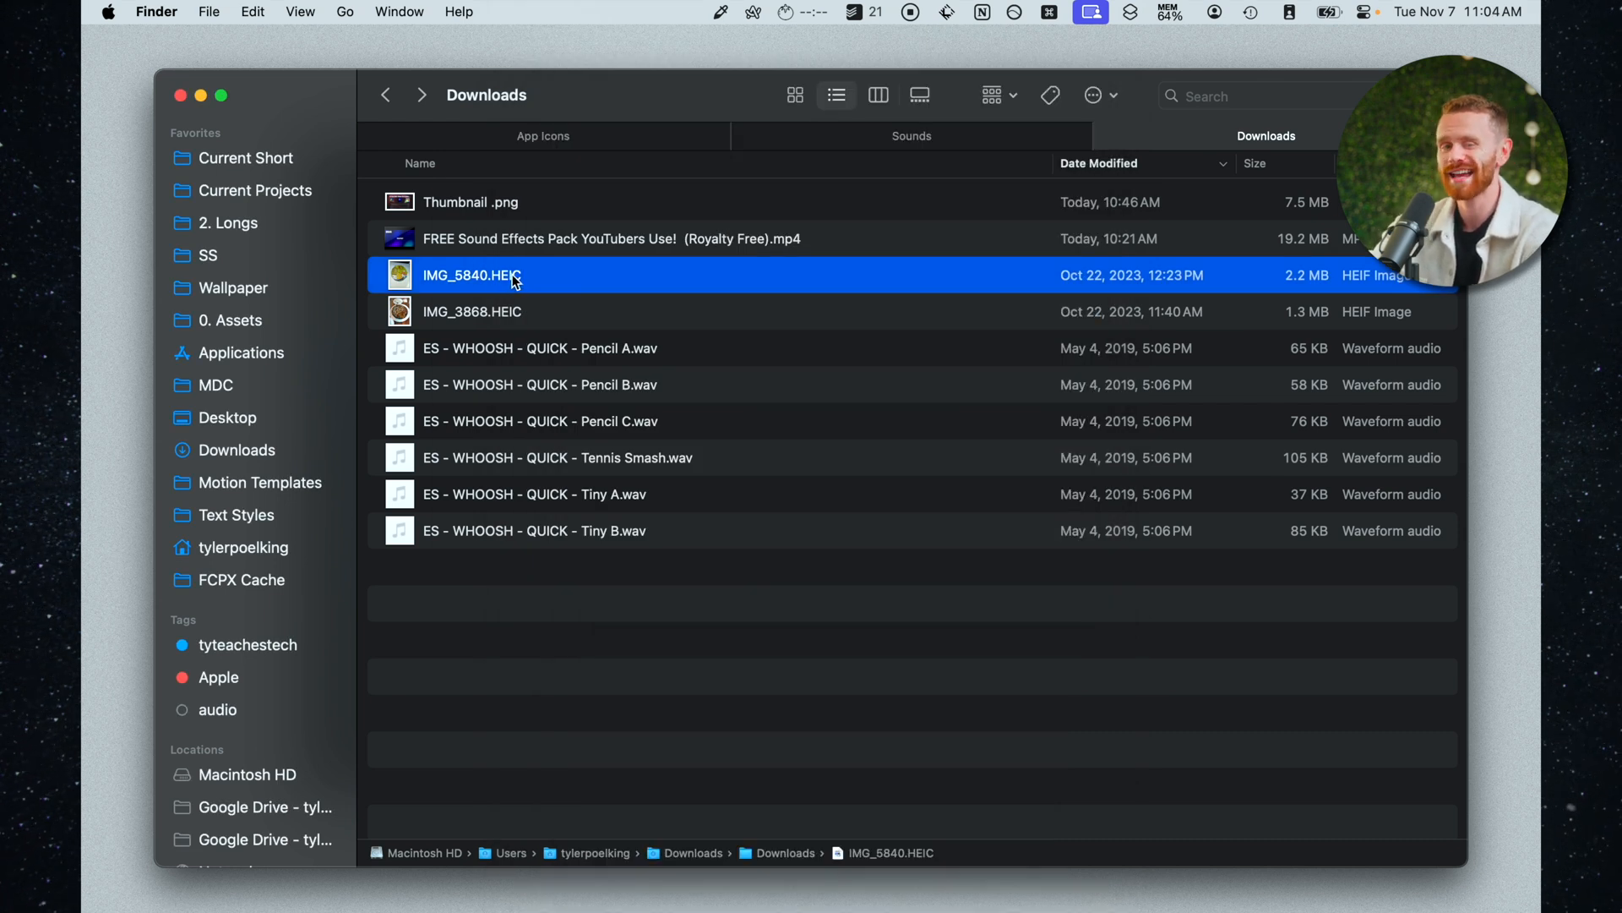
mouse_move(526, 271)
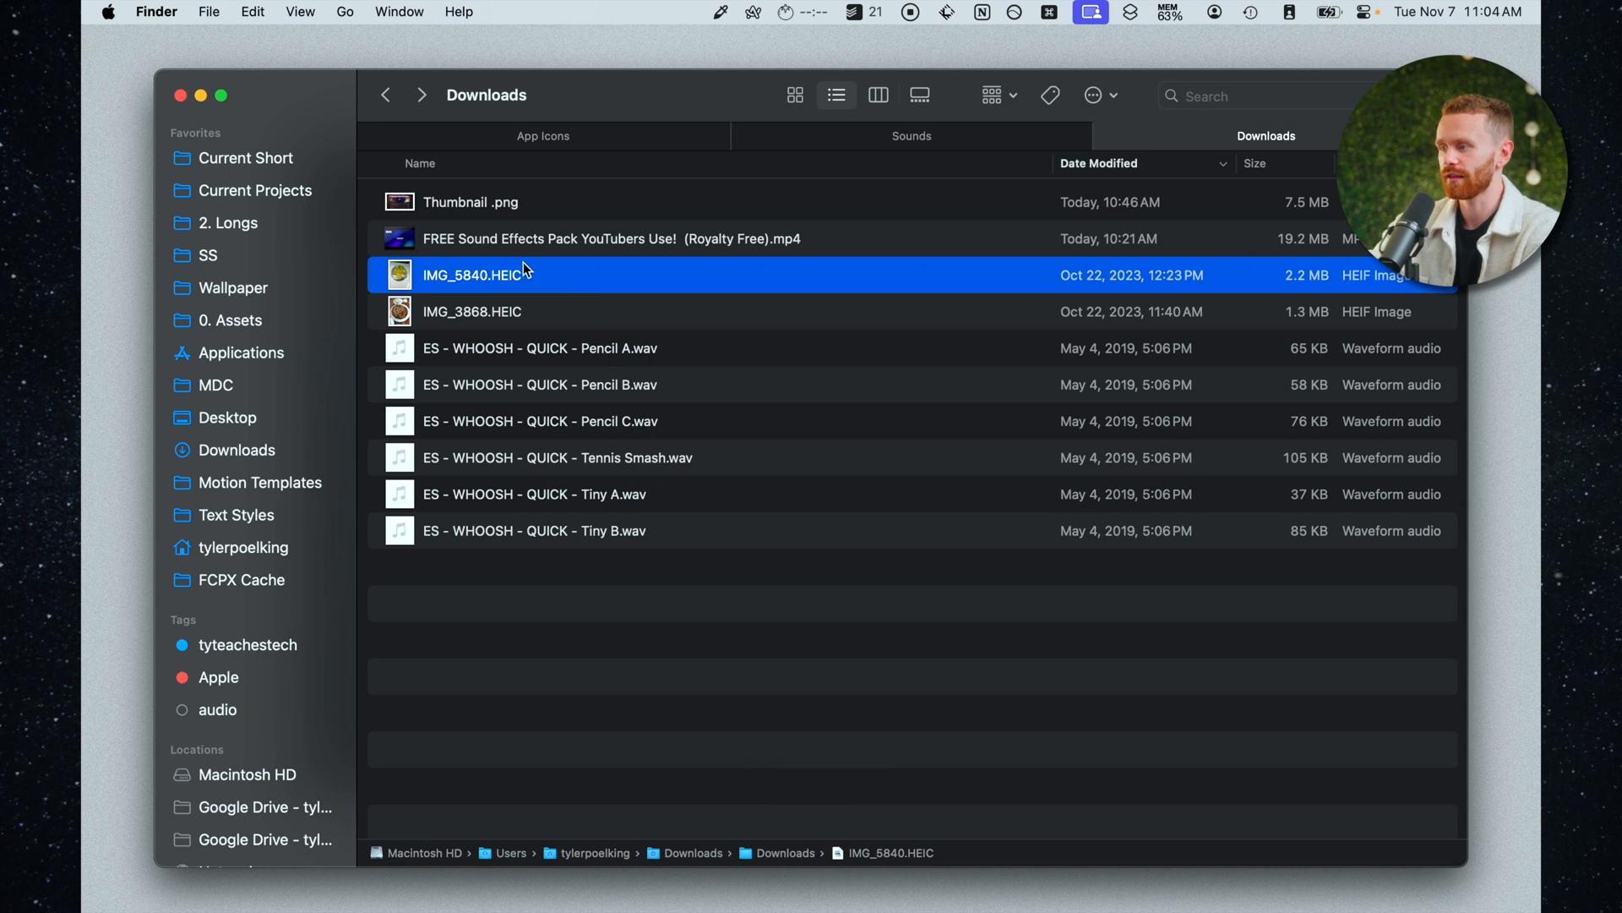
key("shift+cmd")
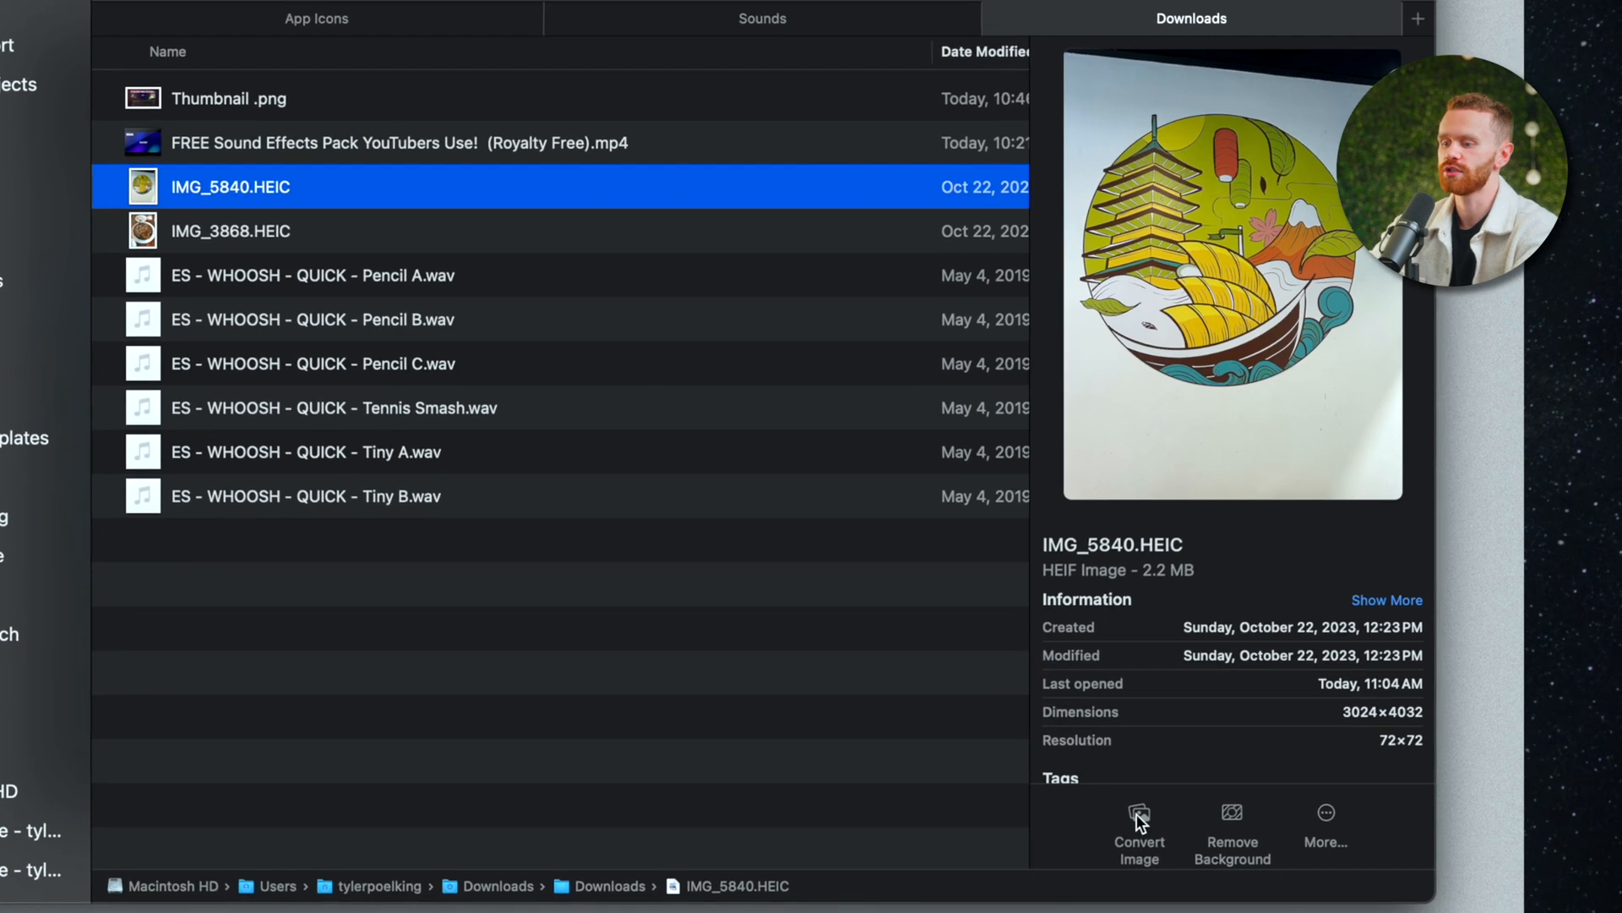
- Convert IMG_5840.HEIC to a JPEG at Actual Size and select the new IMG_5840.jpeg
left_click(1138, 831)
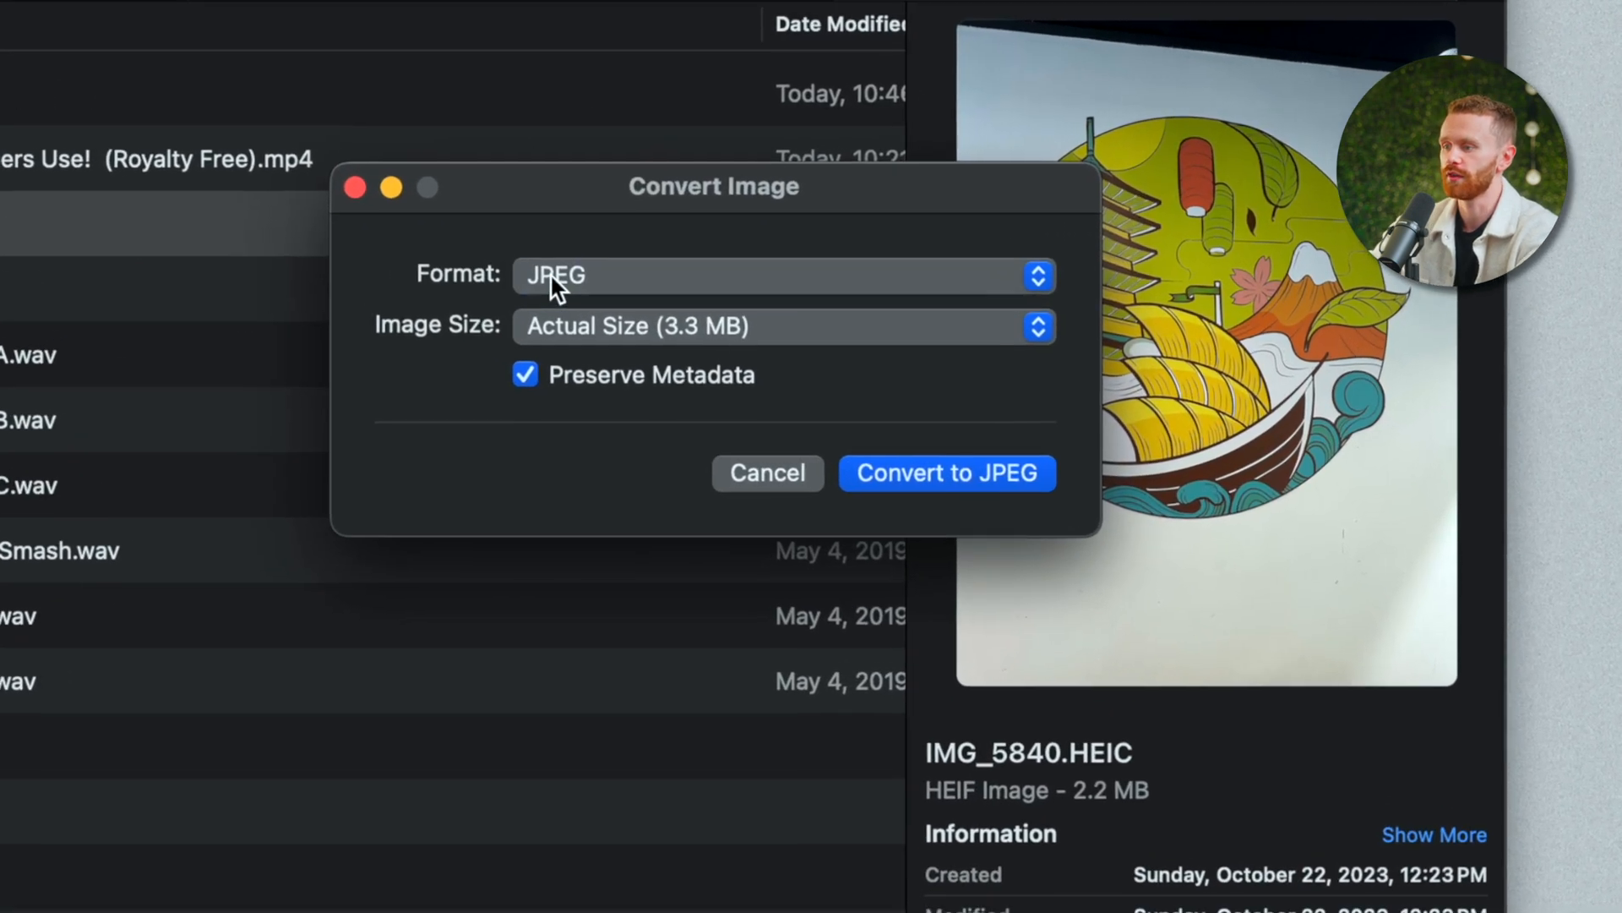
left_click(776, 274)
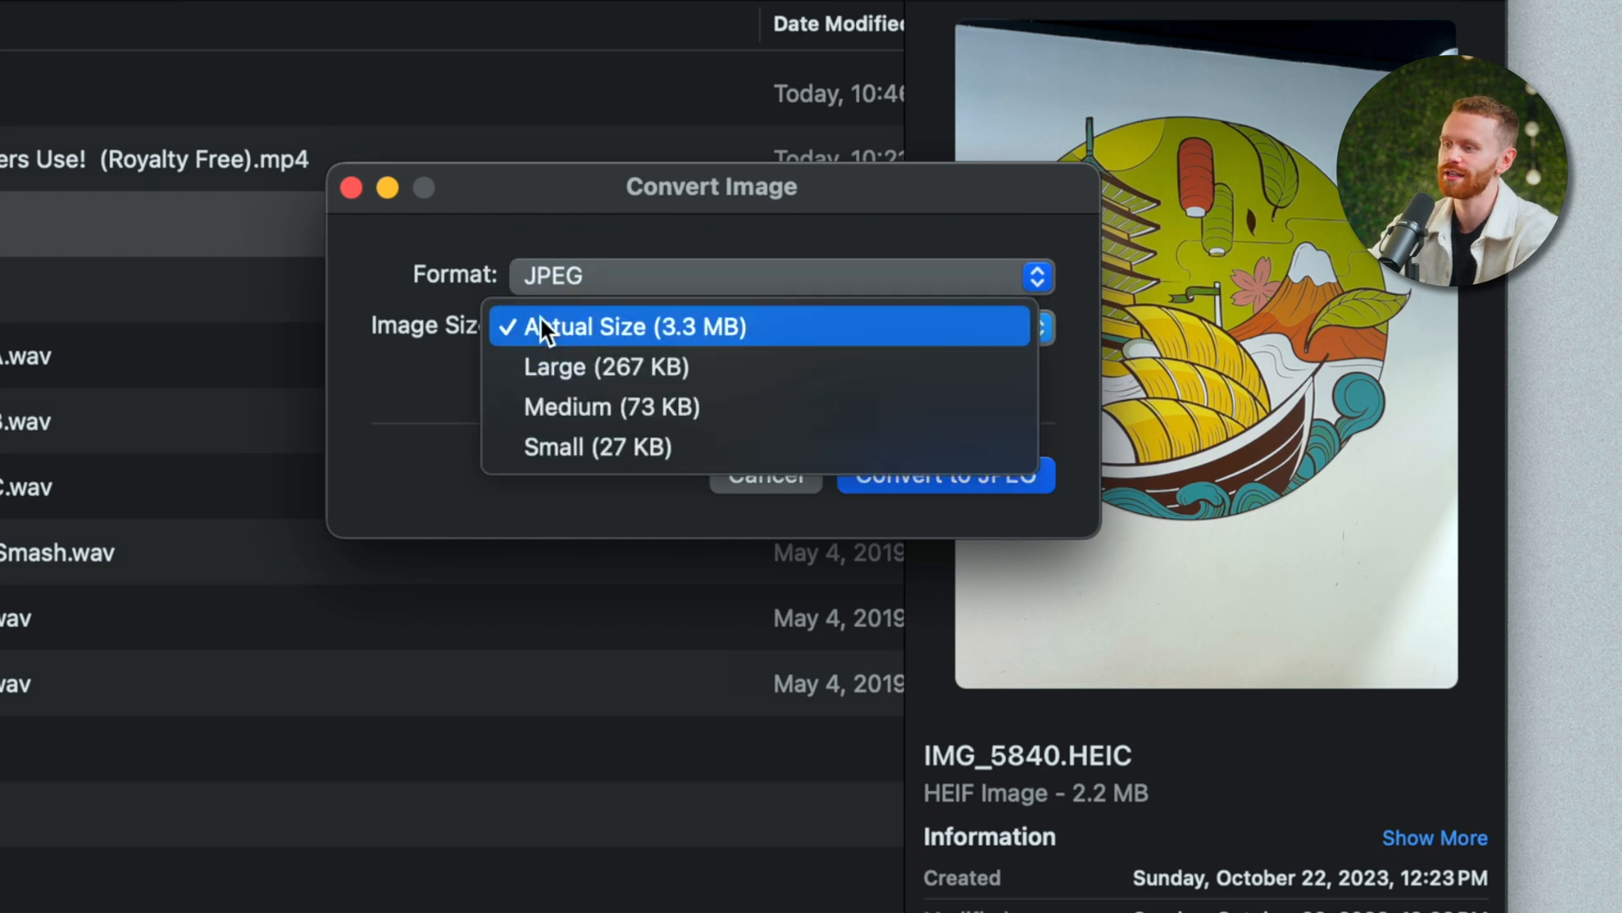
mouse_move(478, 362)
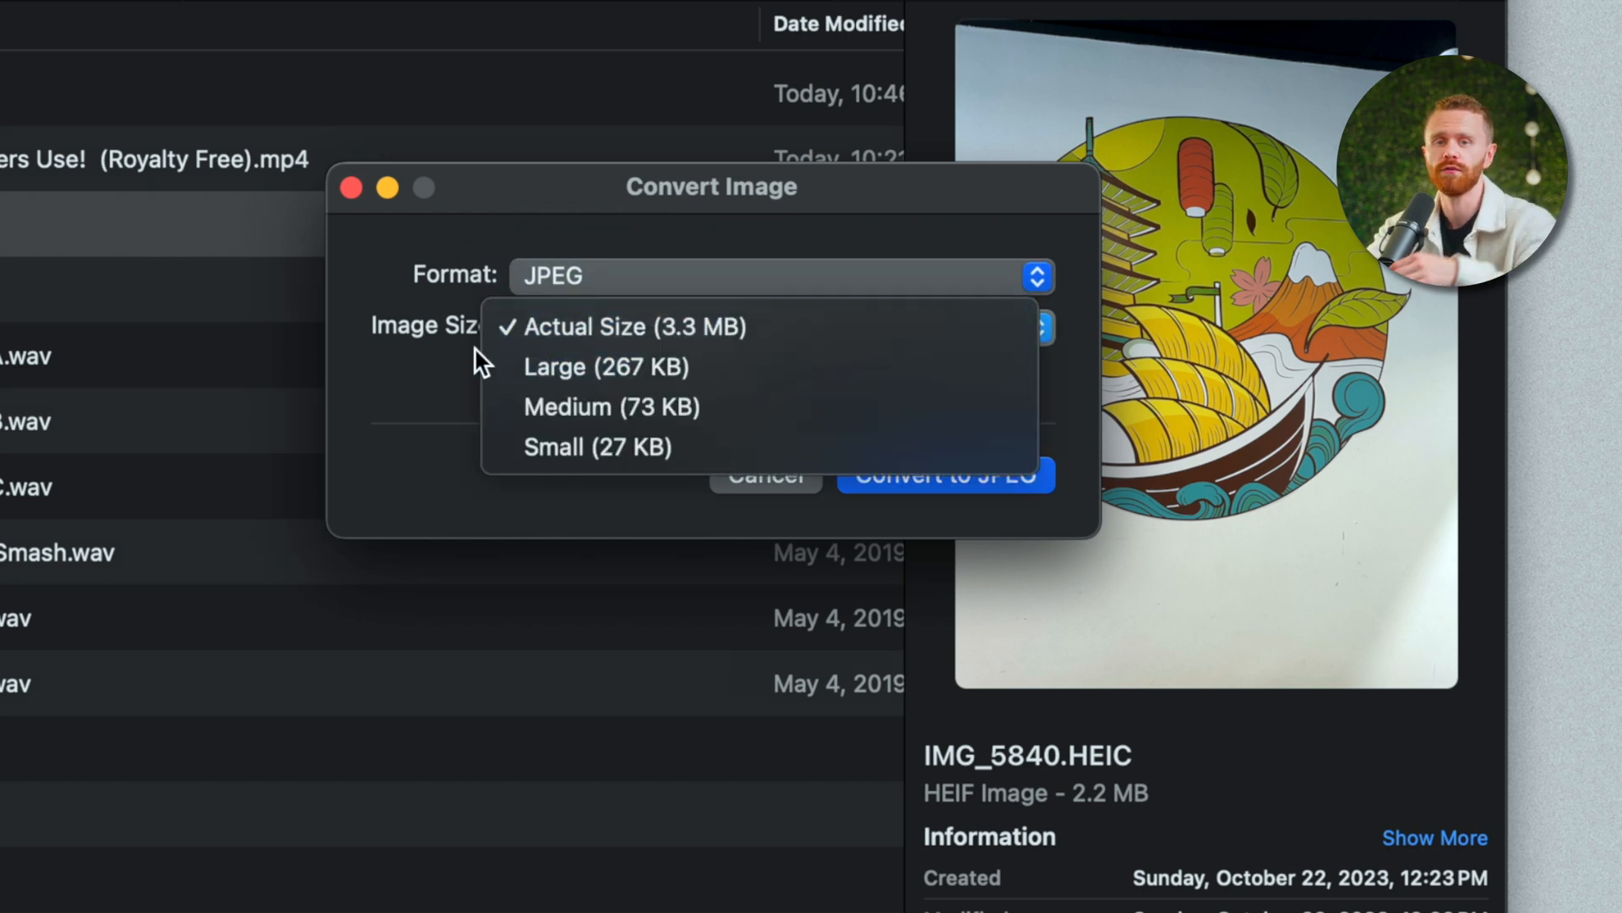
mouse_move(507, 326)
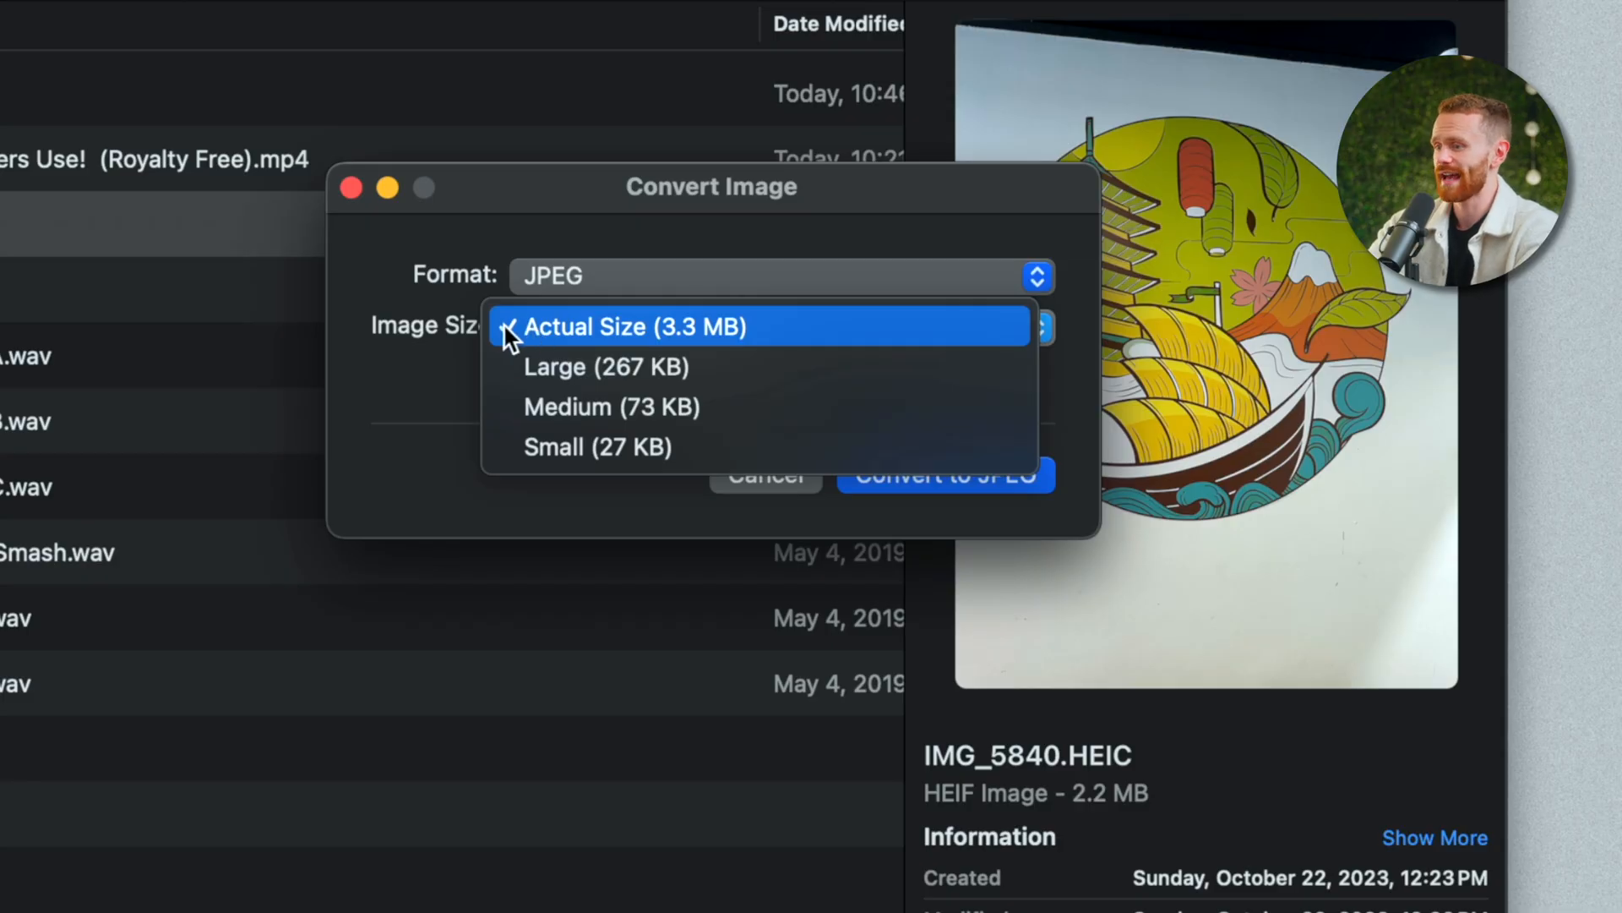
left_click(635, 326)
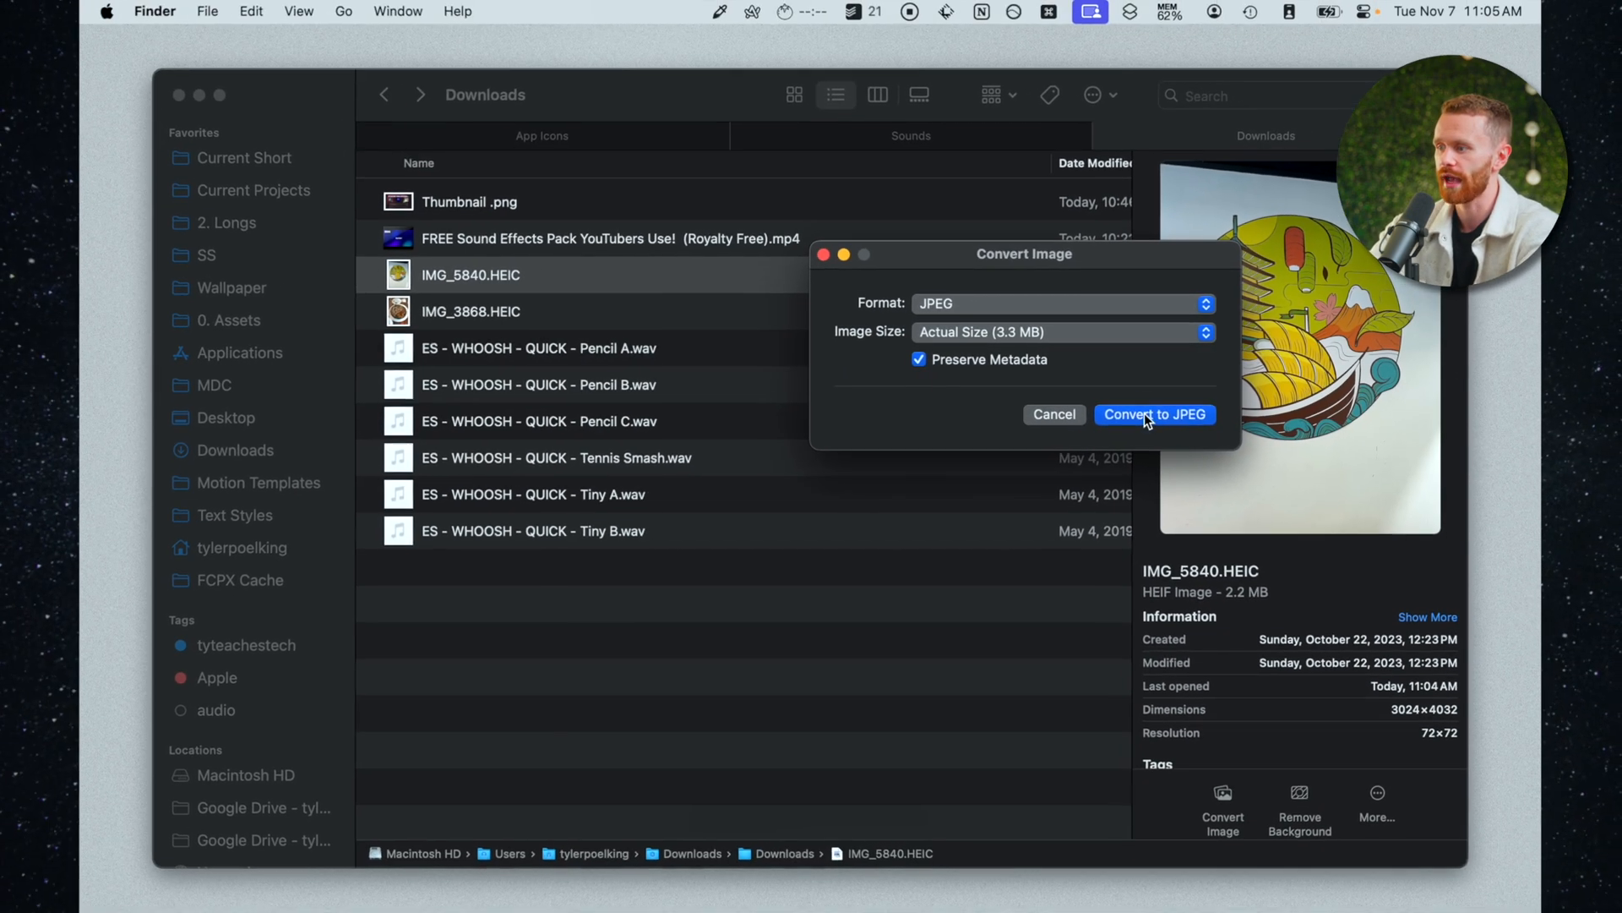
left_click(1155, 414)
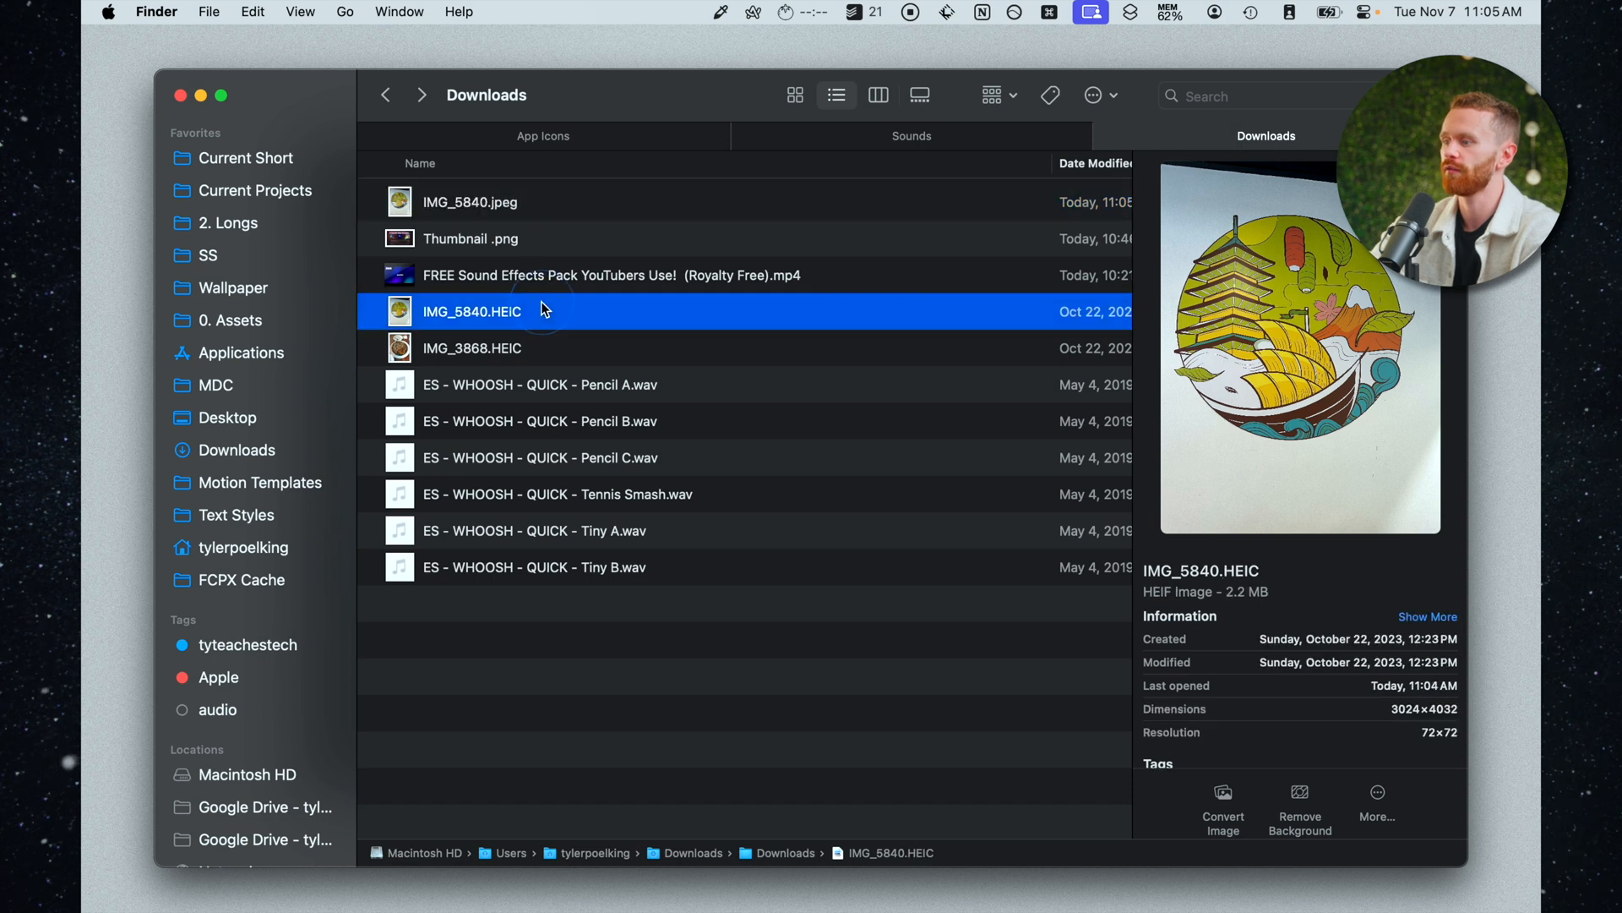
left_click(470, 201)
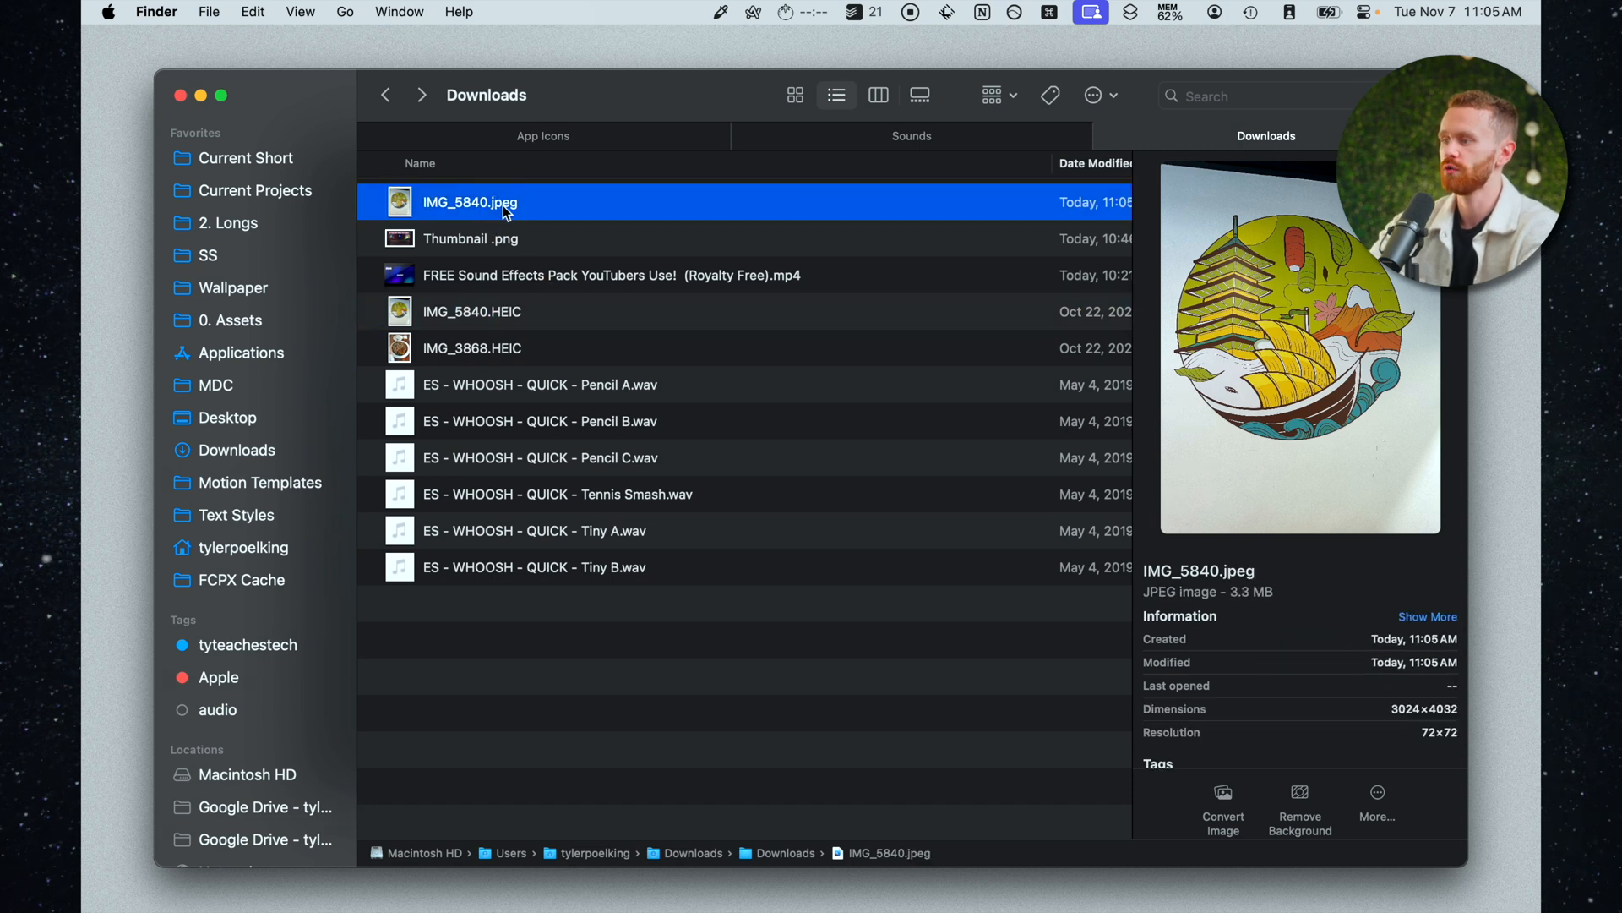
- Remove the background from IMG_5840.HEIC, Quick Look the new PNG, then hide the preview pane
left_click(472, 311)
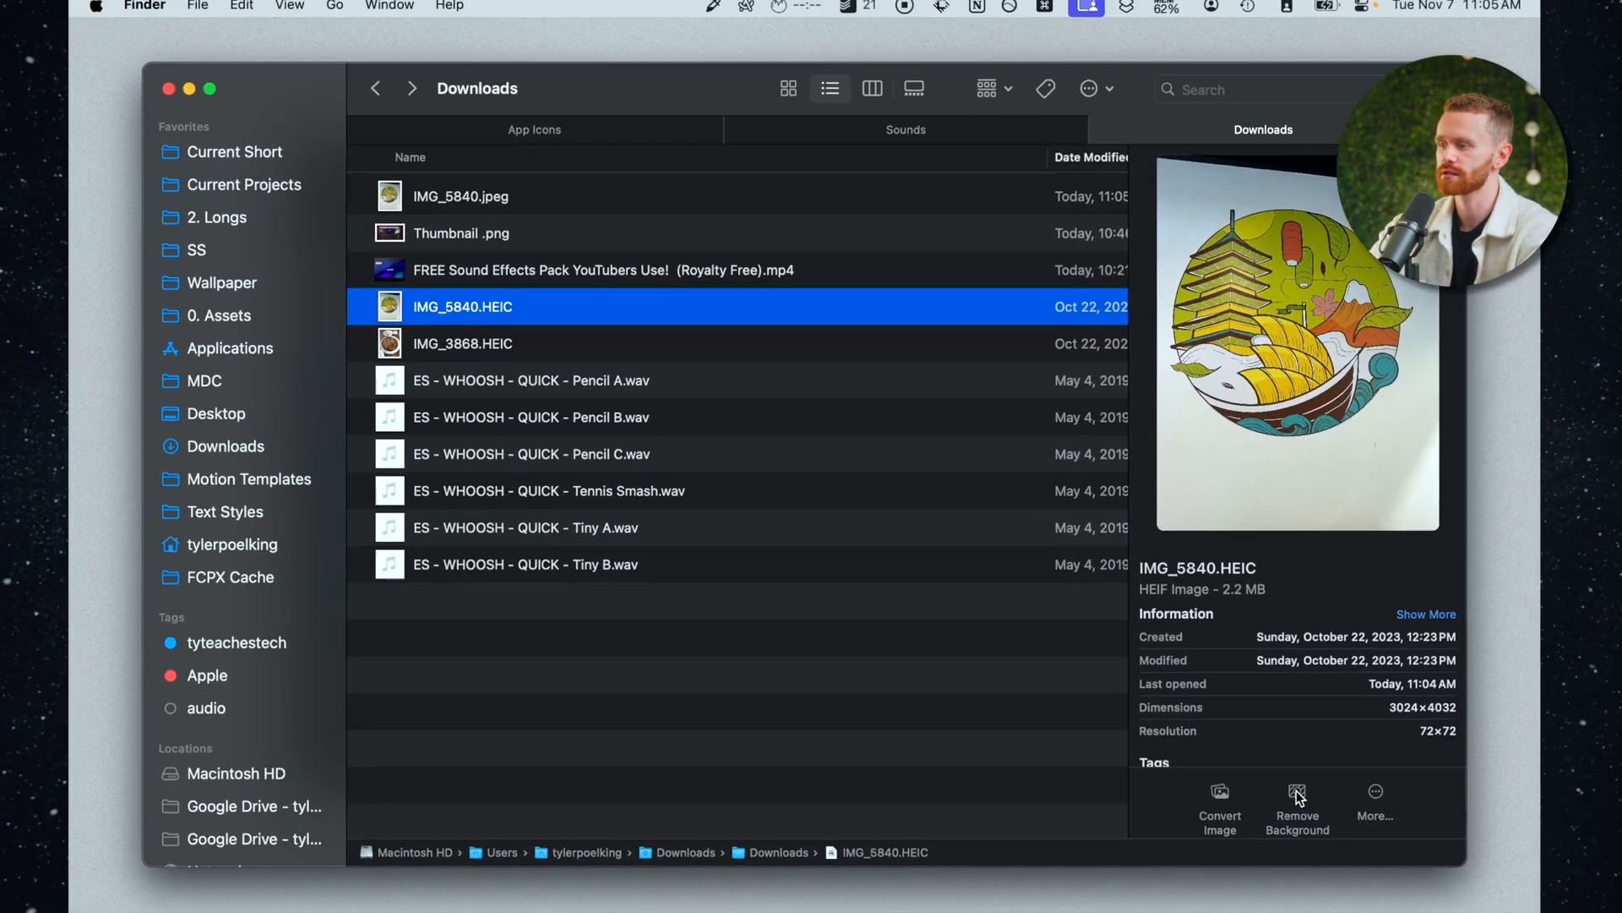
left_click(1296, 808)
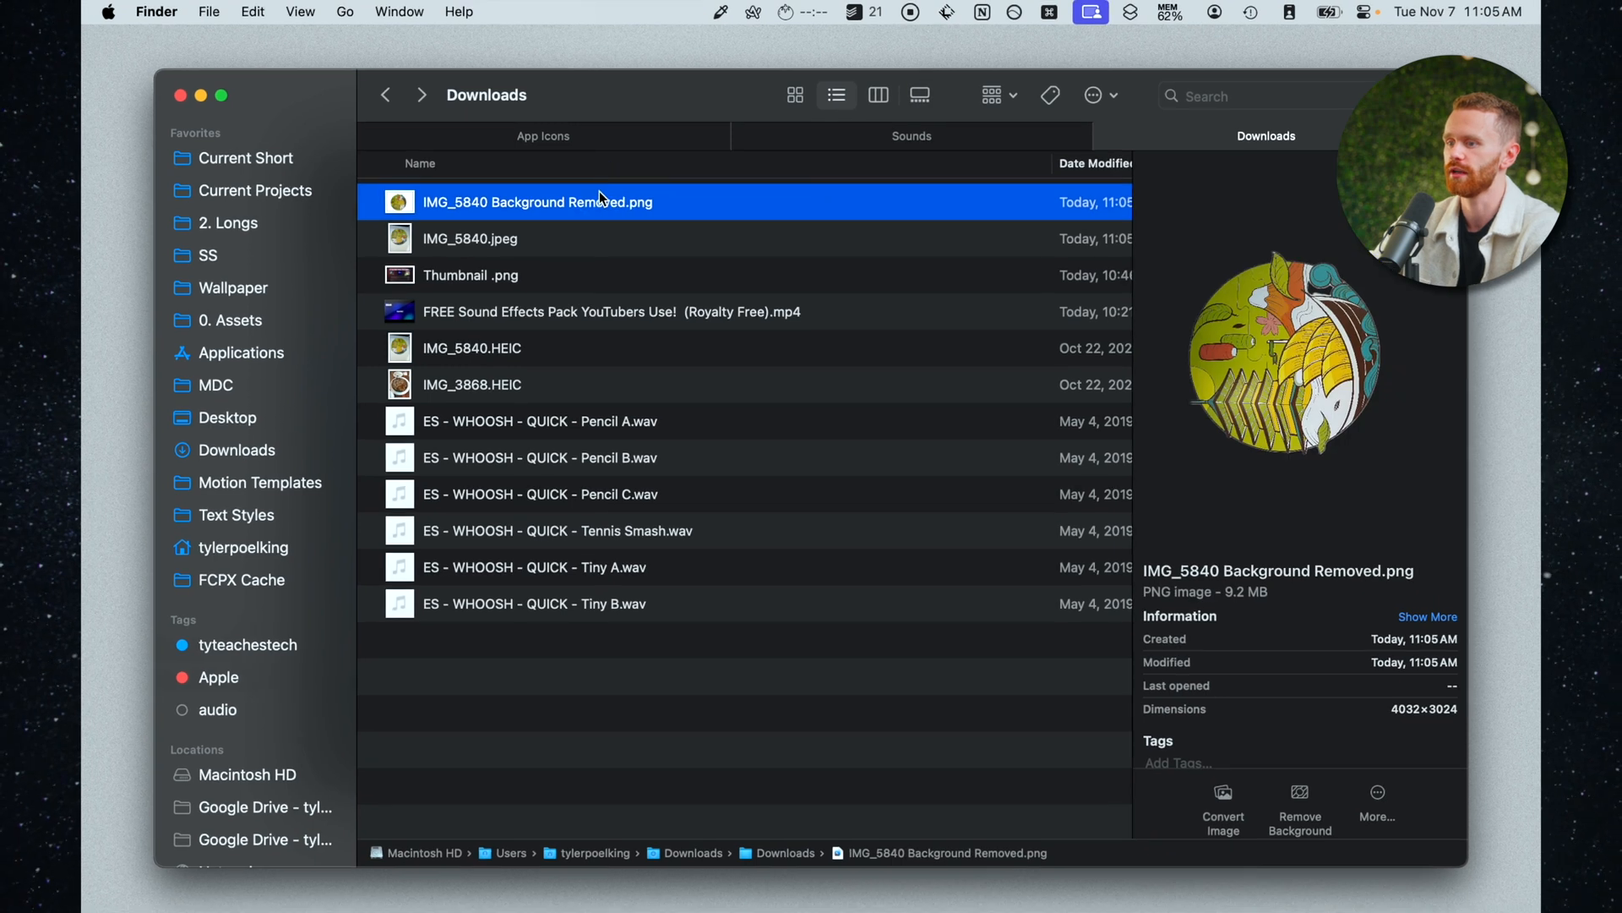
key("space")
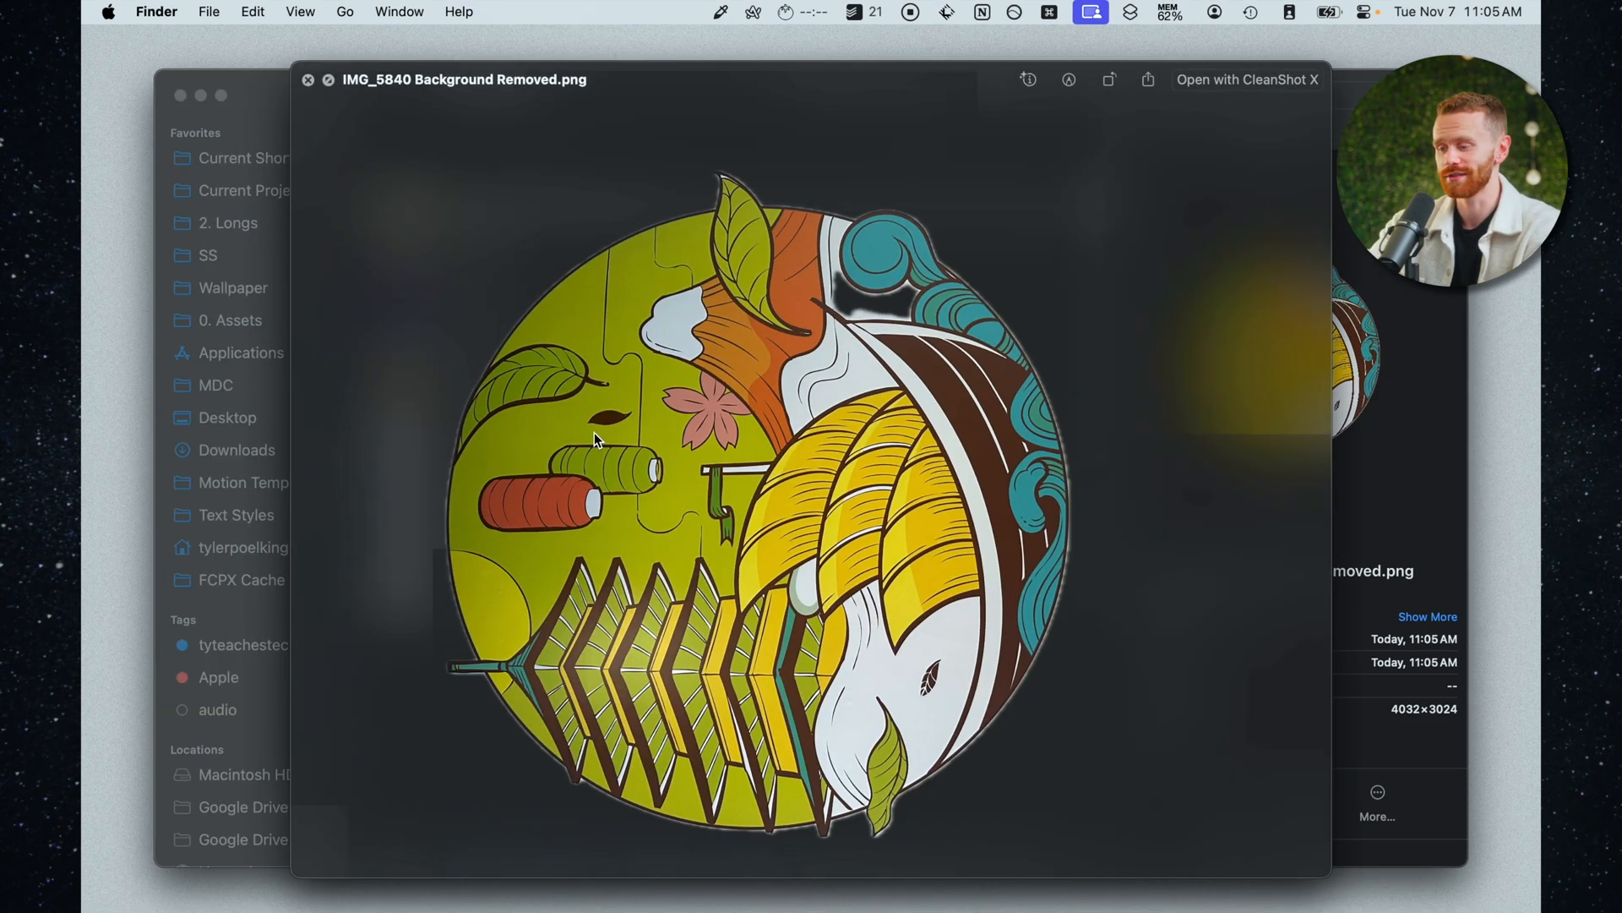
left_click(307, 79)
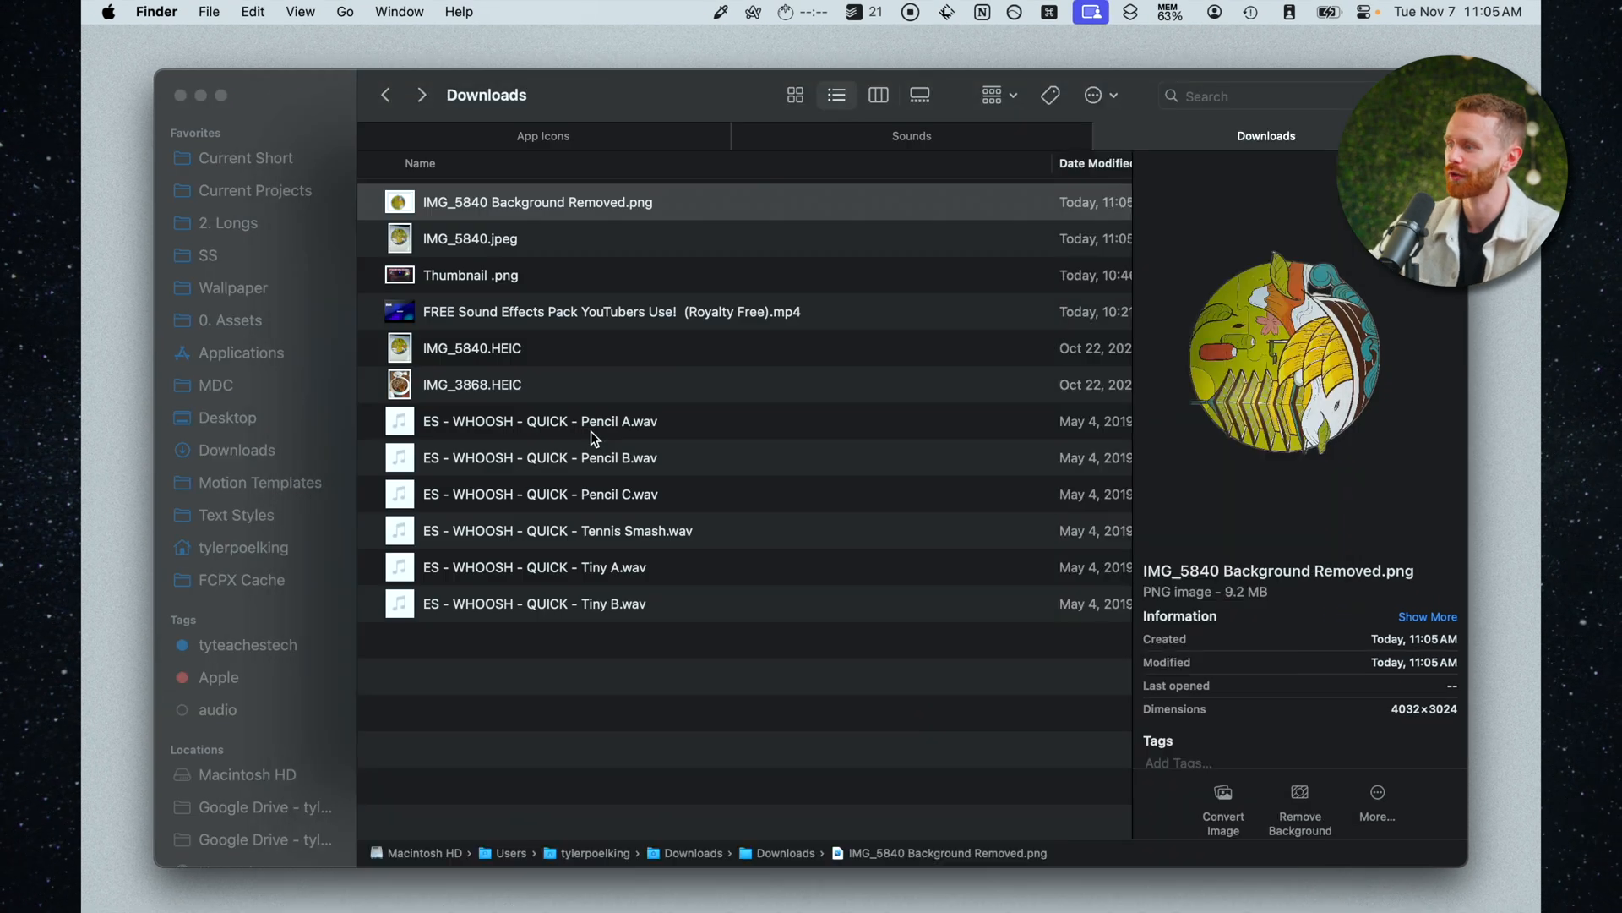
key("shift+cmd+p")
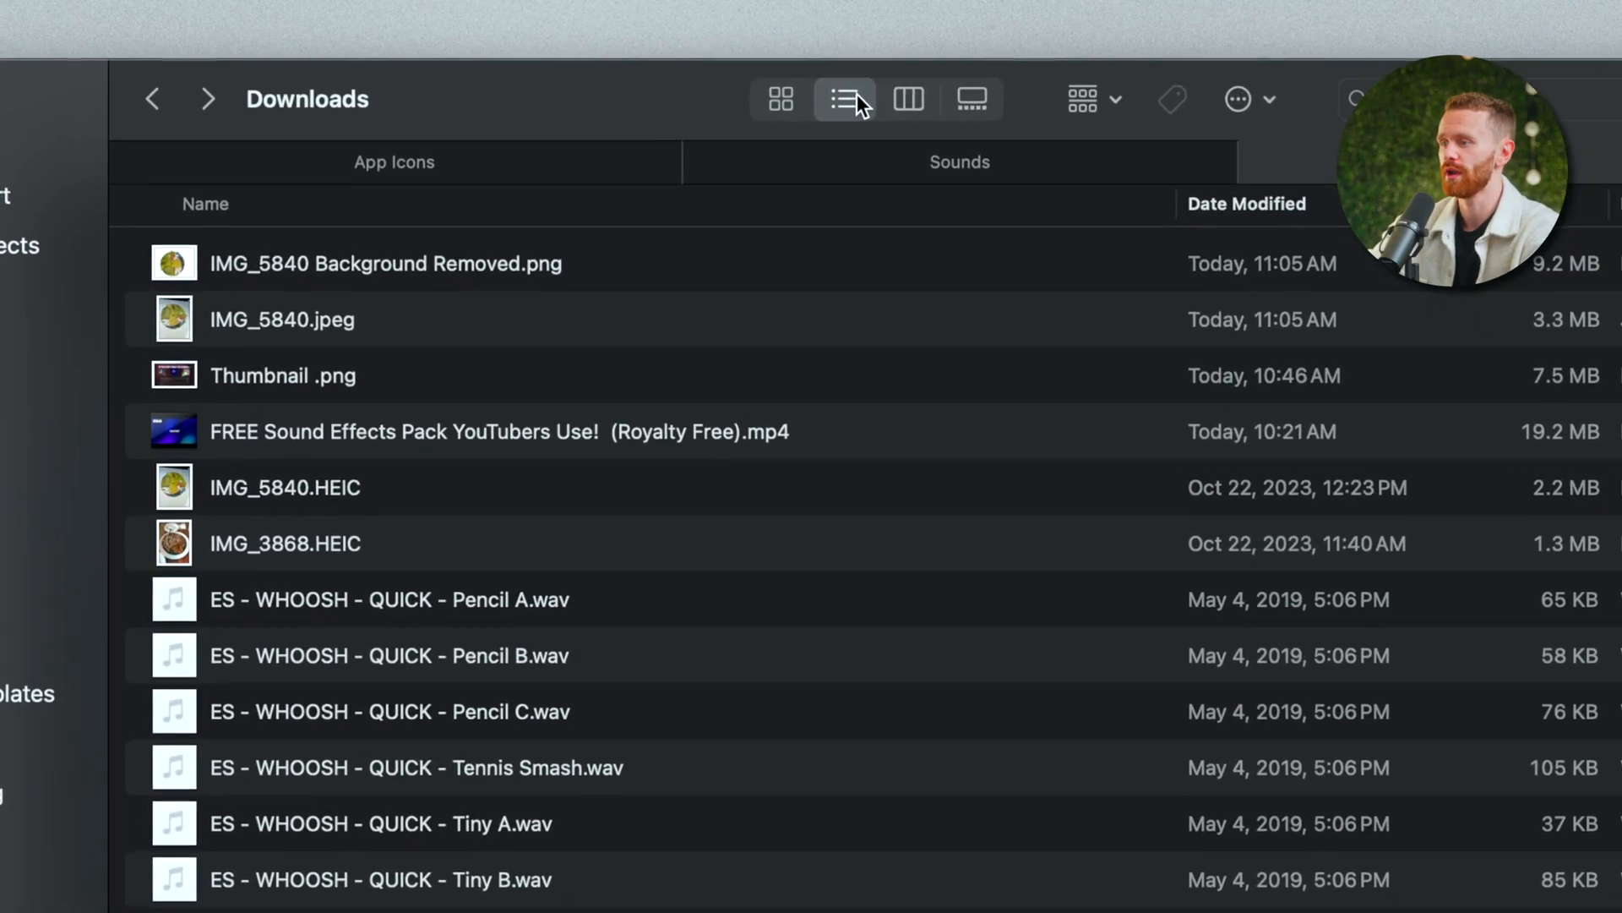
mouse_move(845, 99)
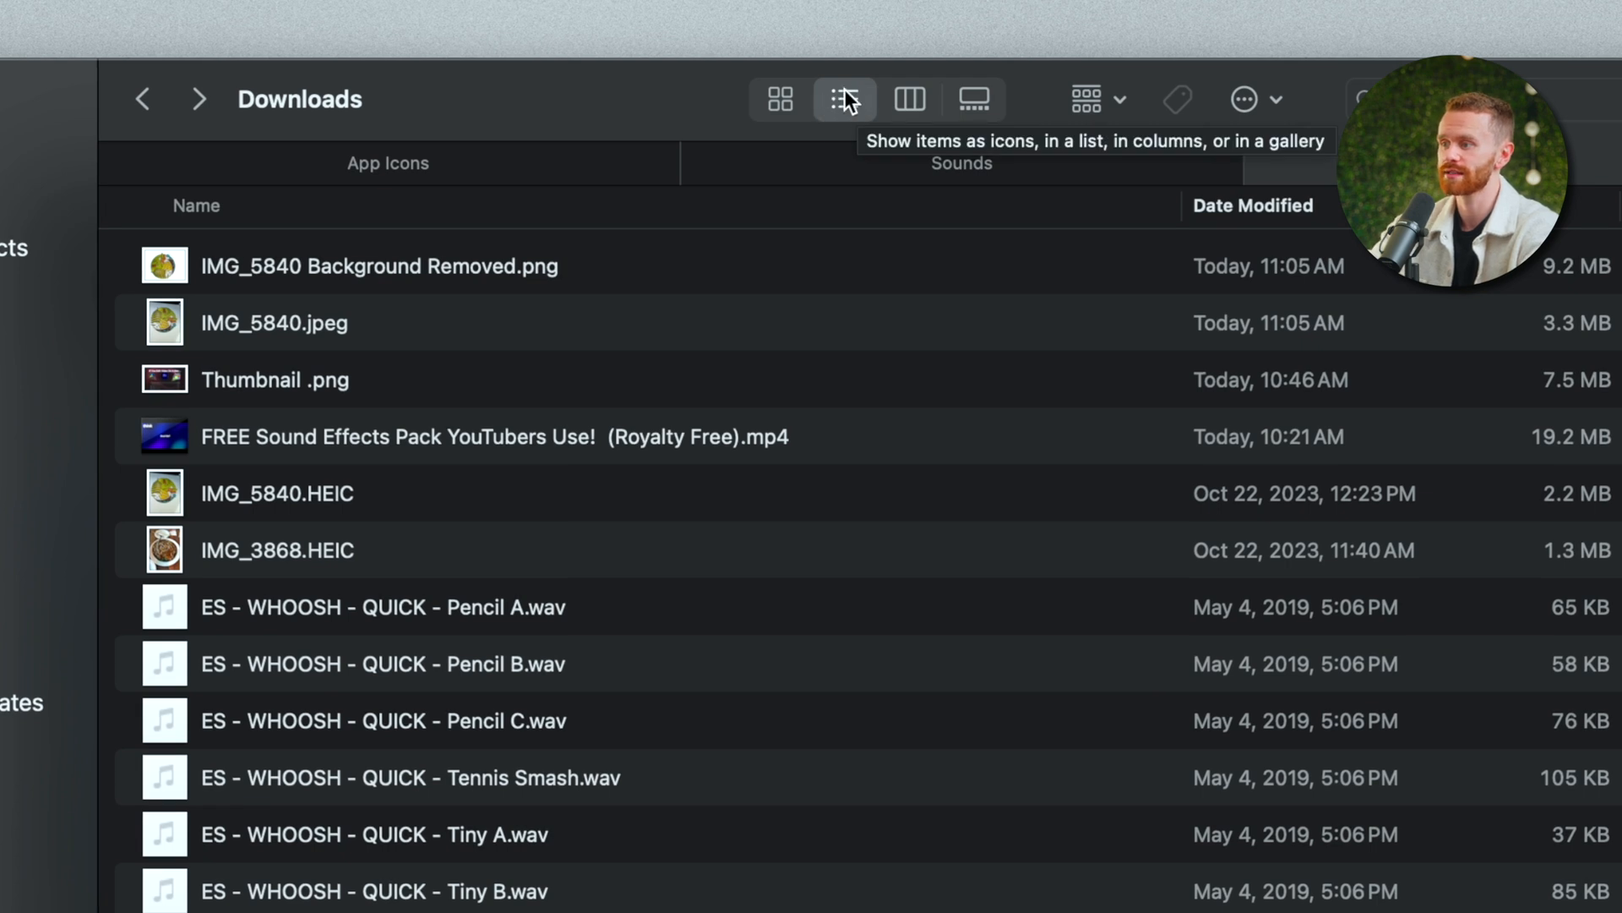
mouse_move(808, 116)
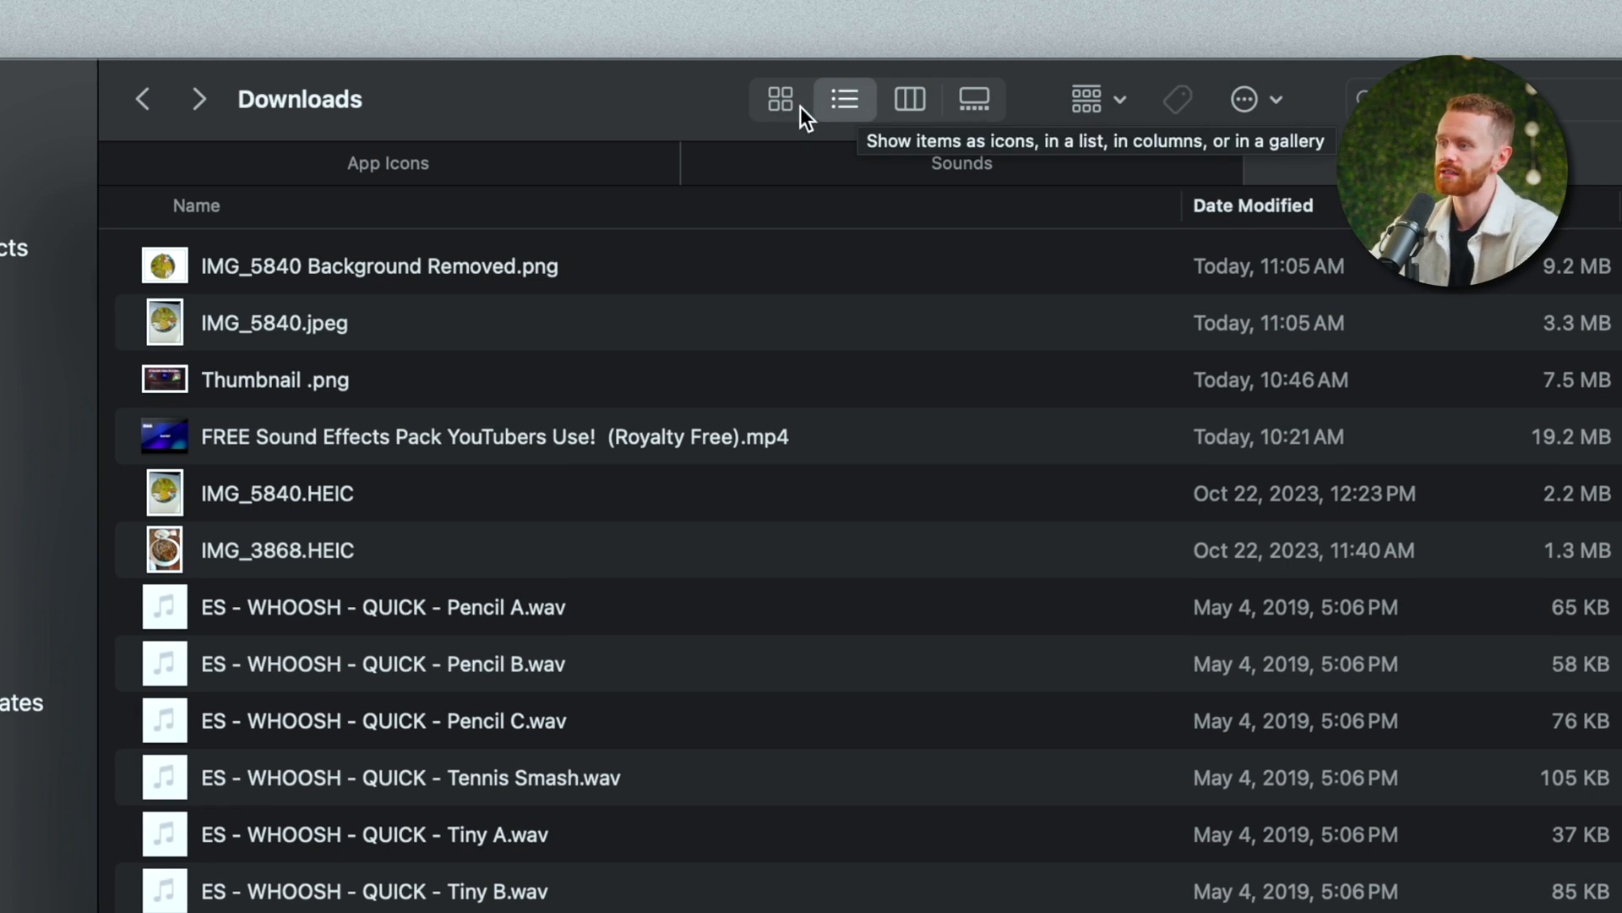
left_click(793, 59)
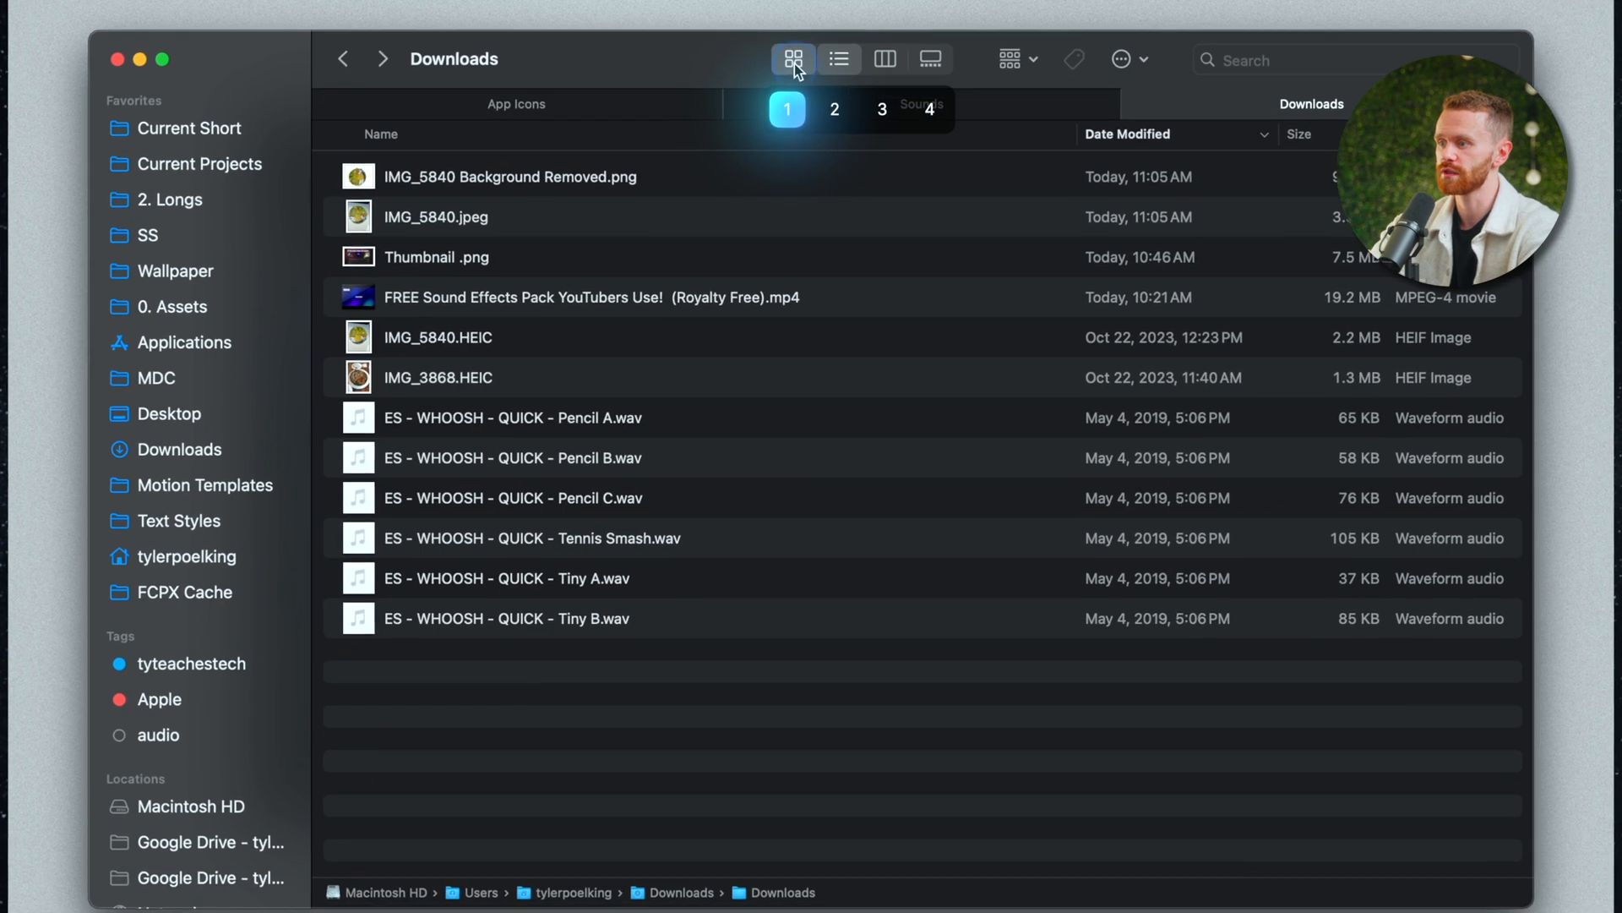
left_click(840, 59)
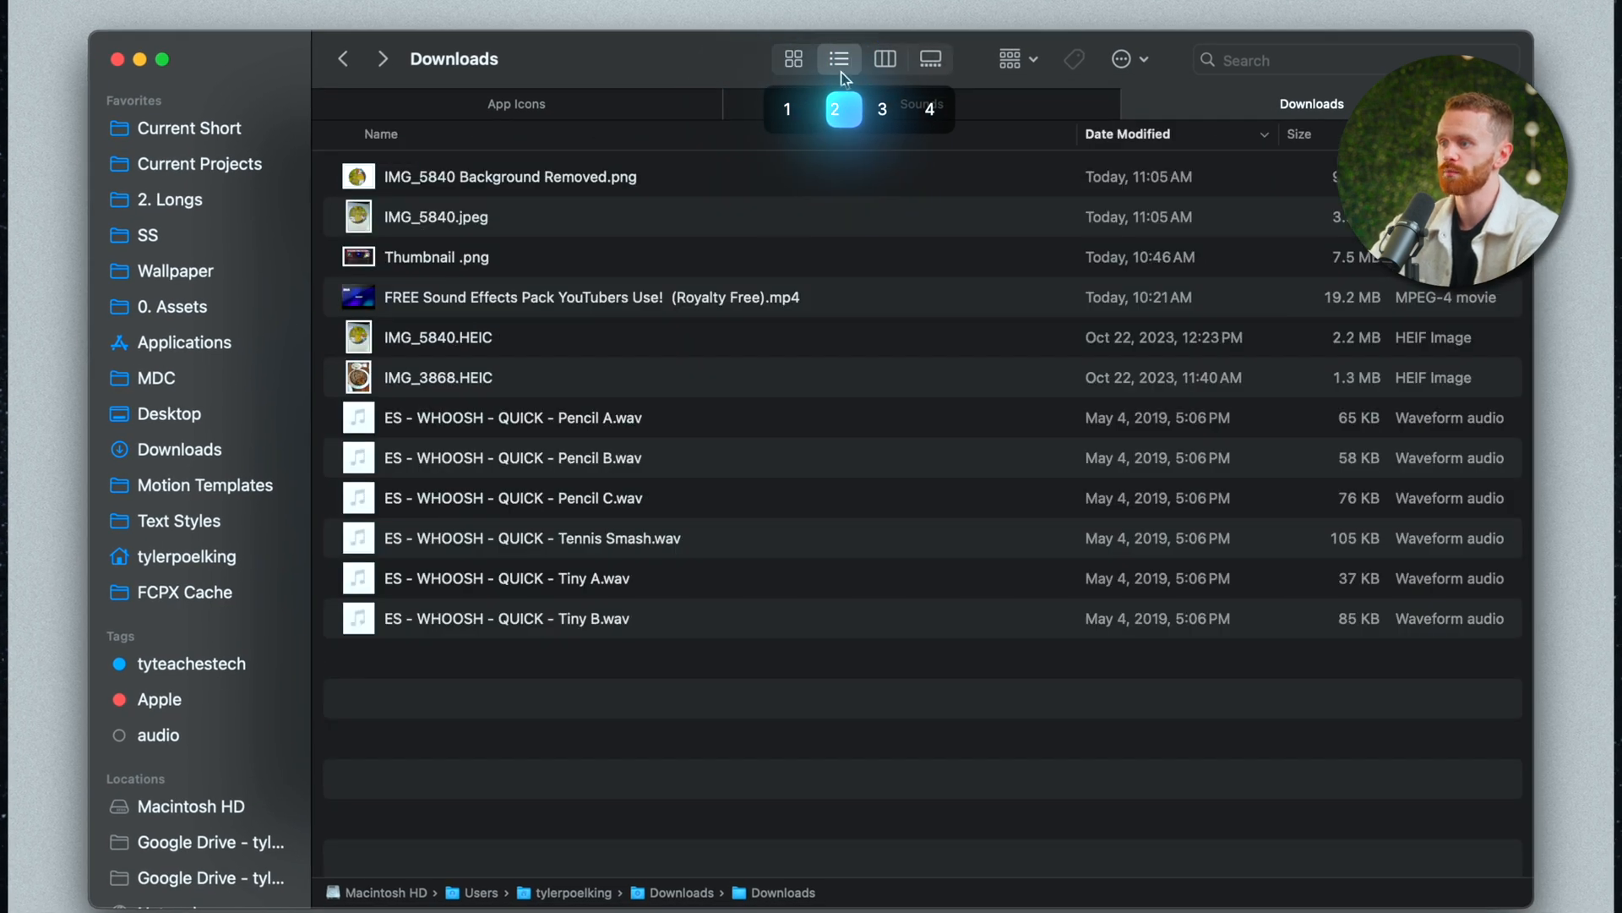
left_click(930, 59)
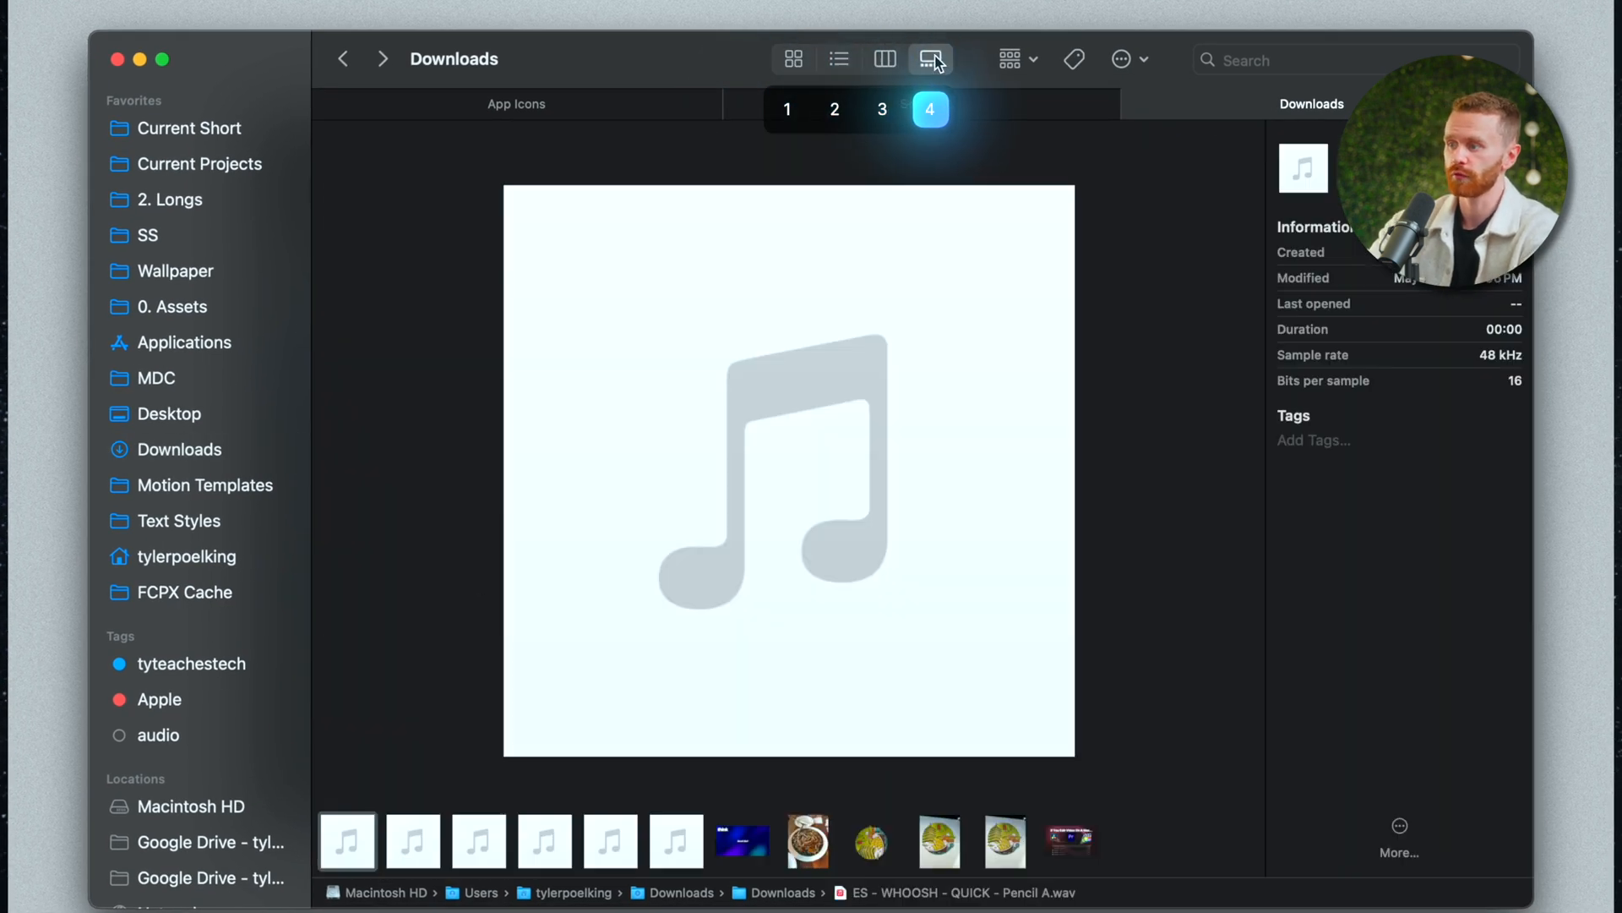
left_click(838, 59)
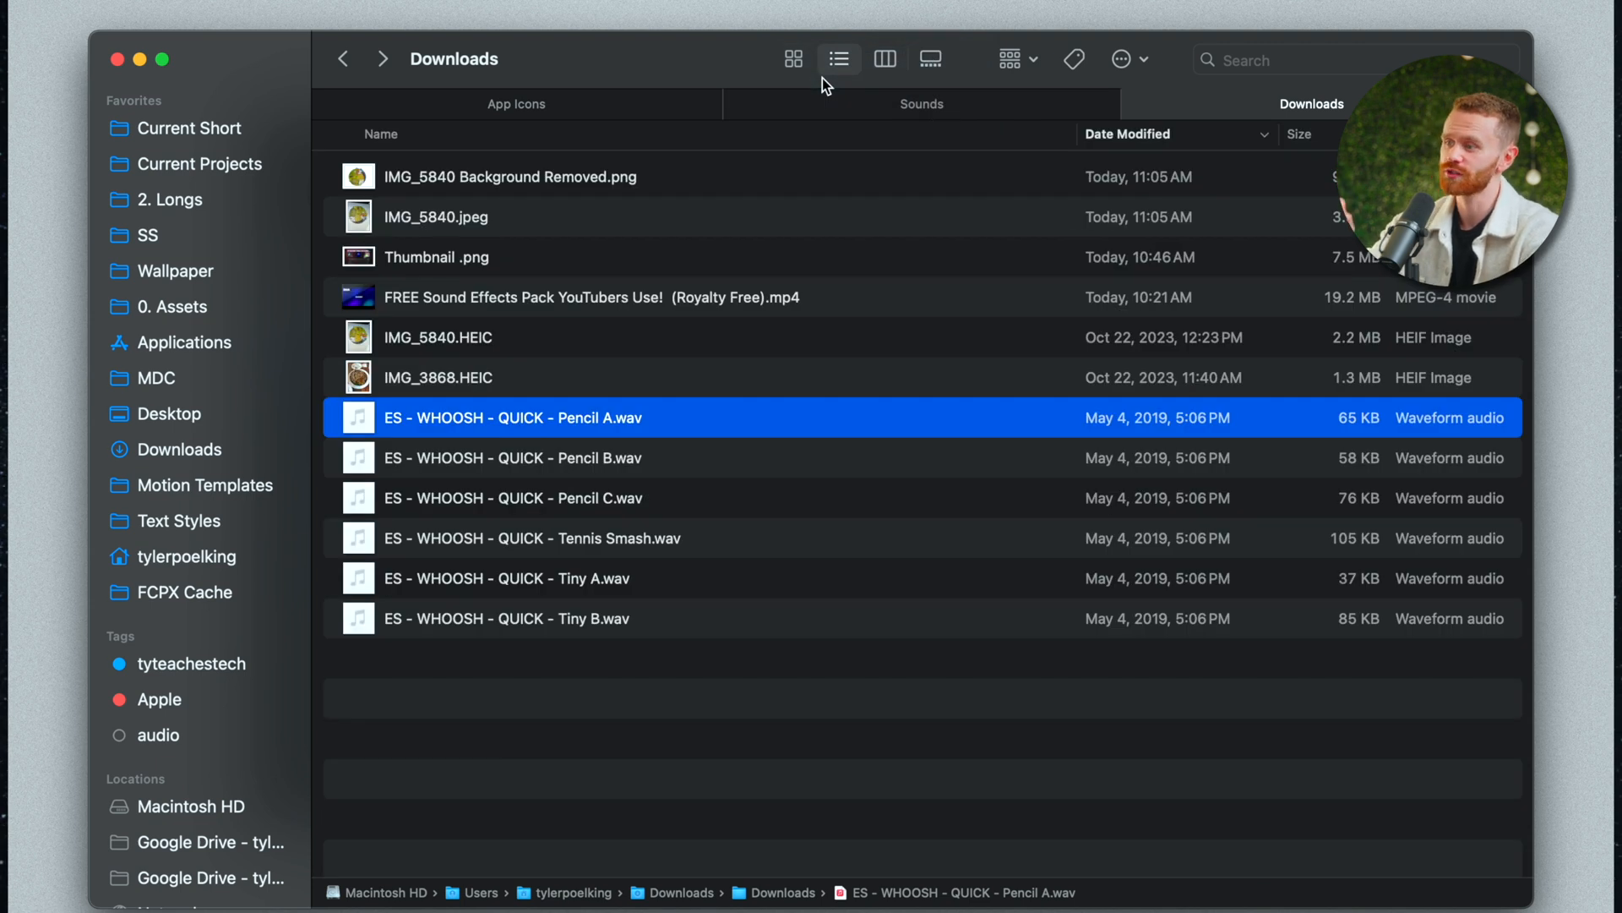
mouse_move(749, 194)
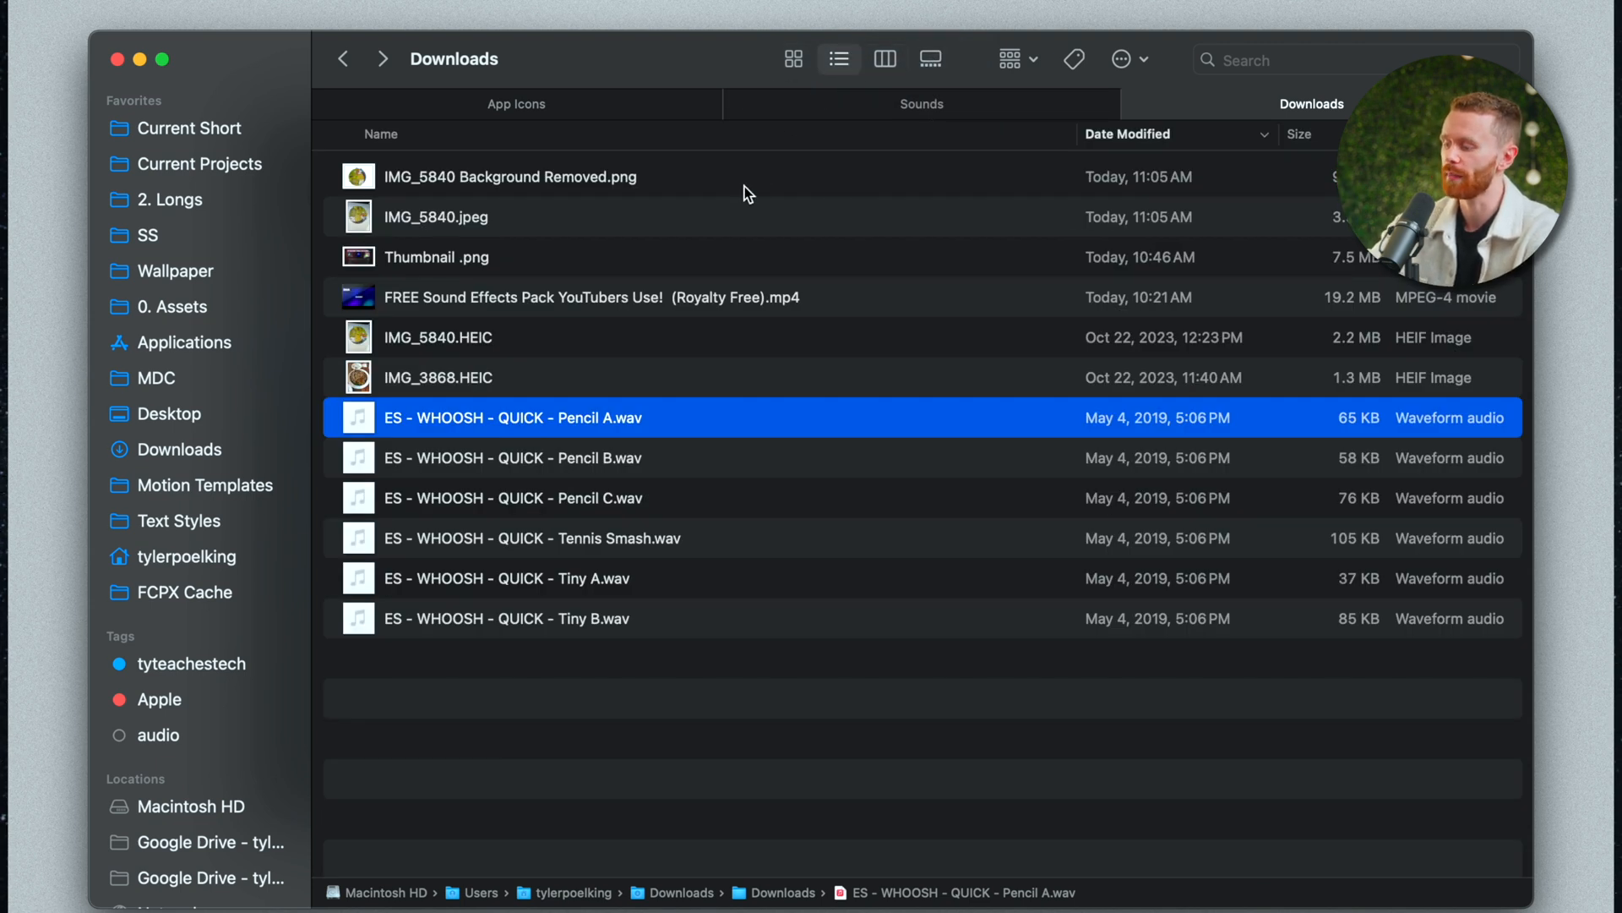
left_click(792, 57)
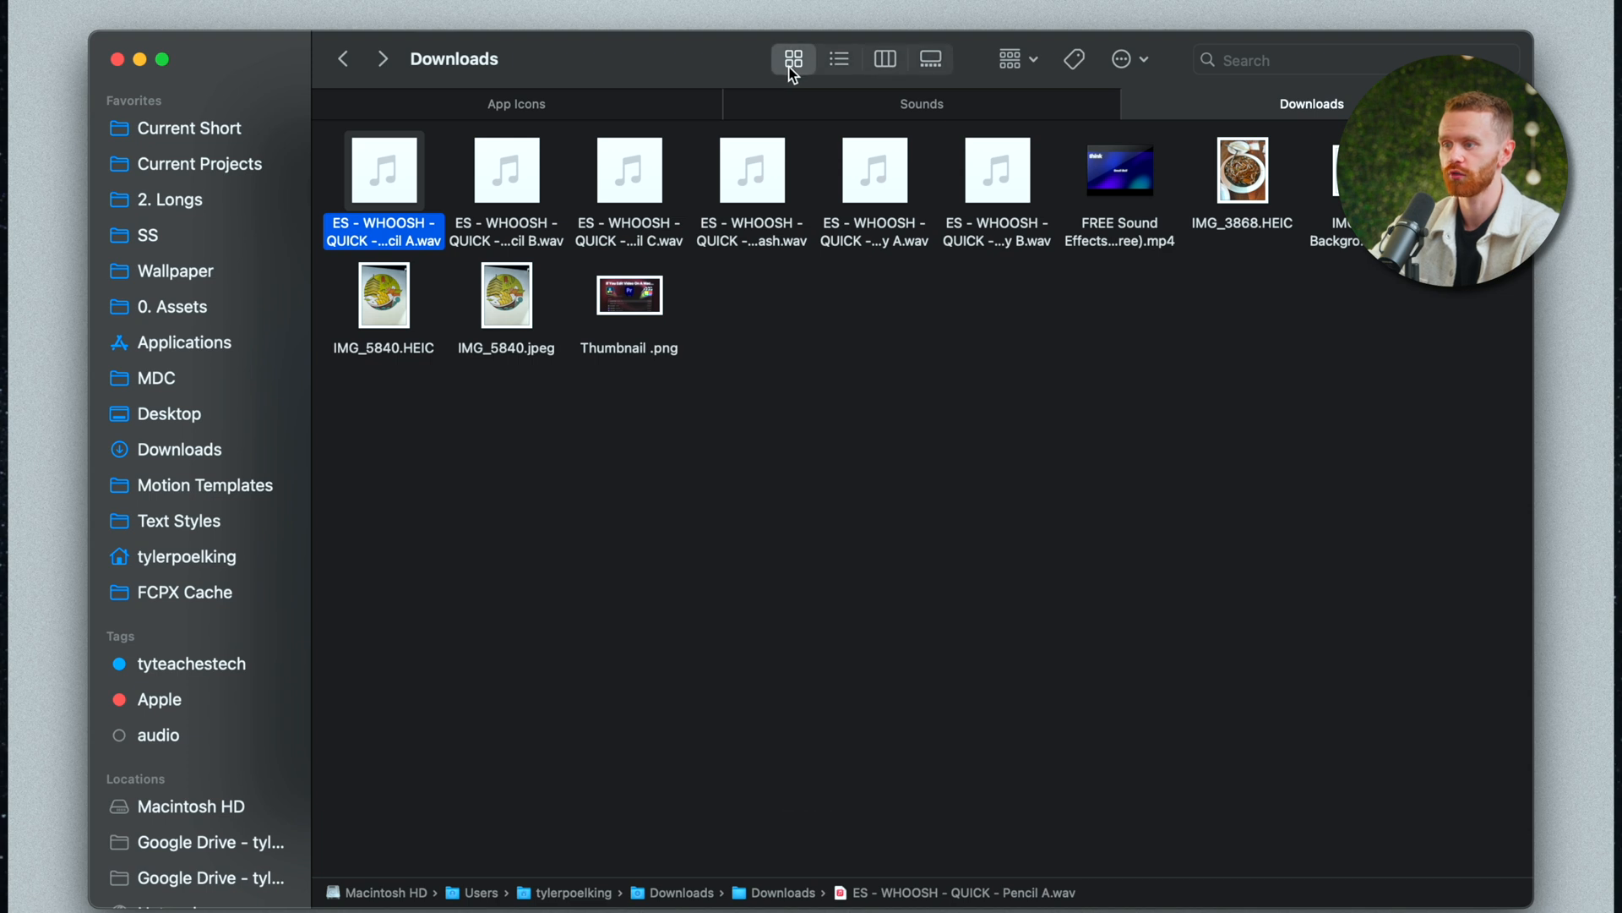
mouse_move(505, 303)
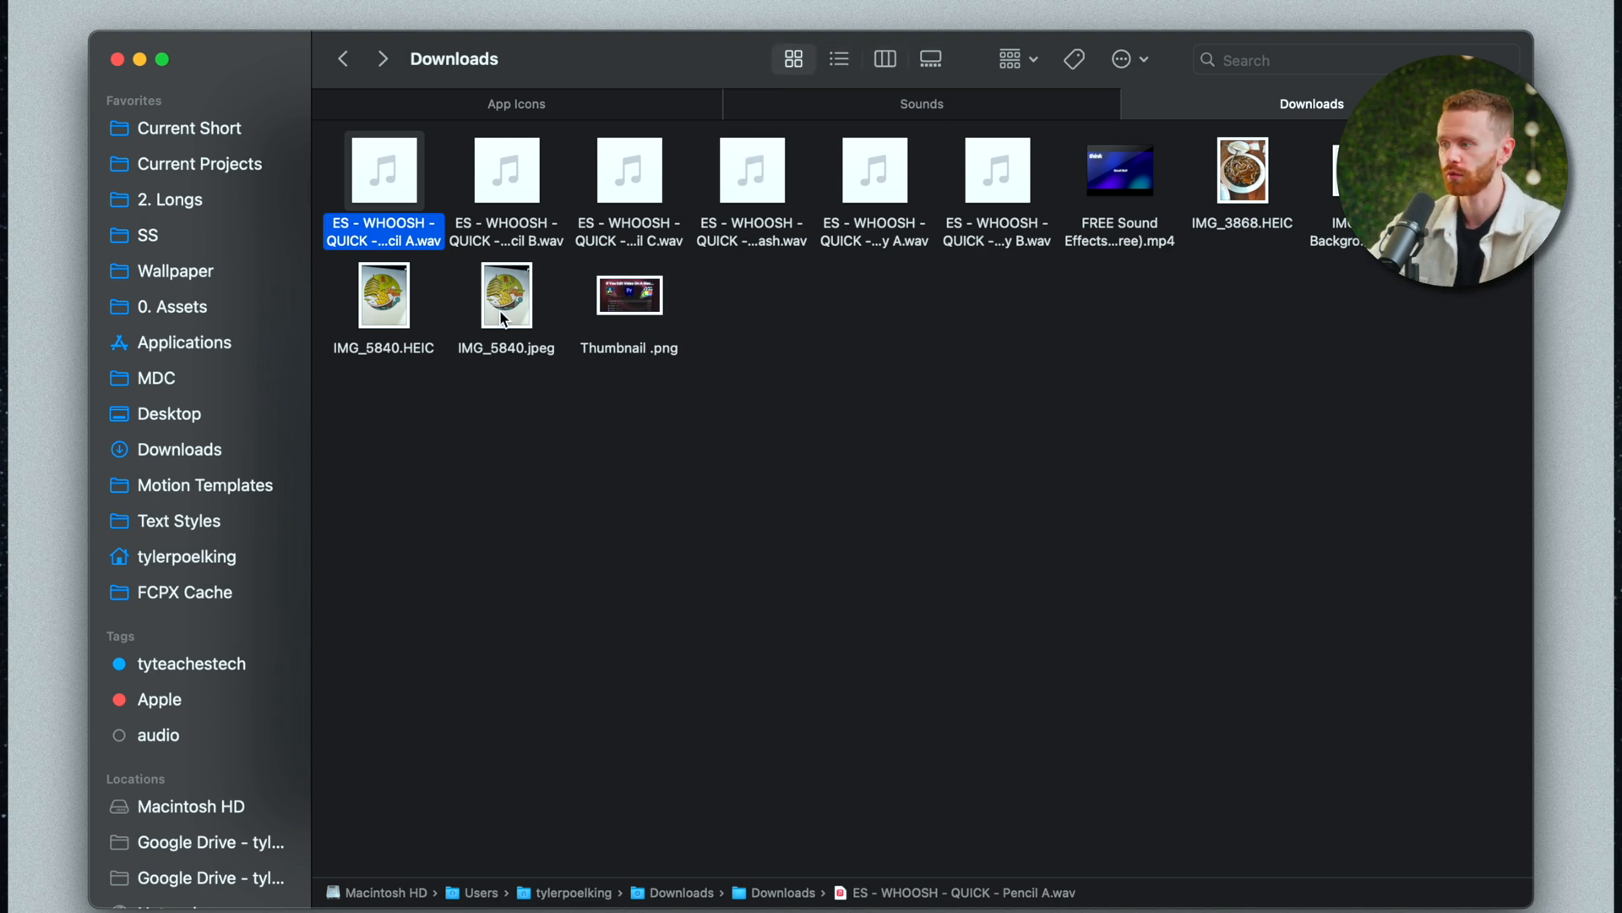
key("cmd+=")
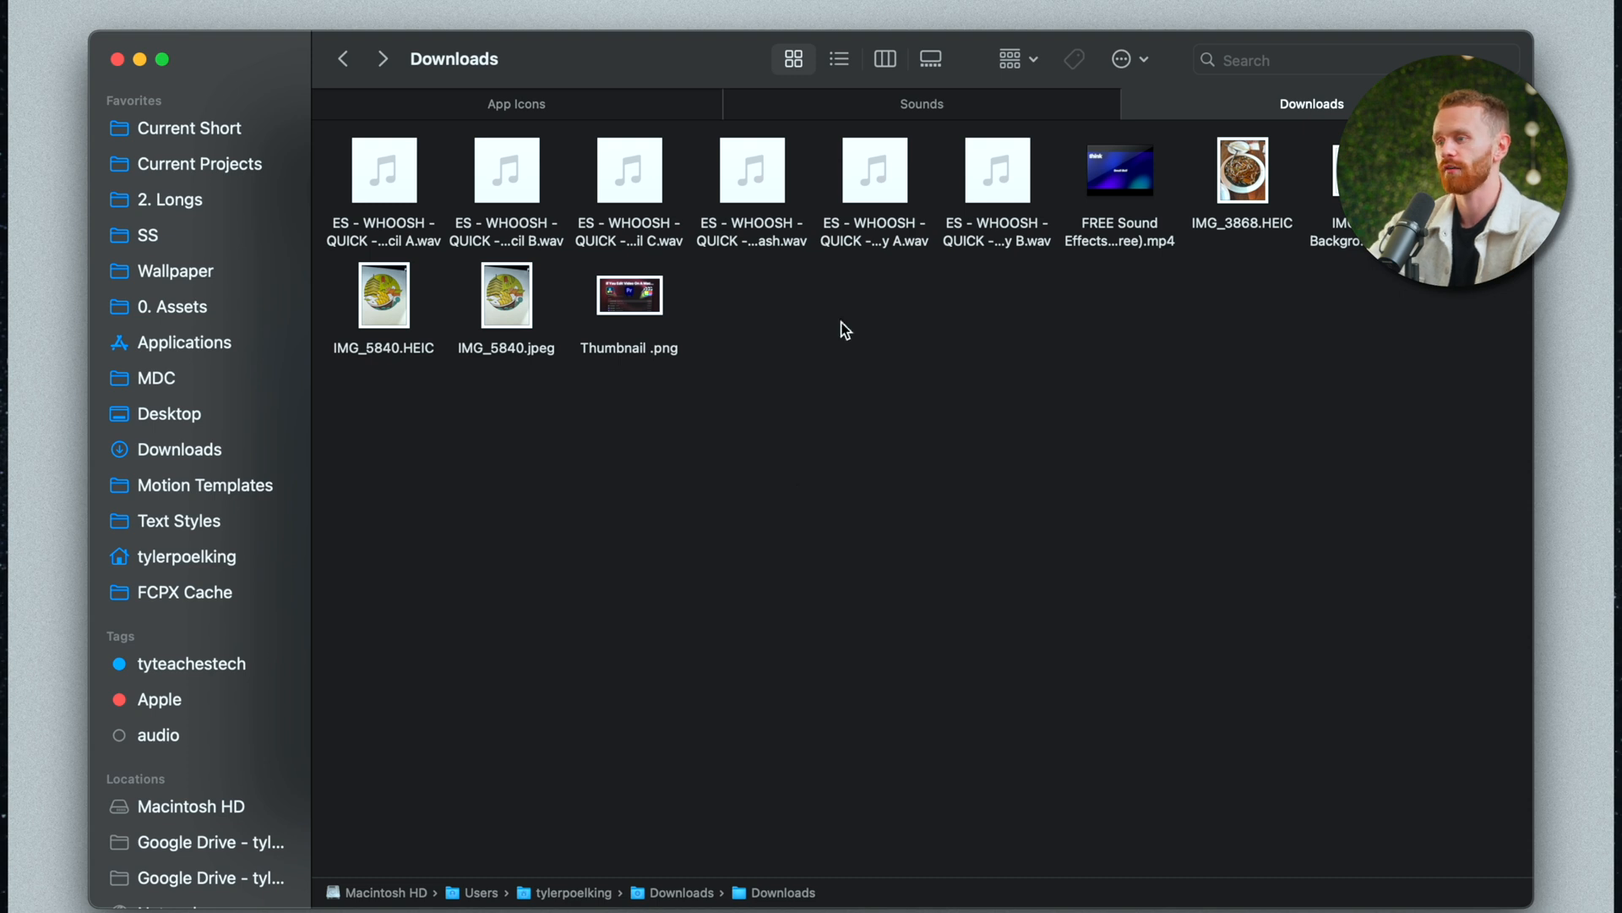
key("cmd+2")
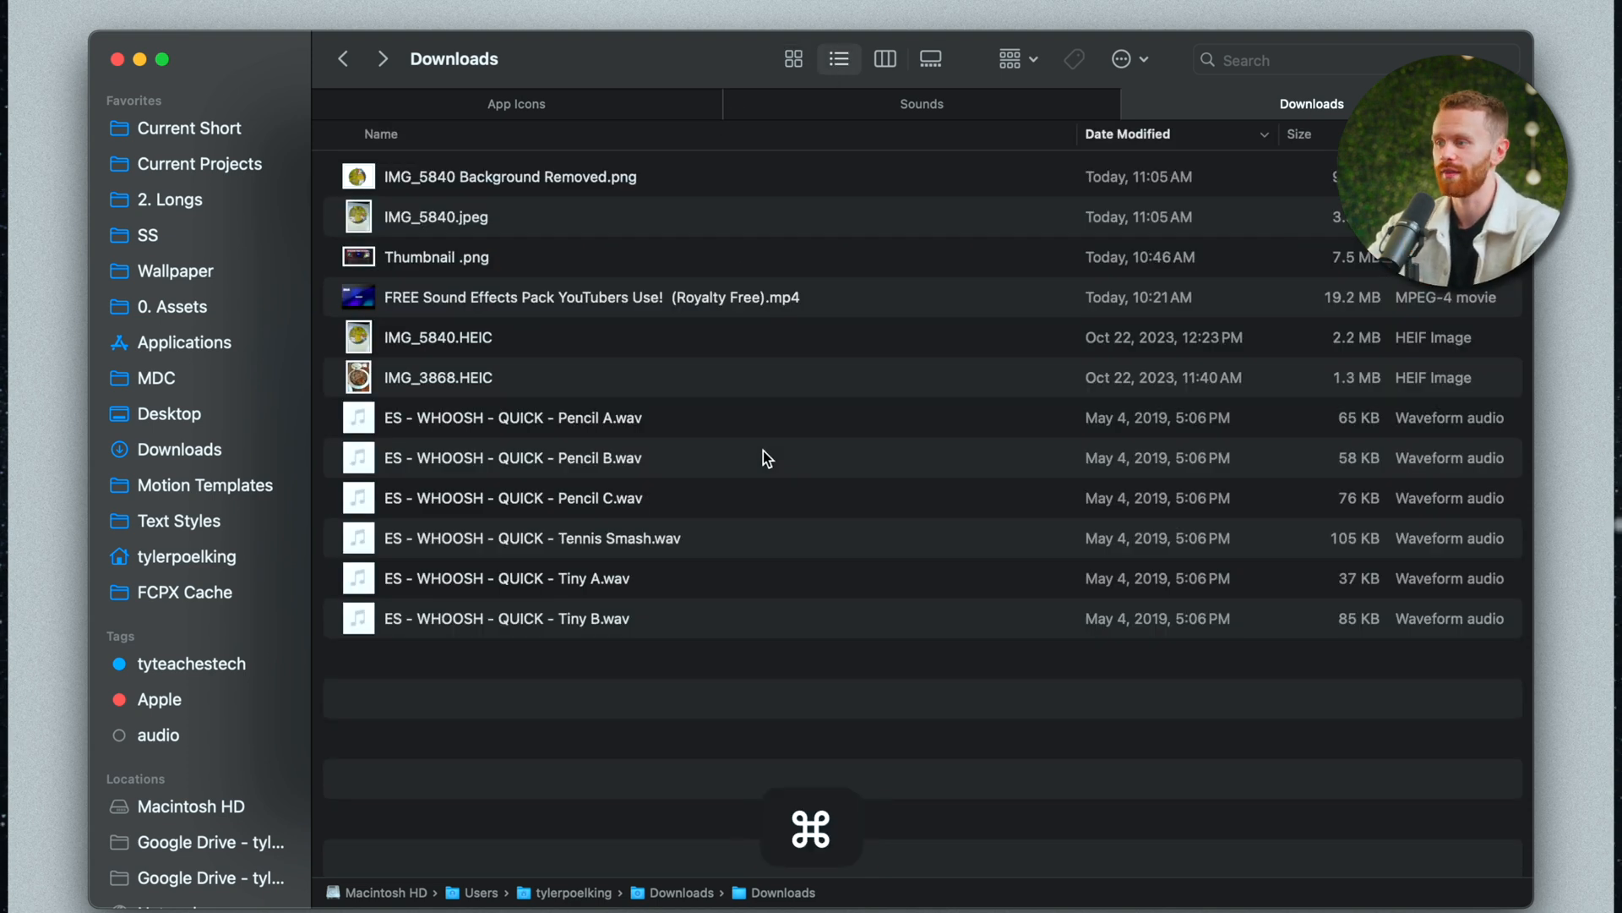
left_click(884, 59)
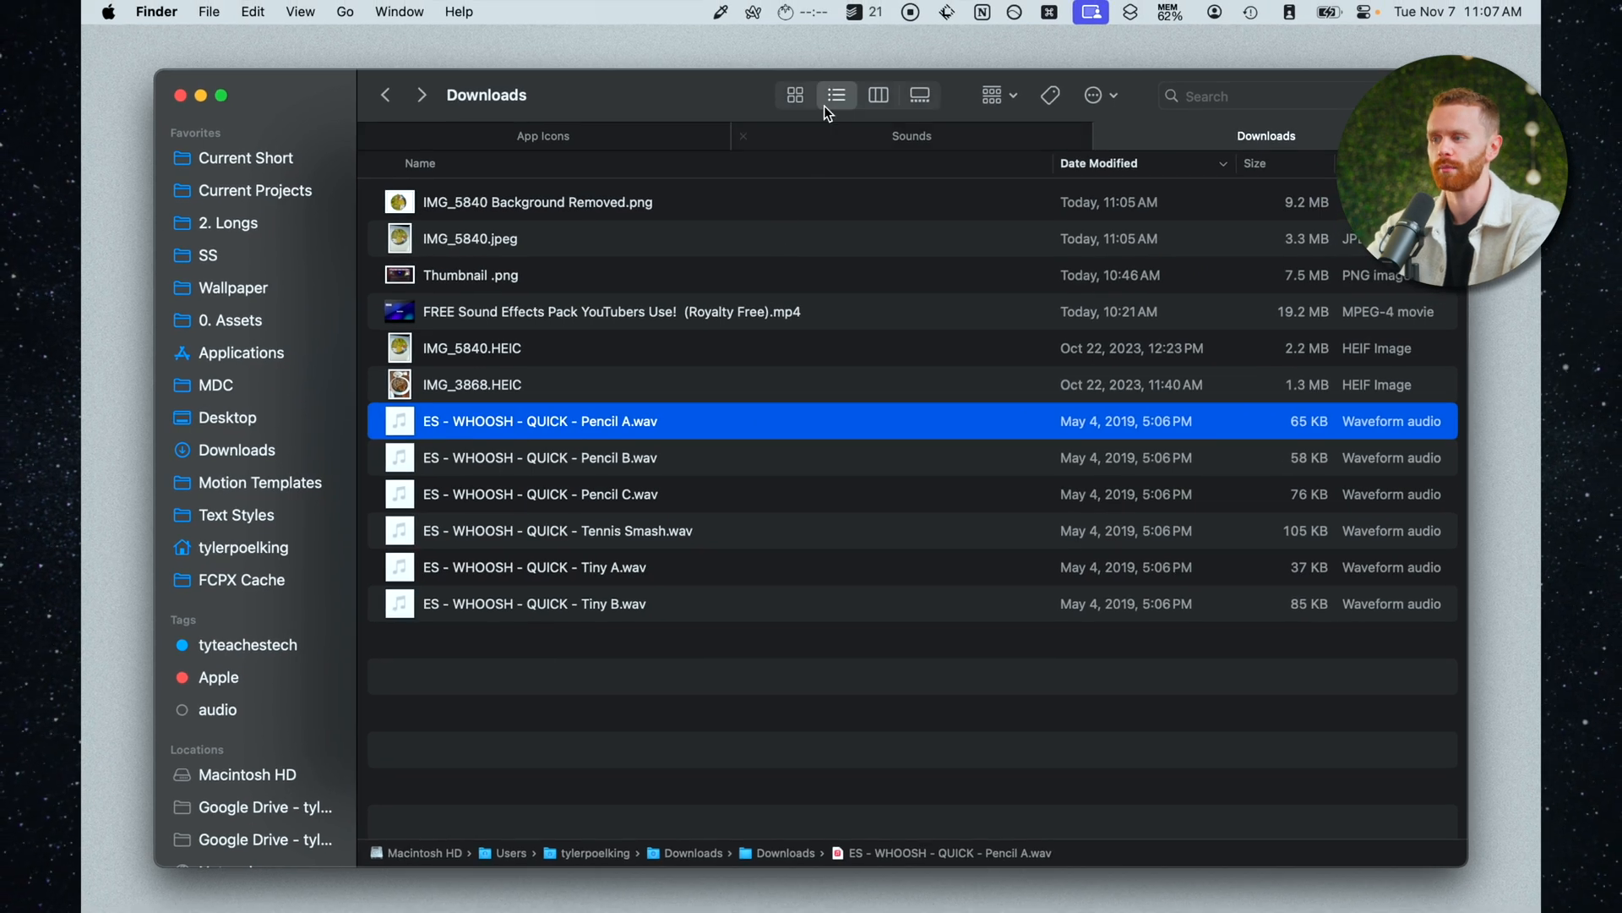
mouse_move(559, 630)
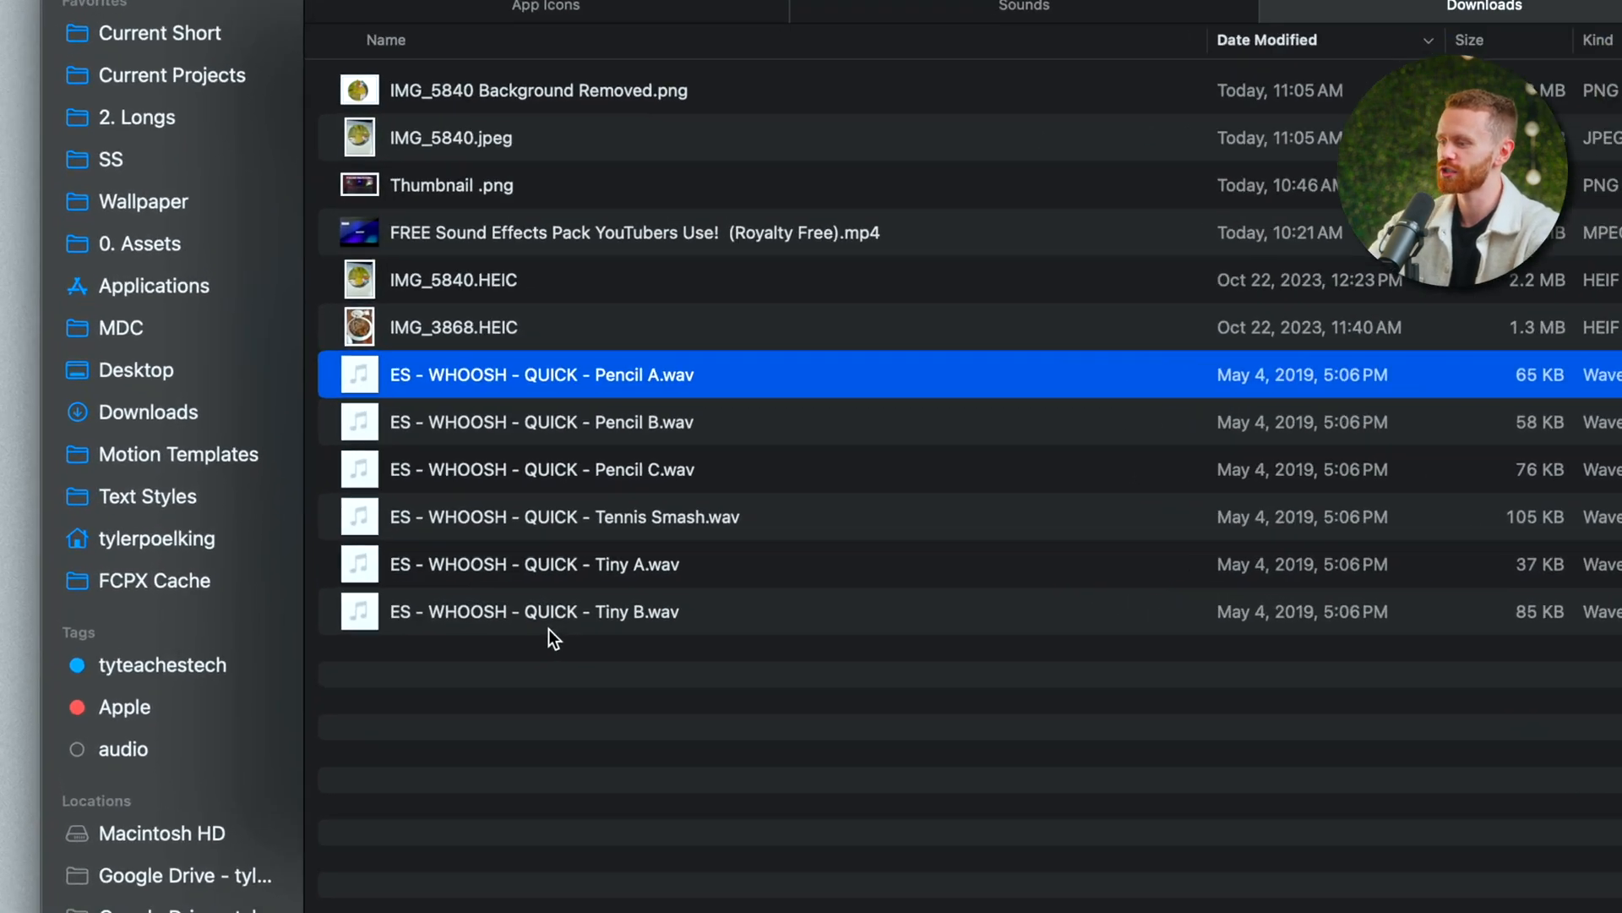
- Batch-rename the six WHOOSH files, replacing 'ES - ' with nothing to drop the prefix
left_click(555, 612)
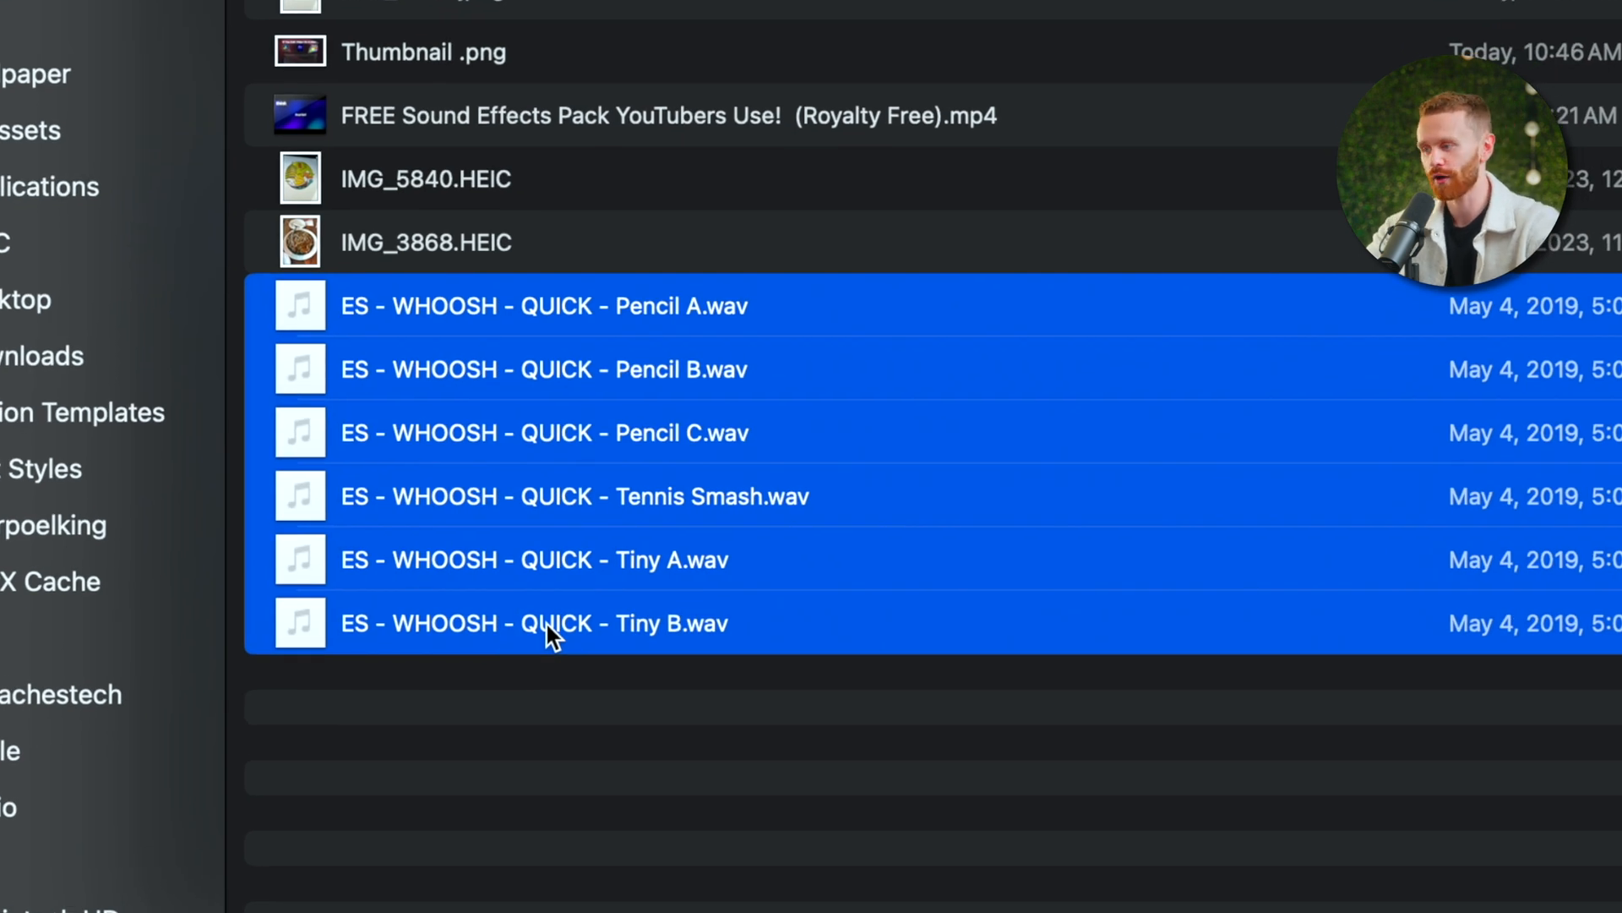
mouse_move(253, 294)
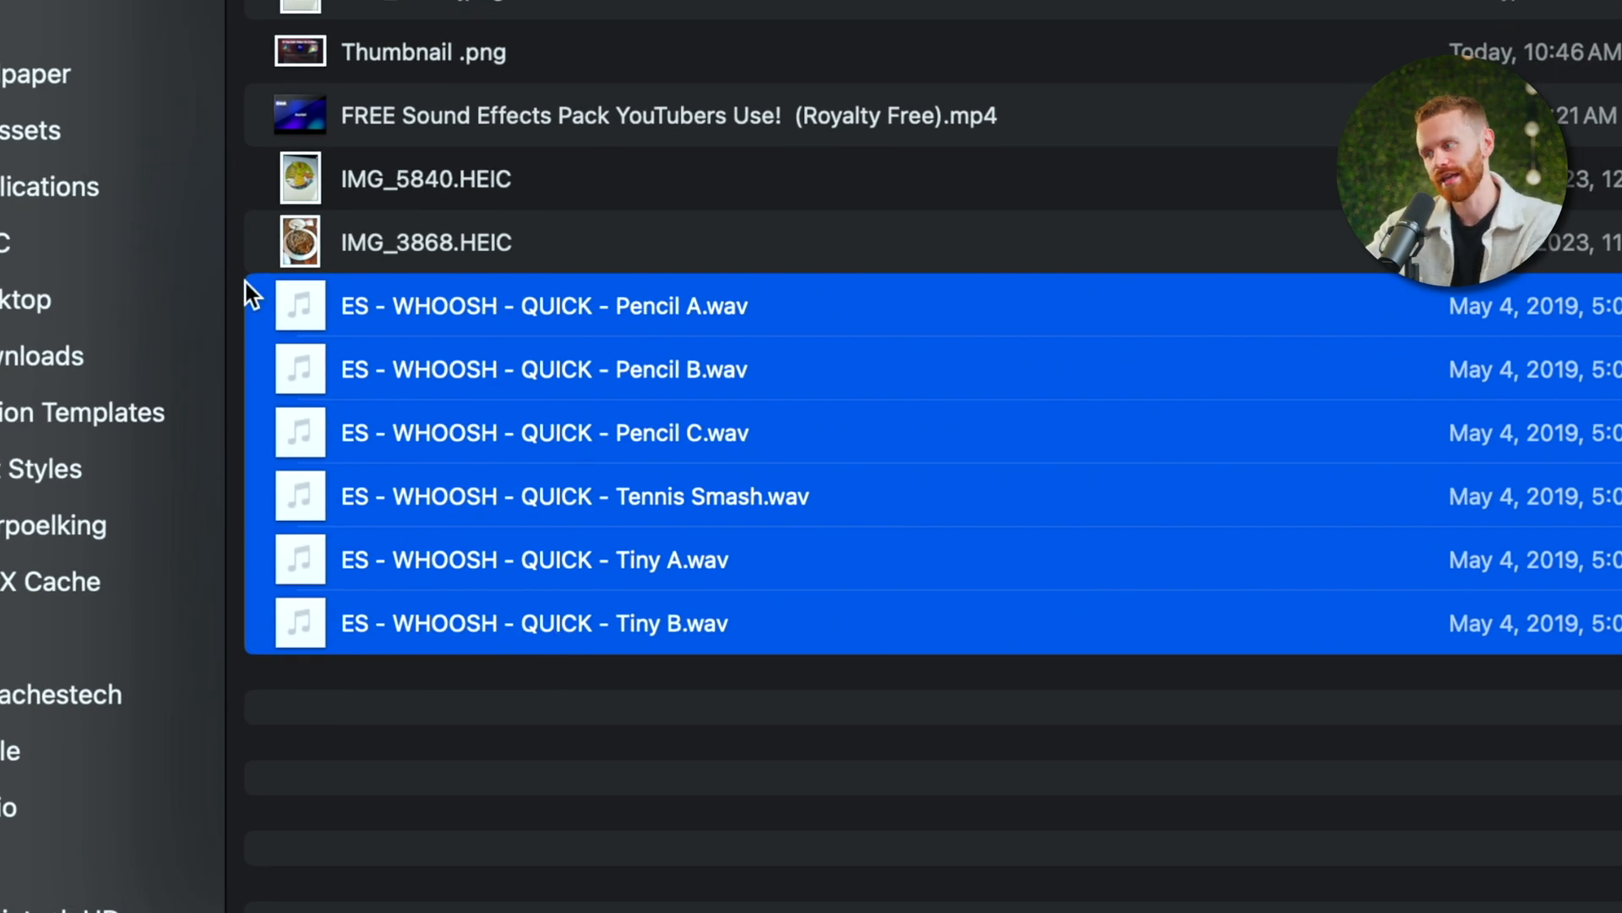
mouse_move(357, 385)
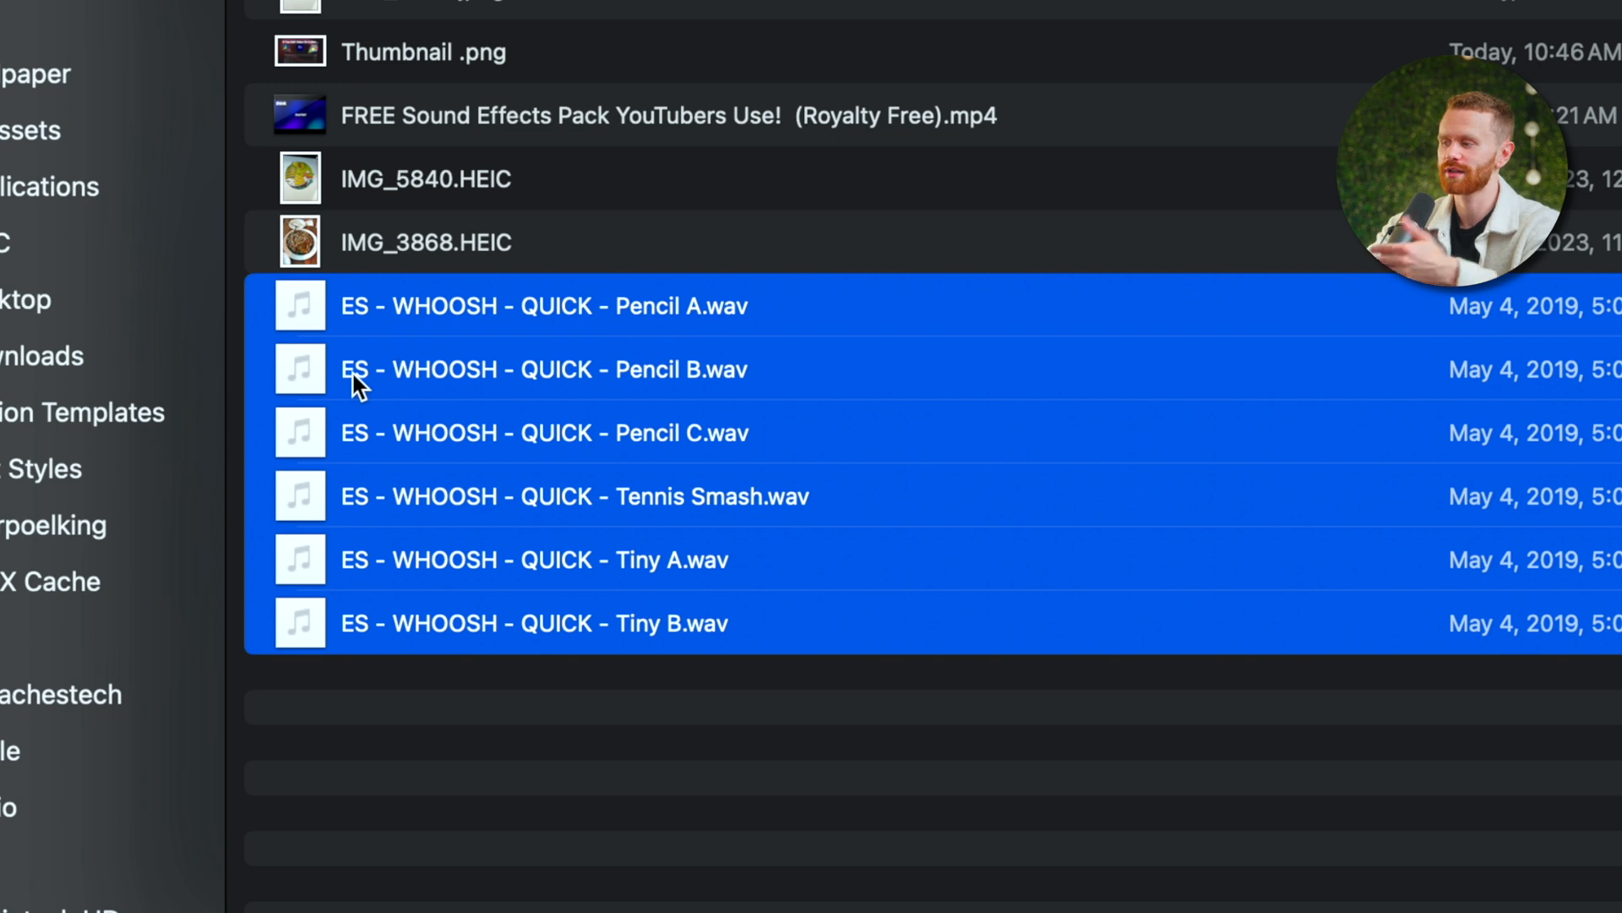
mouse_move(402, 370)
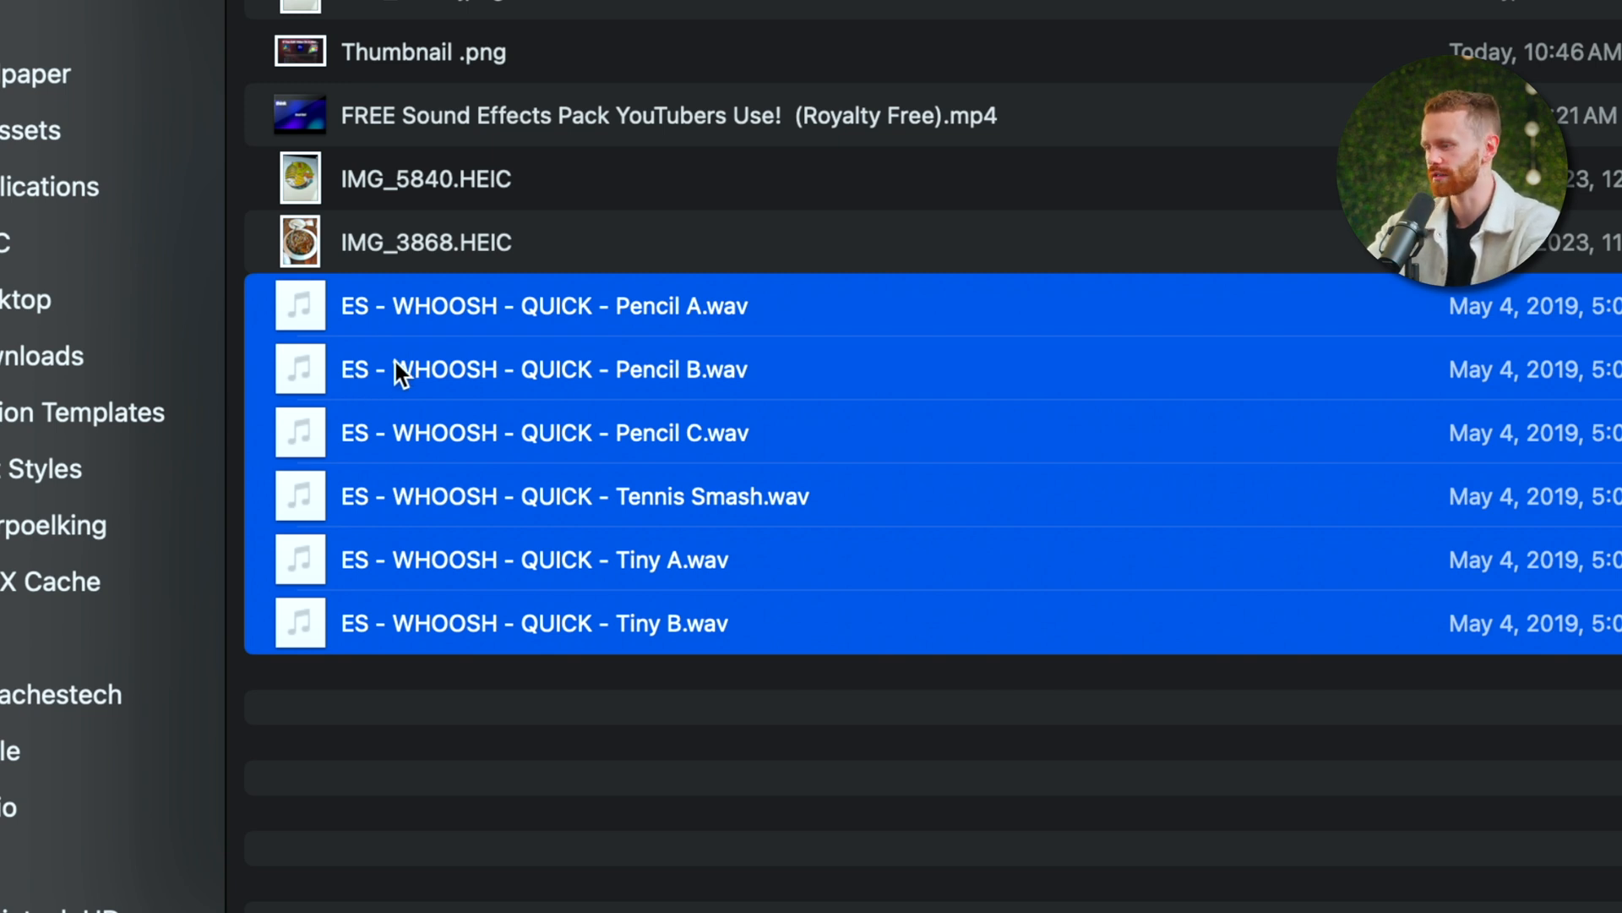
mouse_move(311, 747)
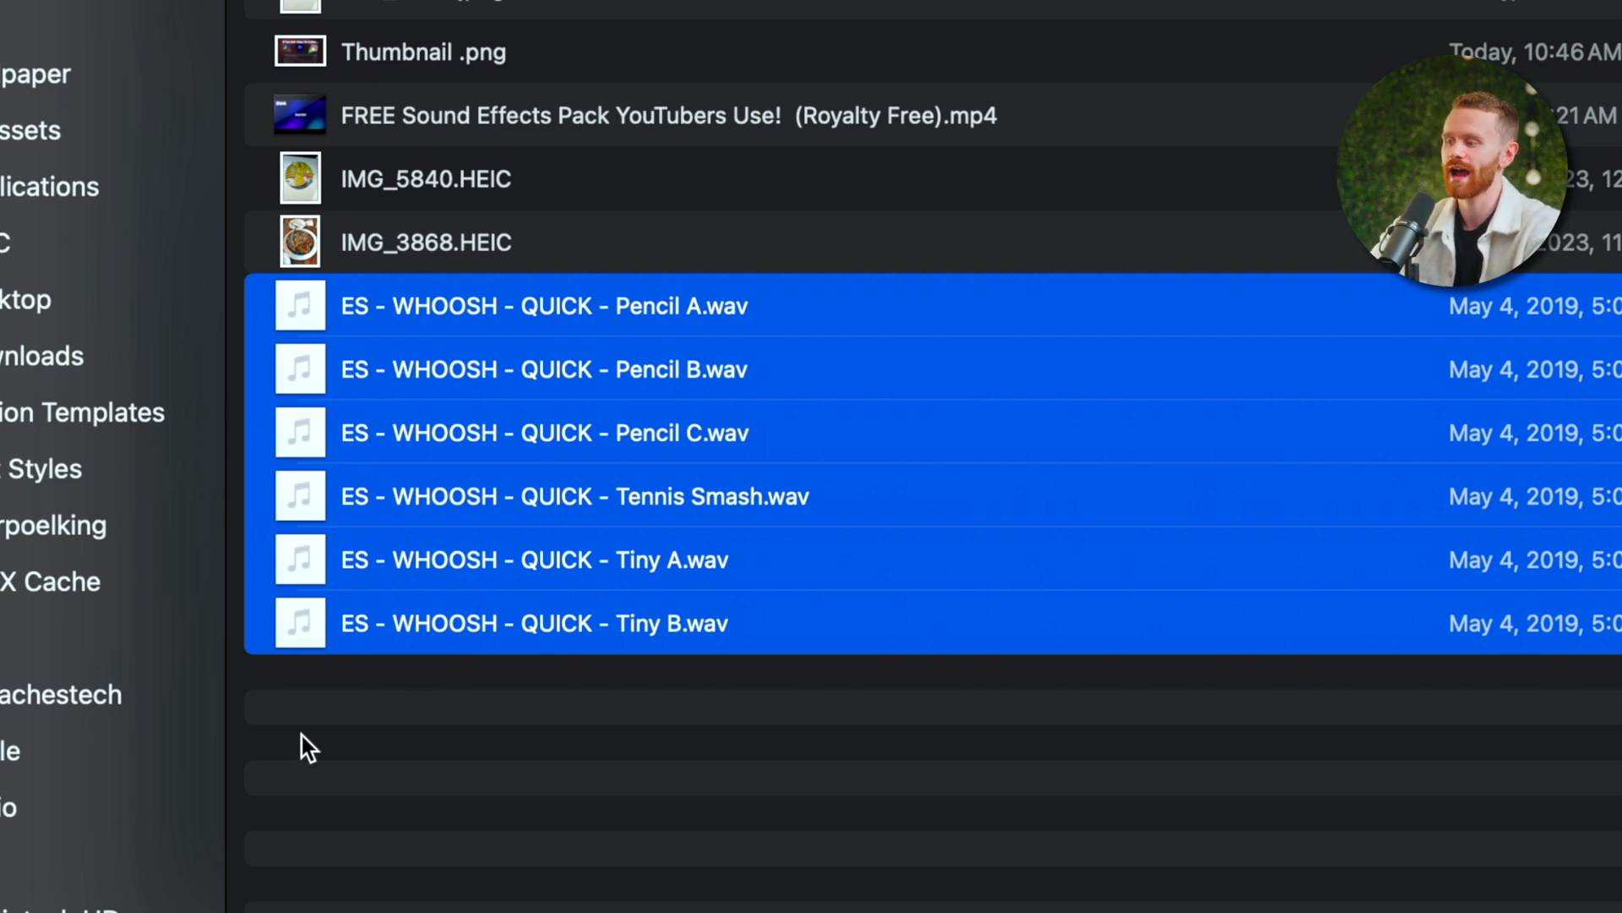
right_click(367, 559)
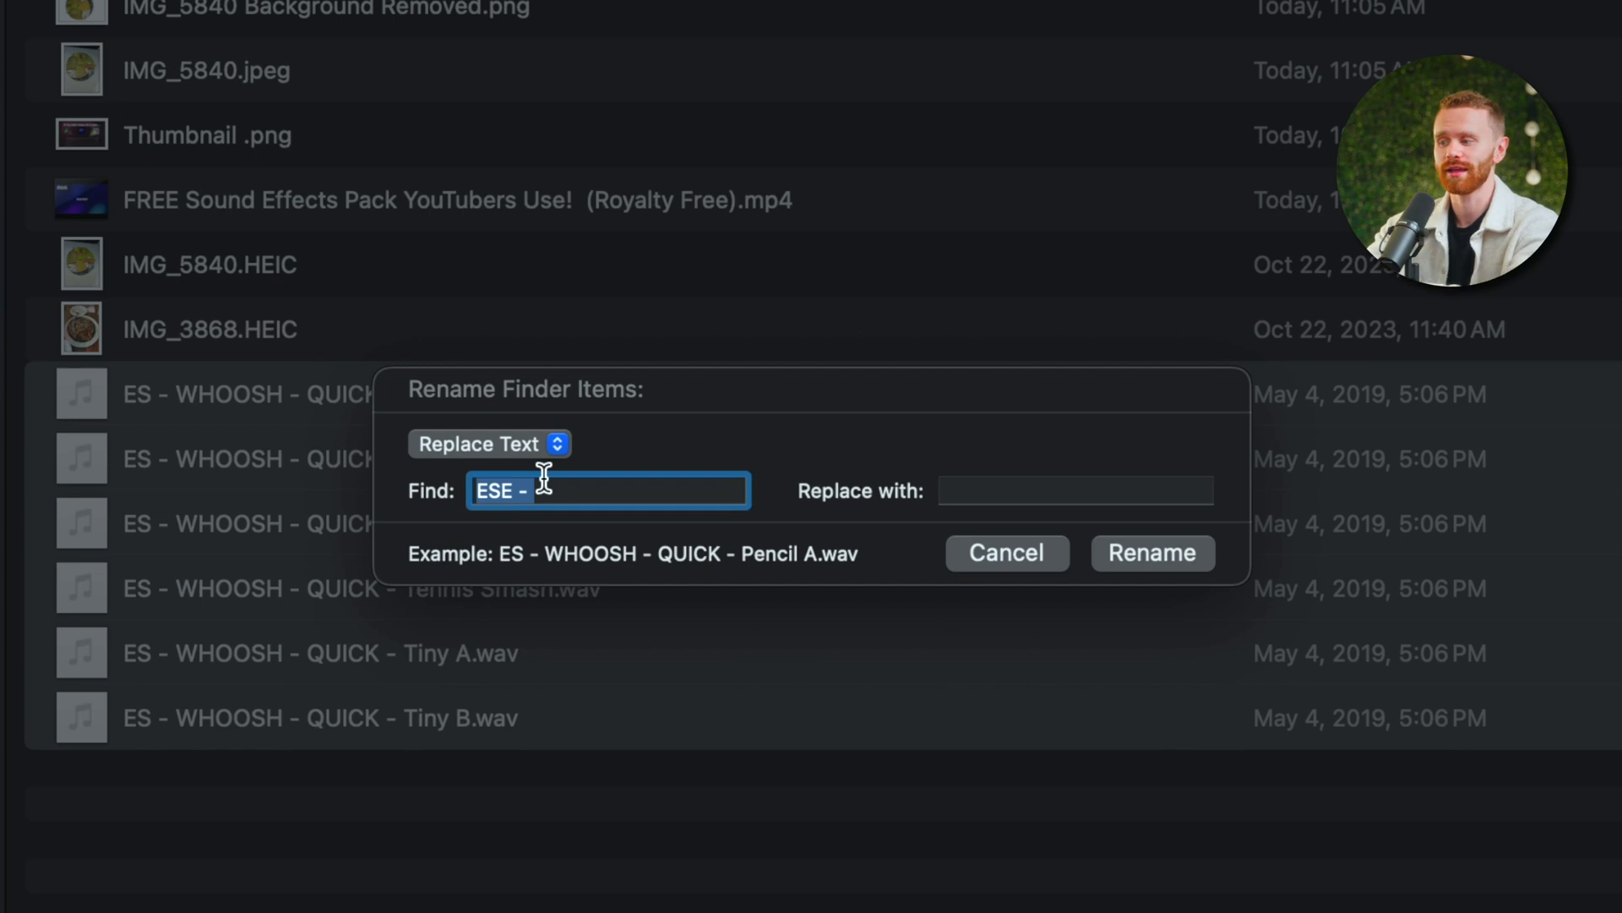
key("backspace")
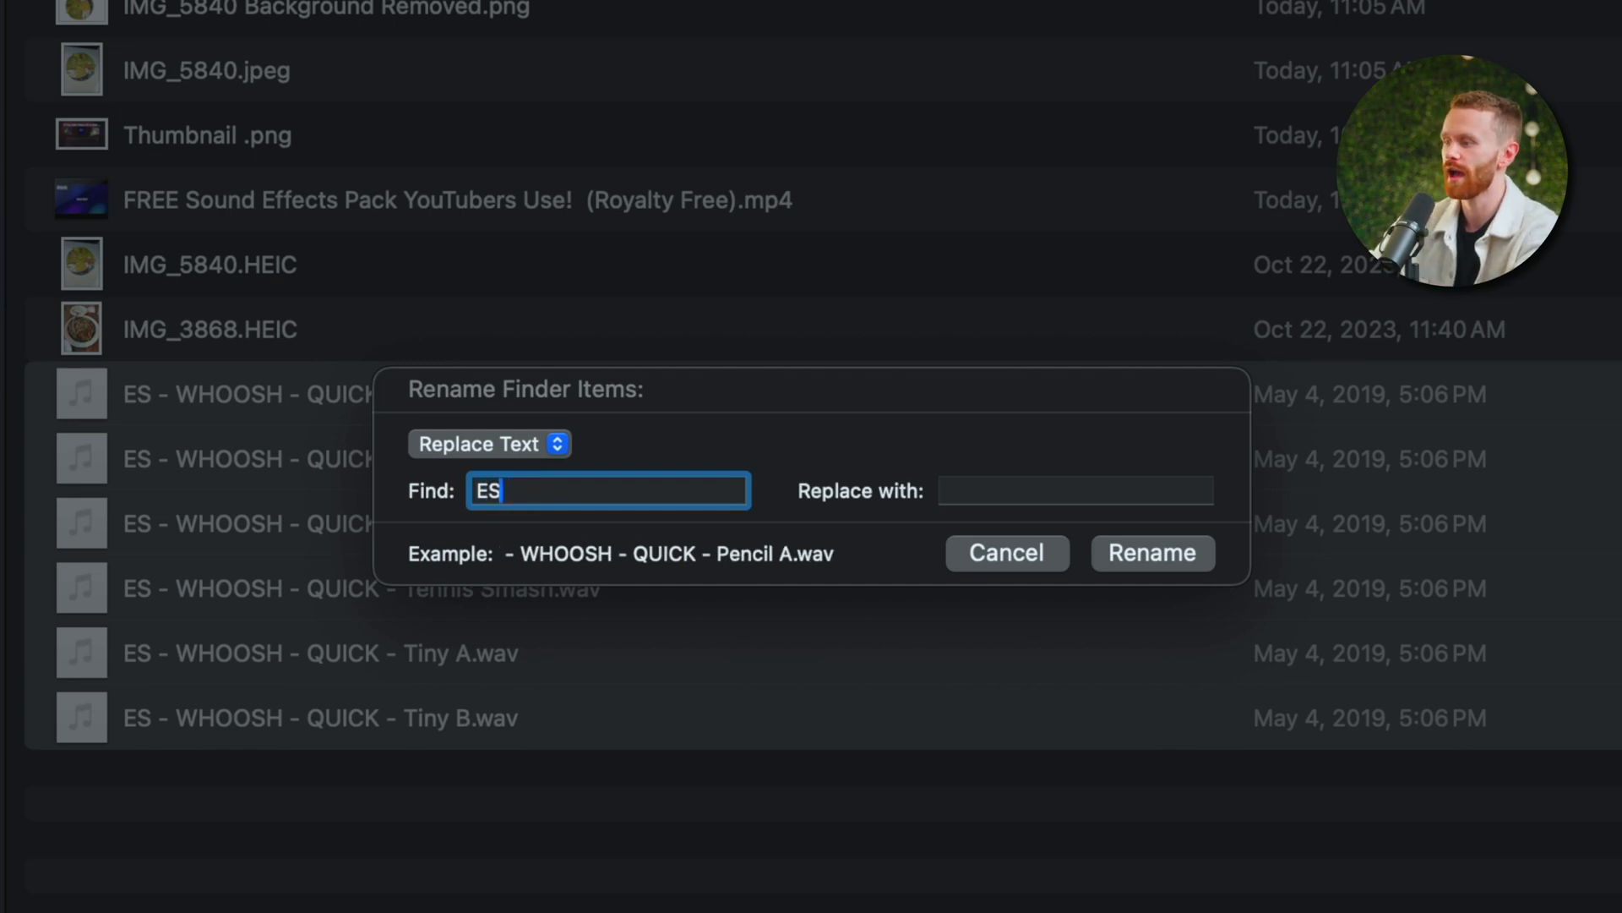
type("-")
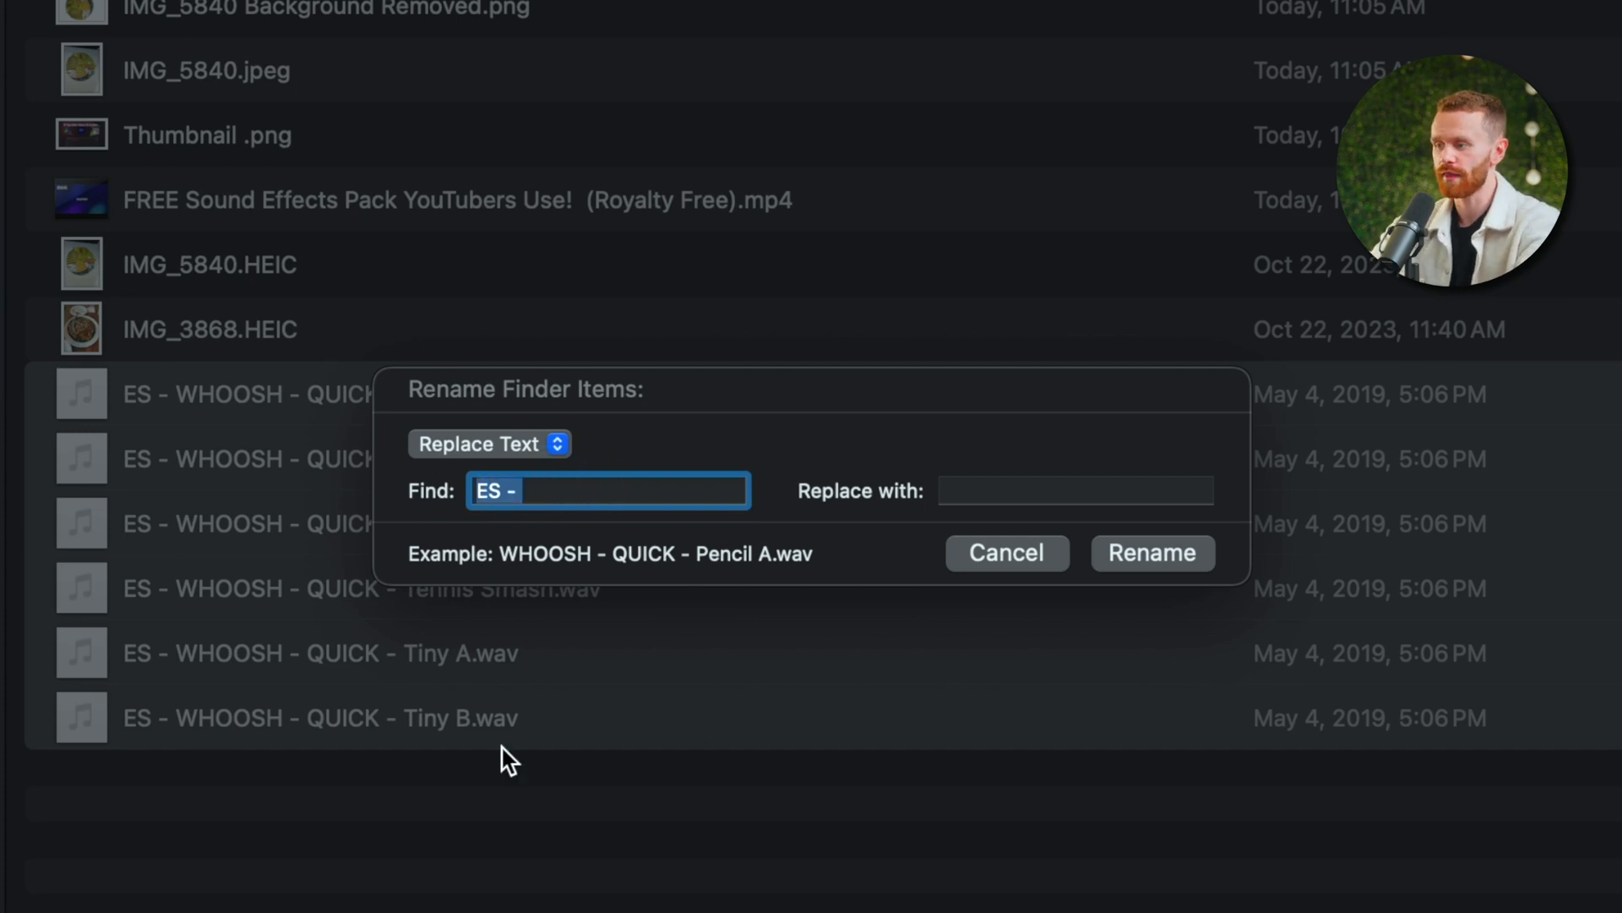
left_click(1074, 490)
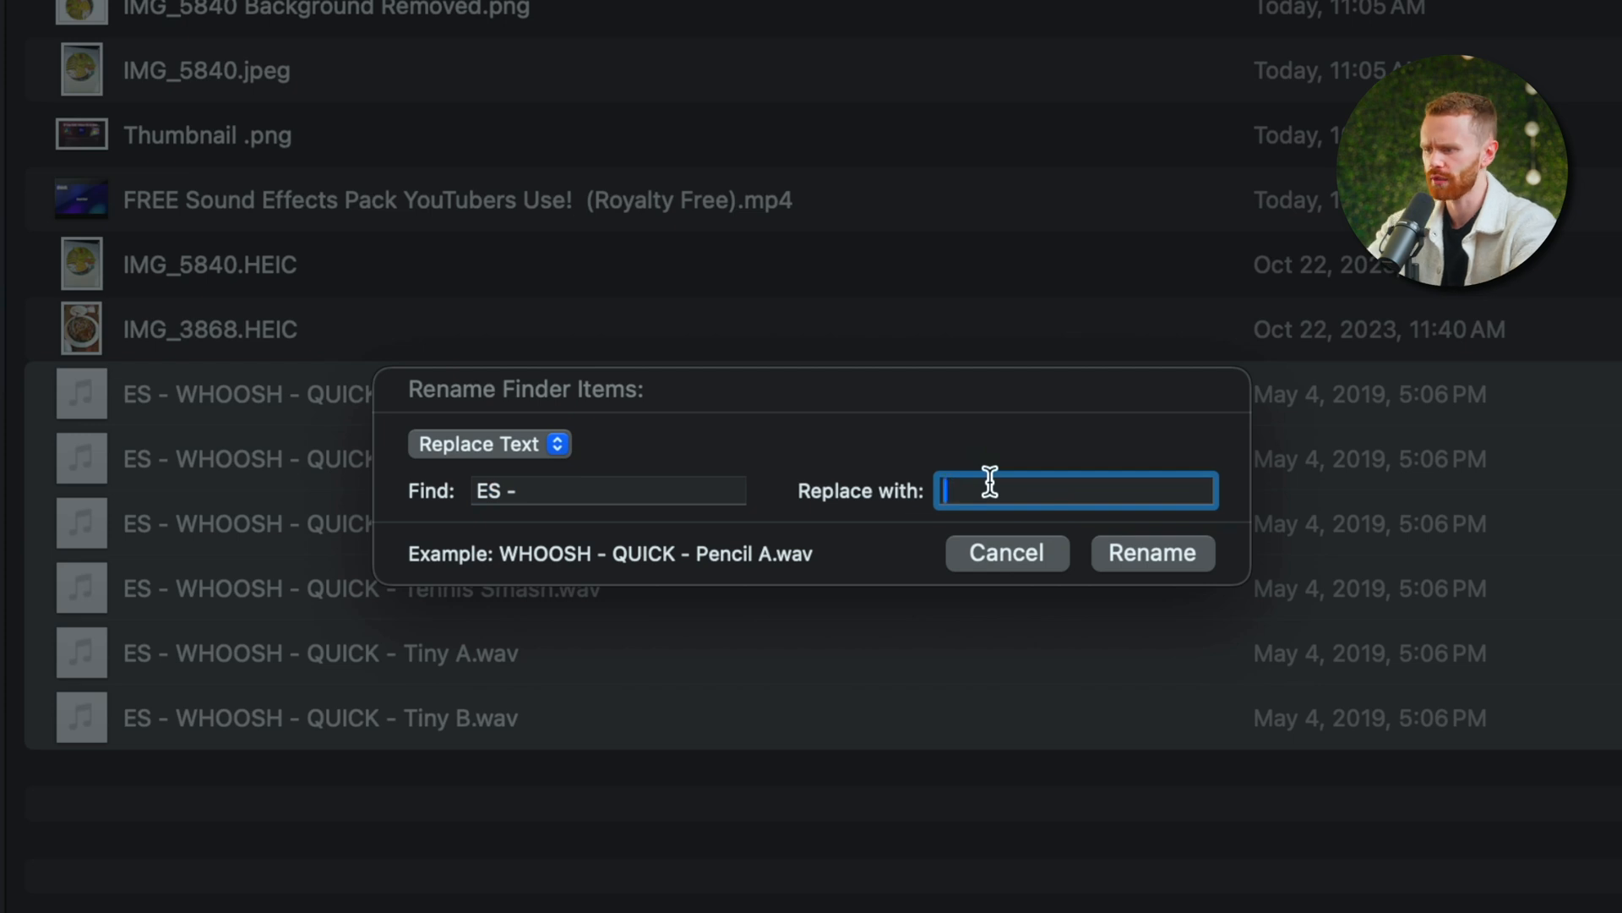
mouse_move(981, 523)
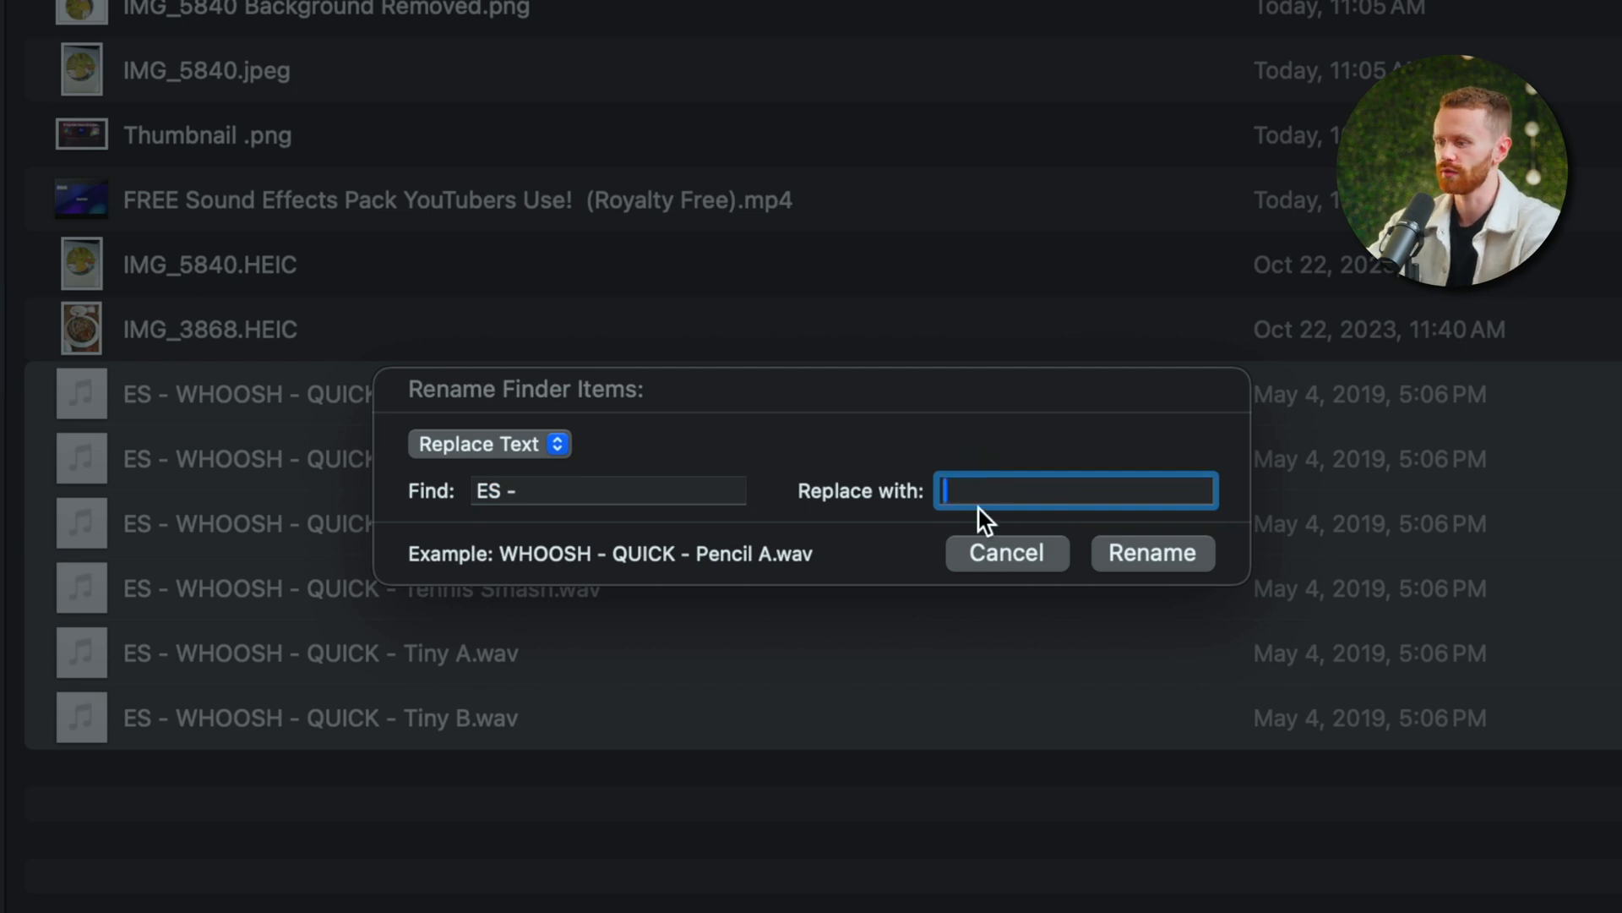
left_click(1151, 553)
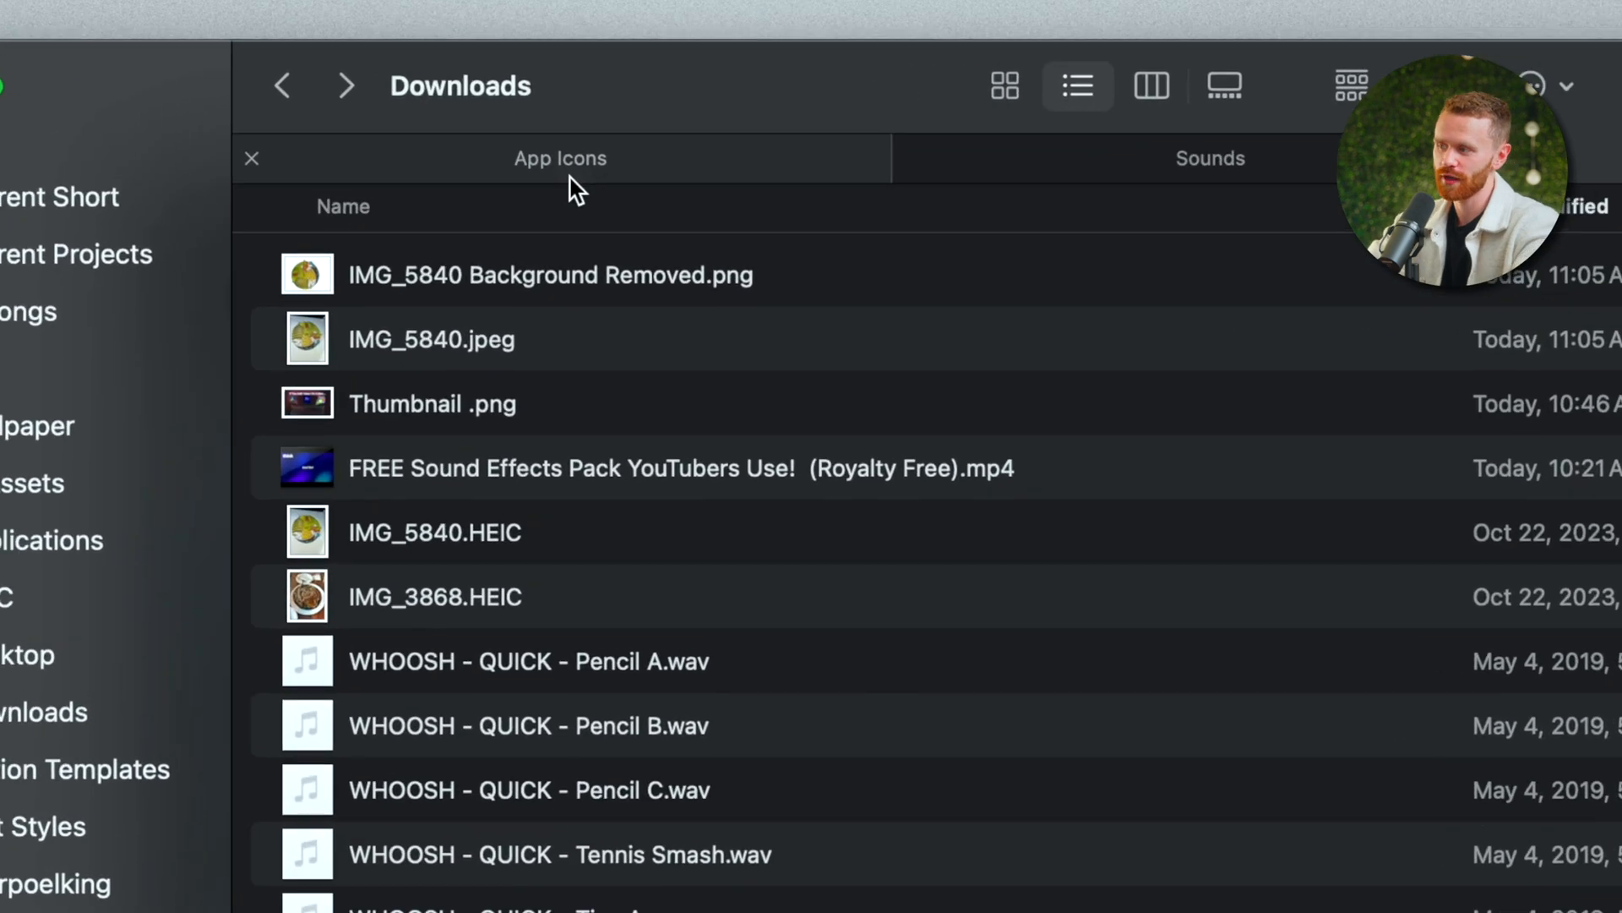
left_click(559, 157)
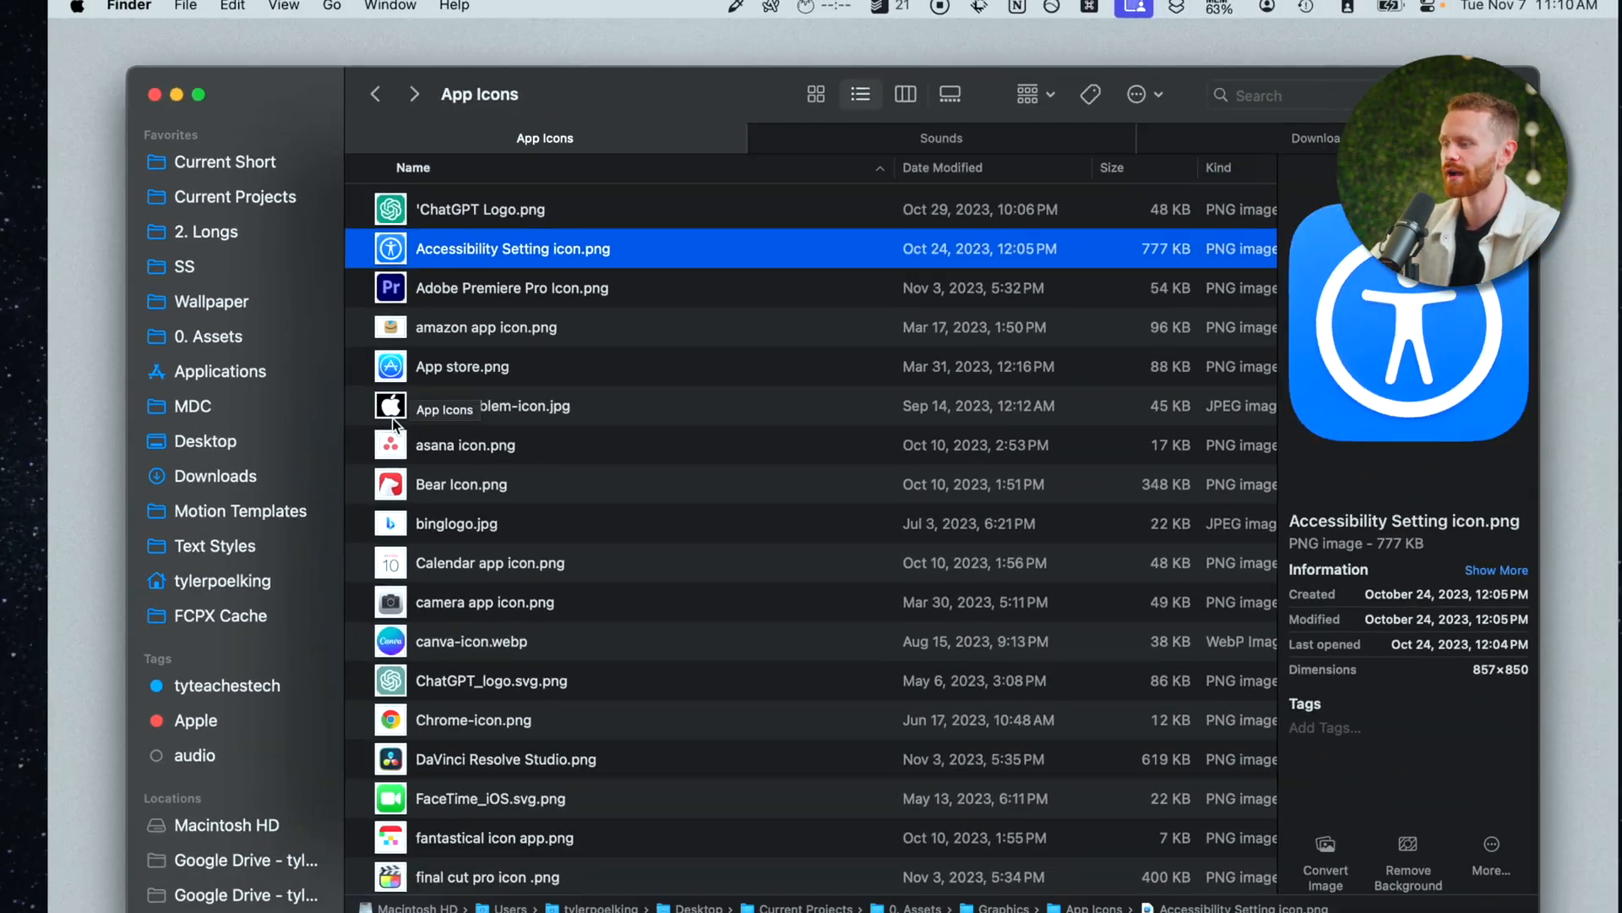
scroll("down", 3)
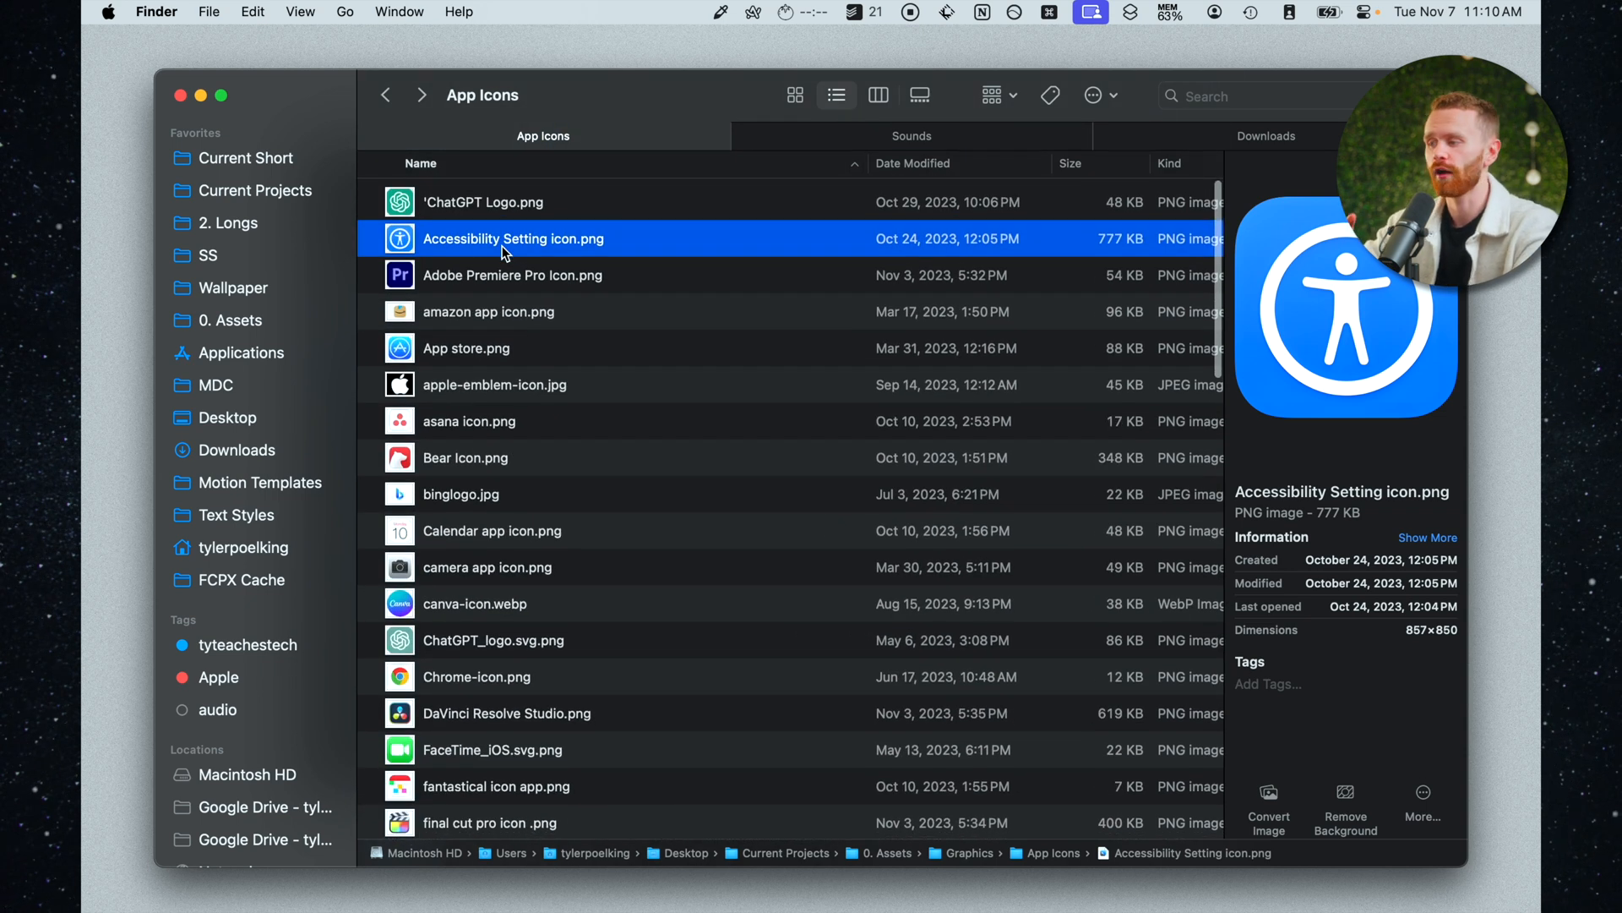
left_click(484, 201)
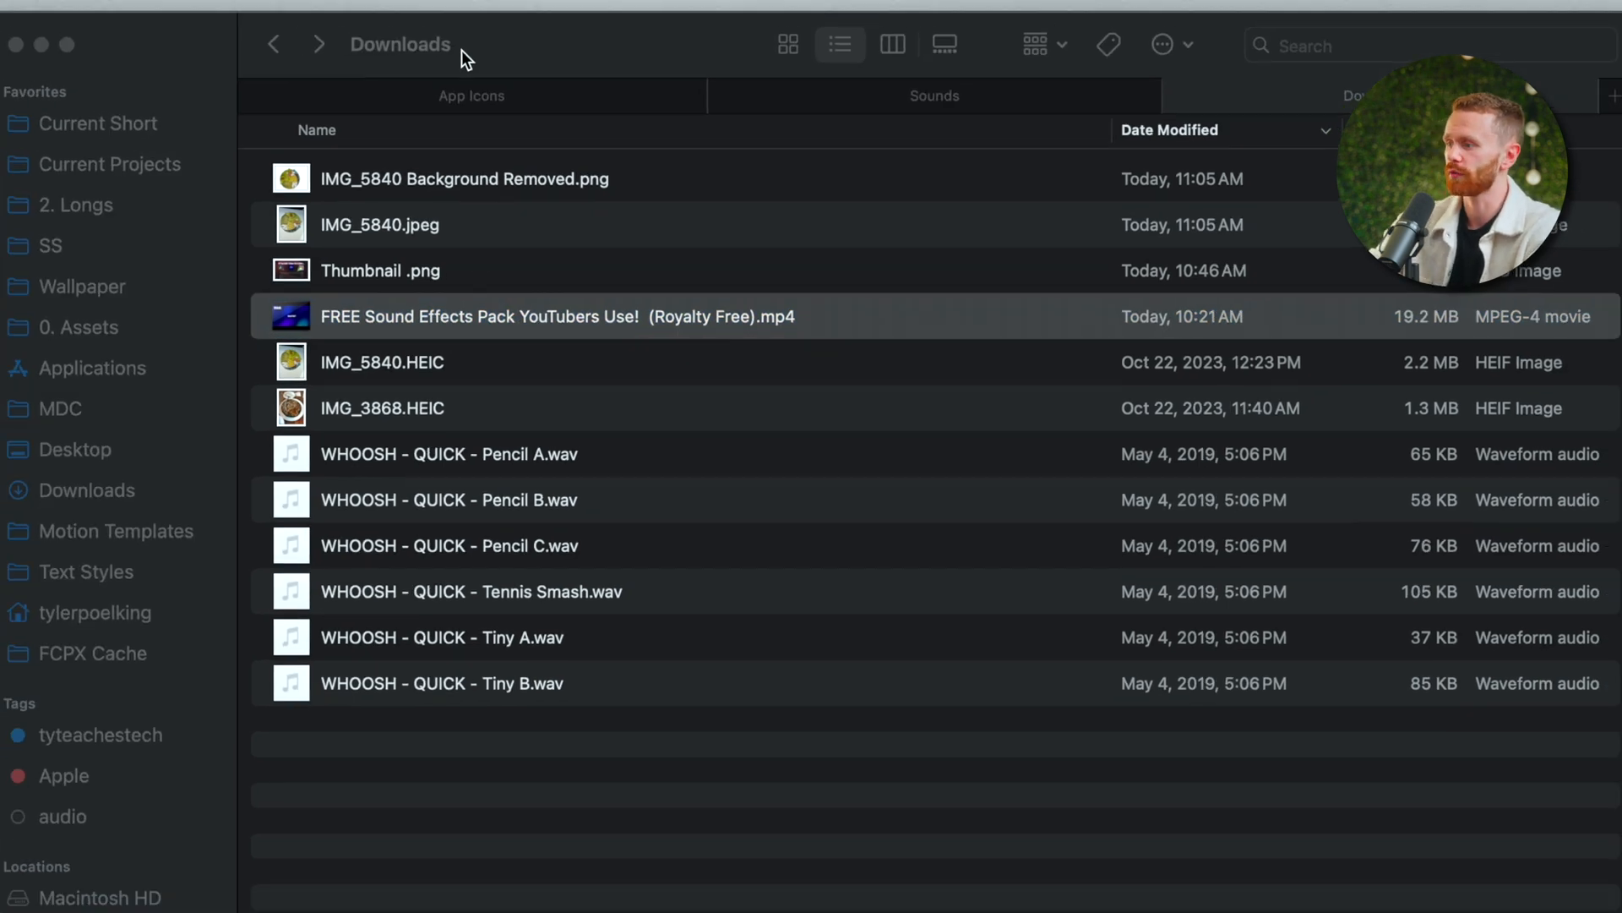
- Open the sound effects .mp4 and export it as Audio Only File into the Sounds folder
double_click(573, 316)
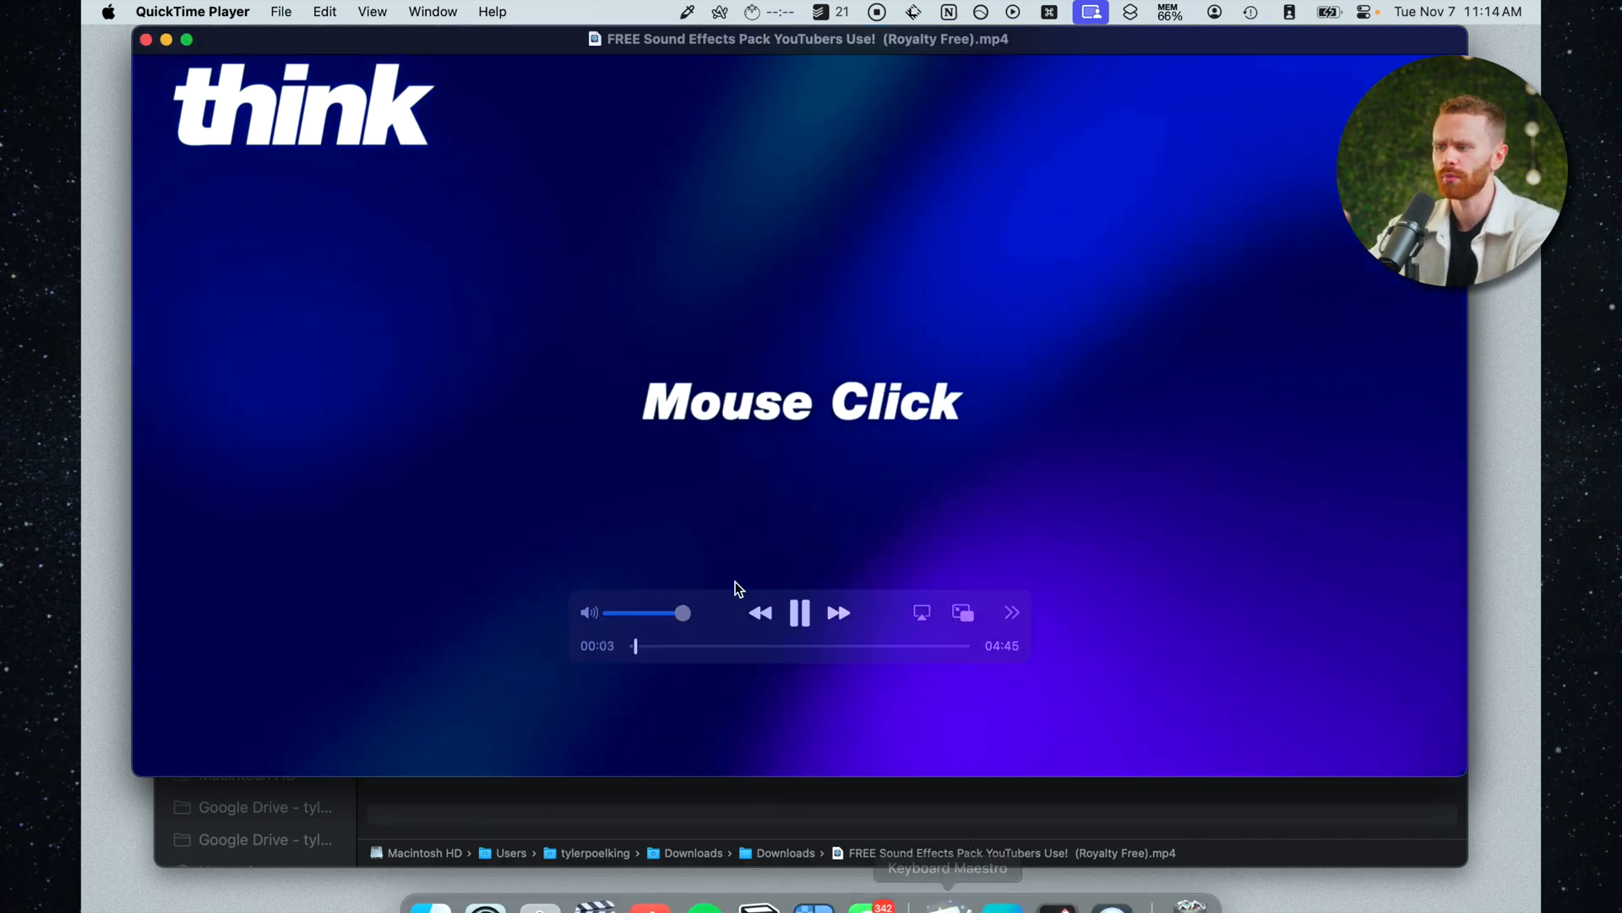
left_click(800, 612)
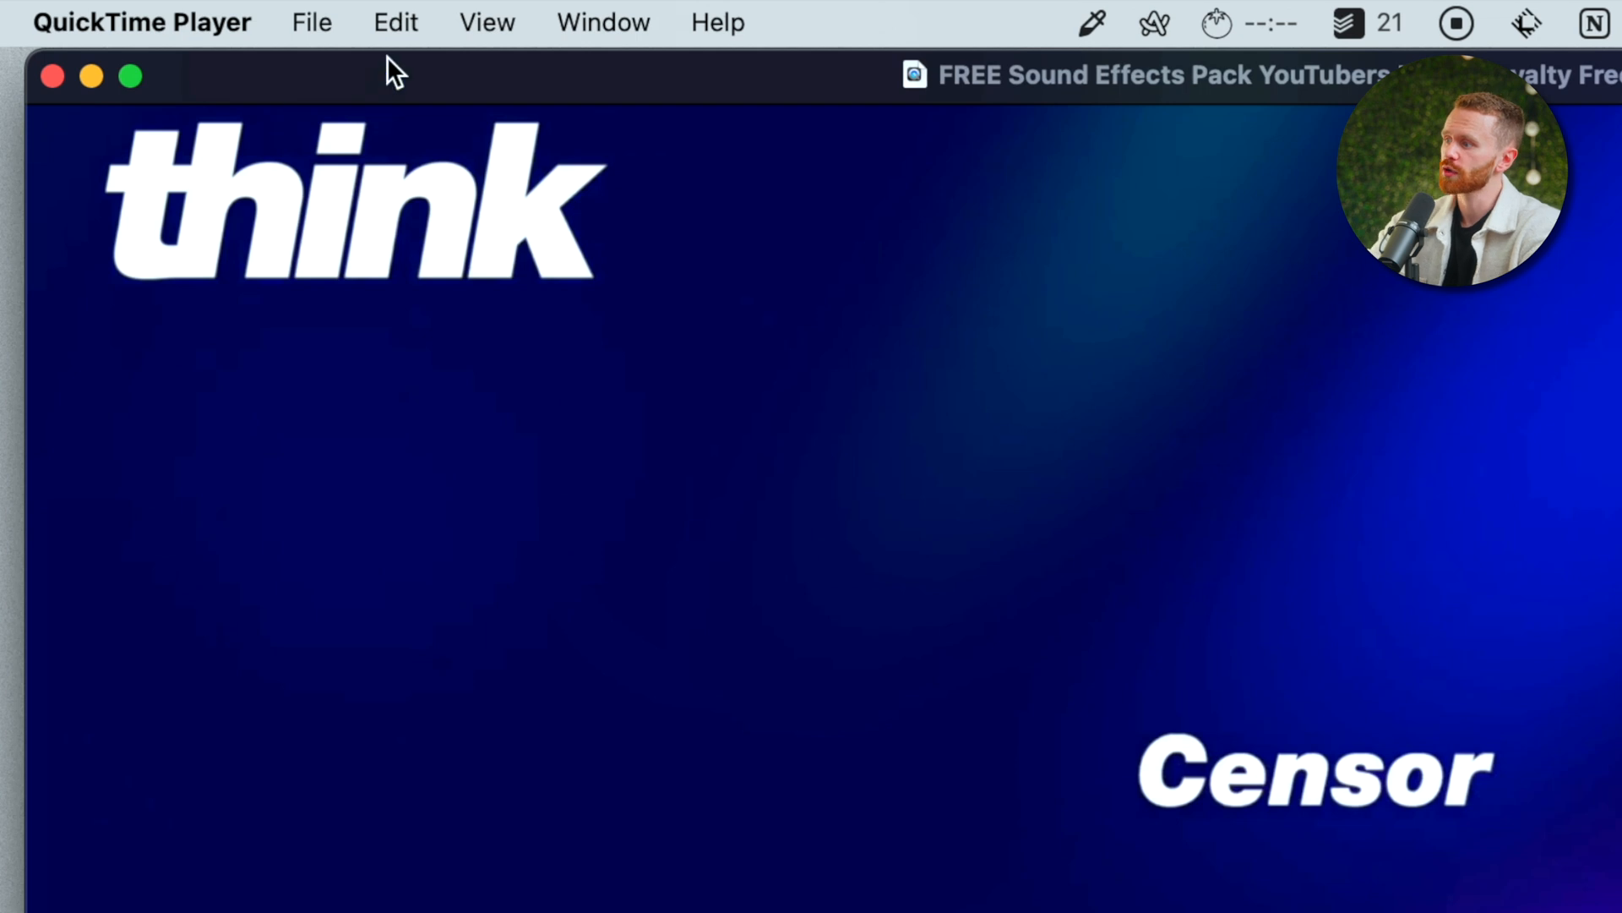
left_click(395, 22)
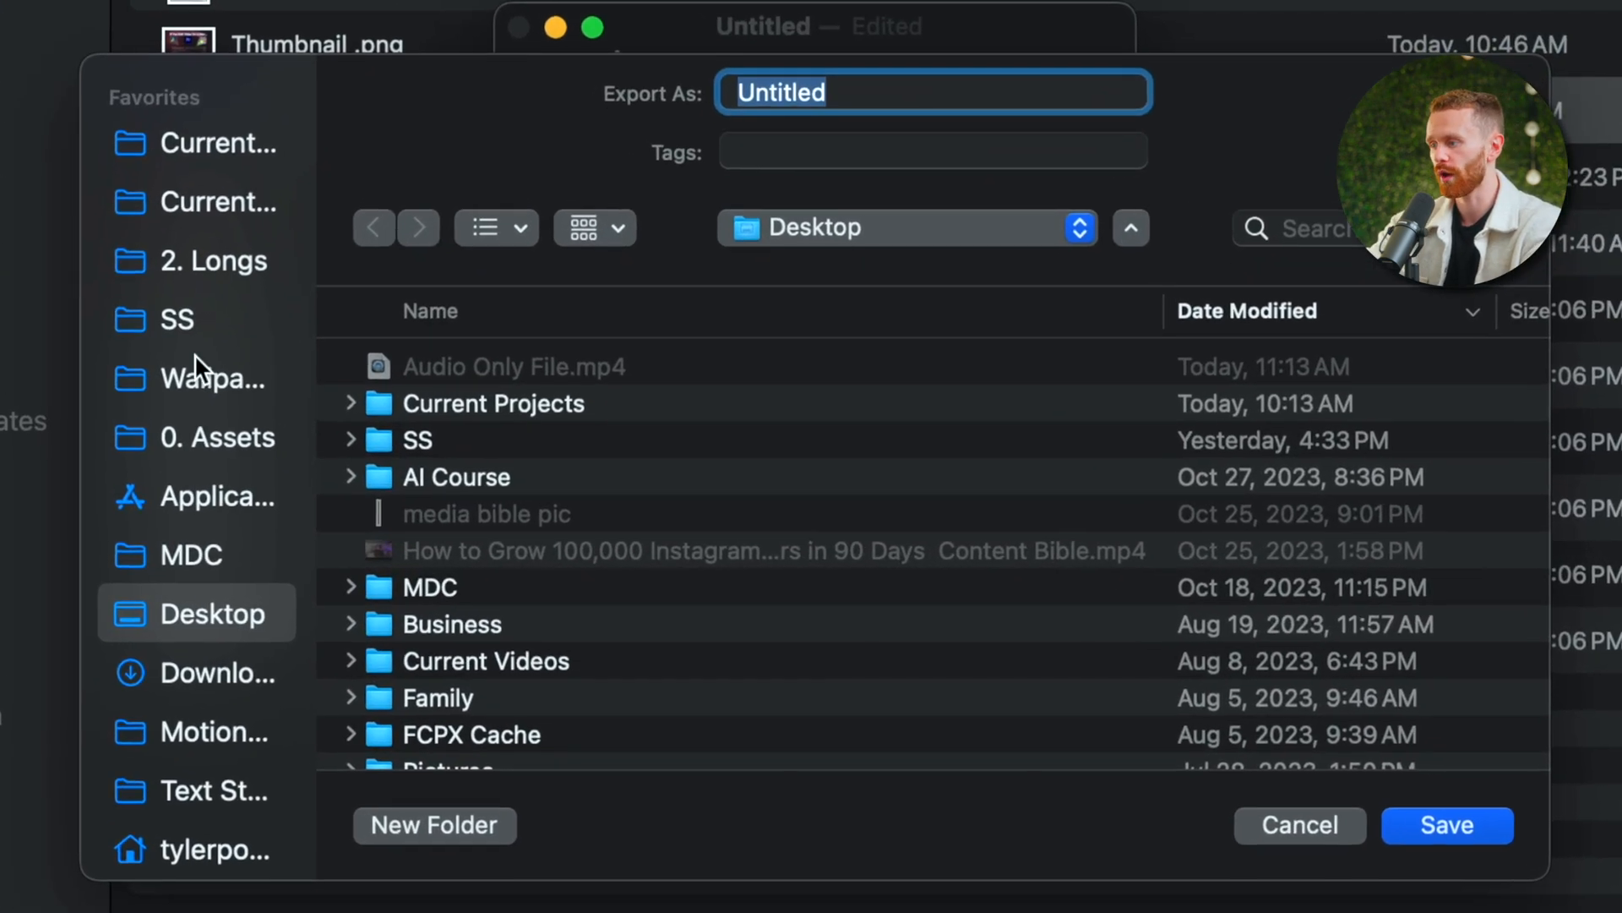
left_click(217, 436)
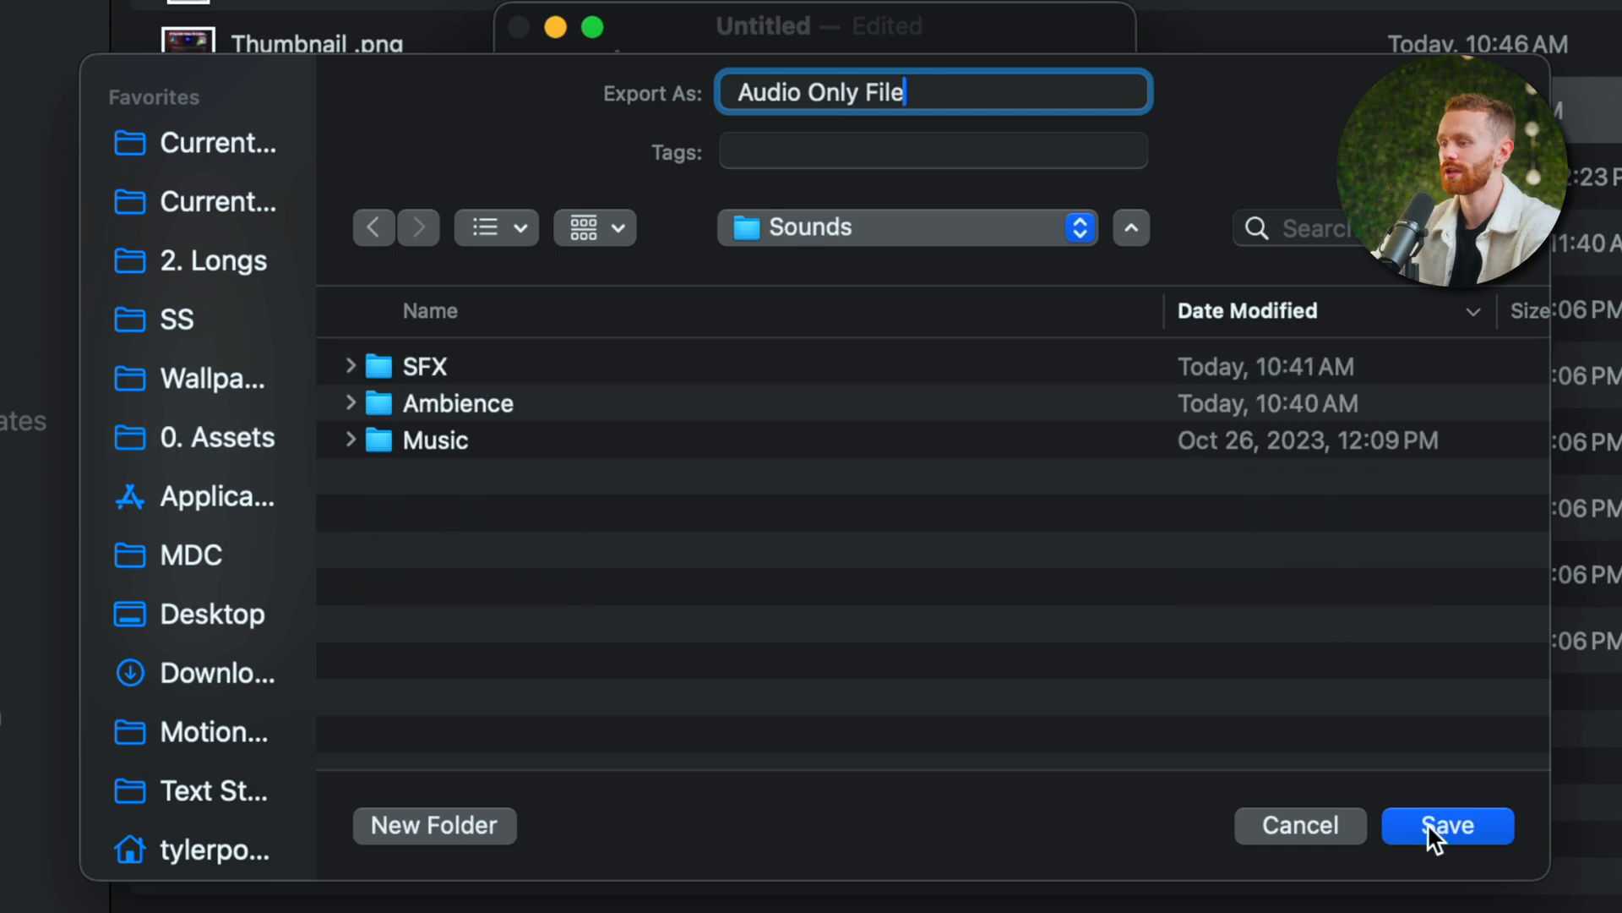
left_click(1448, 825)
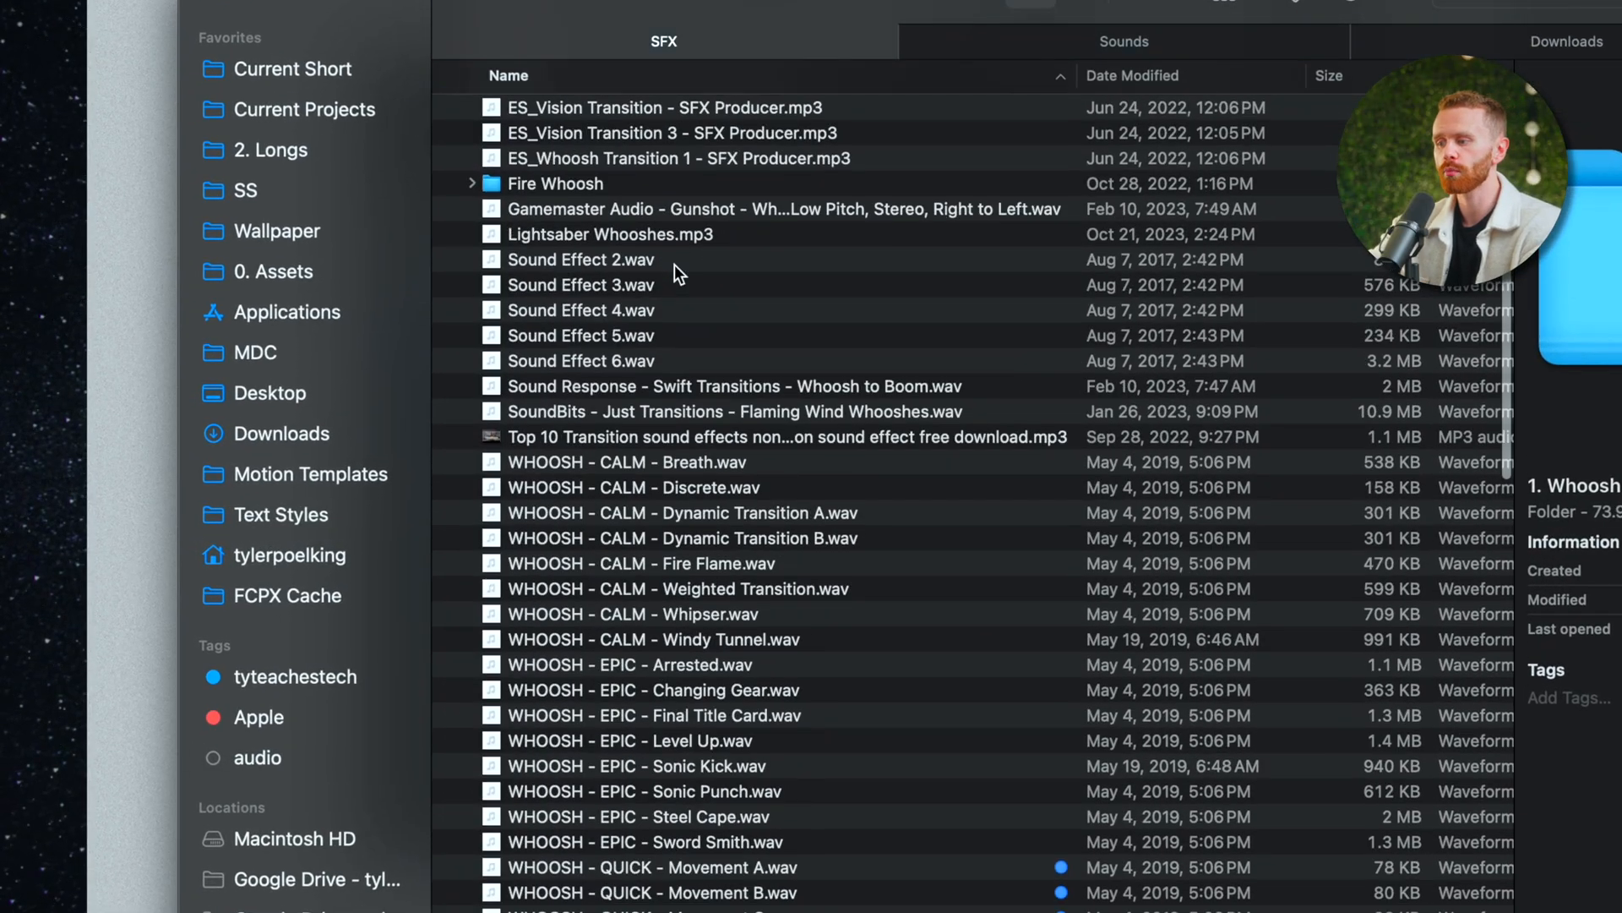
- Go to the SFX folder and expand 1. Whoosh to reveal its blue-tagged WHOOSH clips
scroll("down", 3)
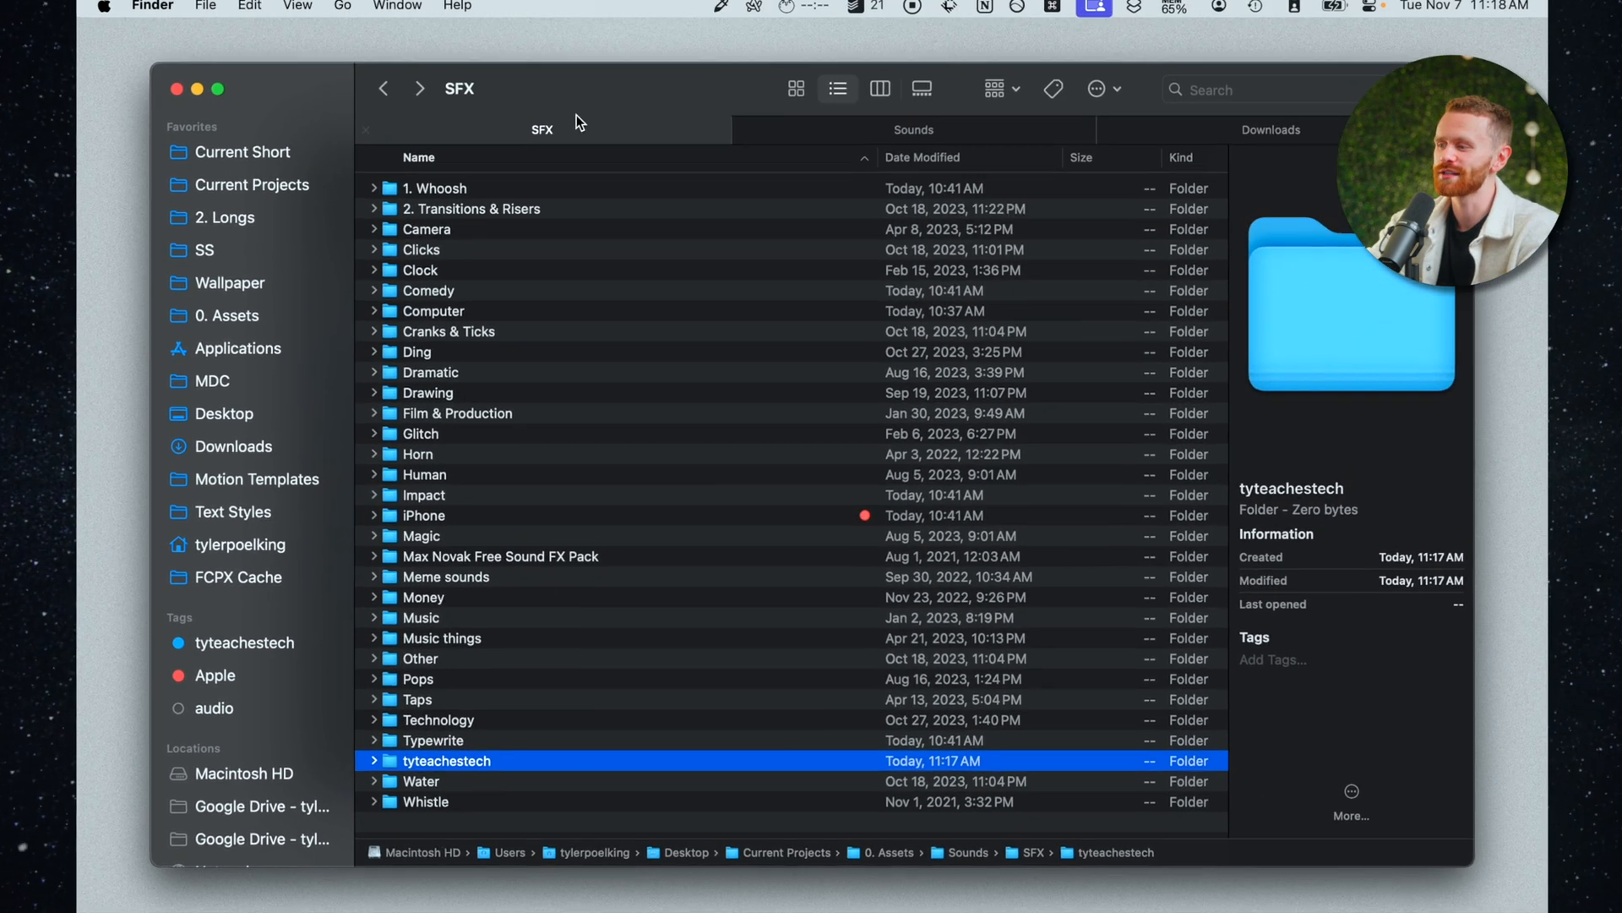
left_click(434, 193)
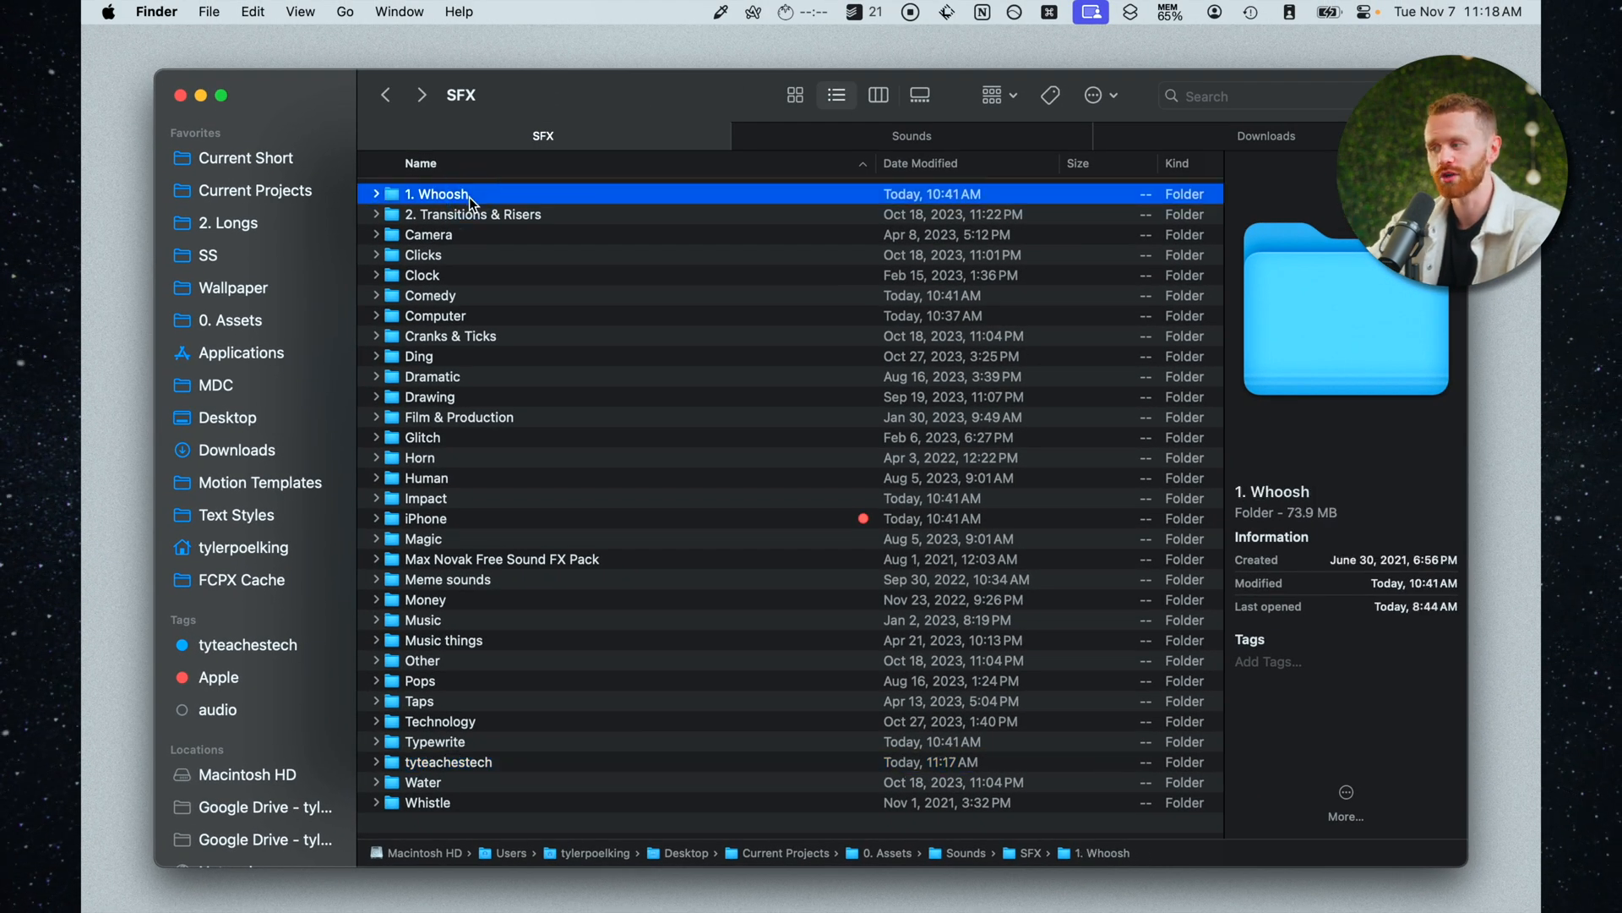
left_click(376, 194)
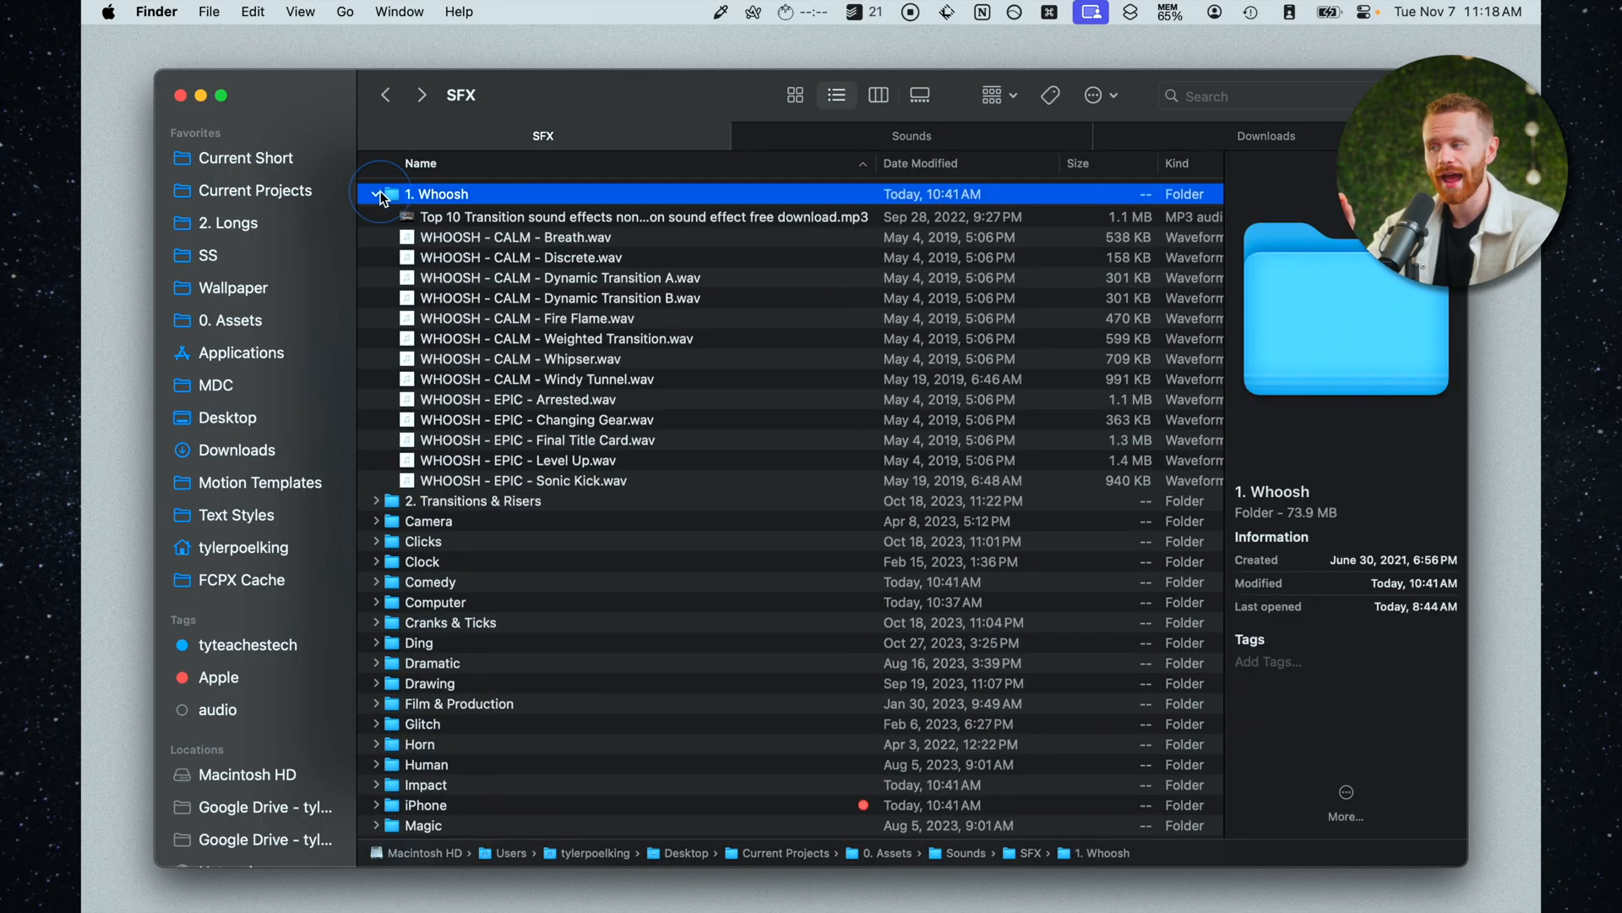
scroll("down", 3)
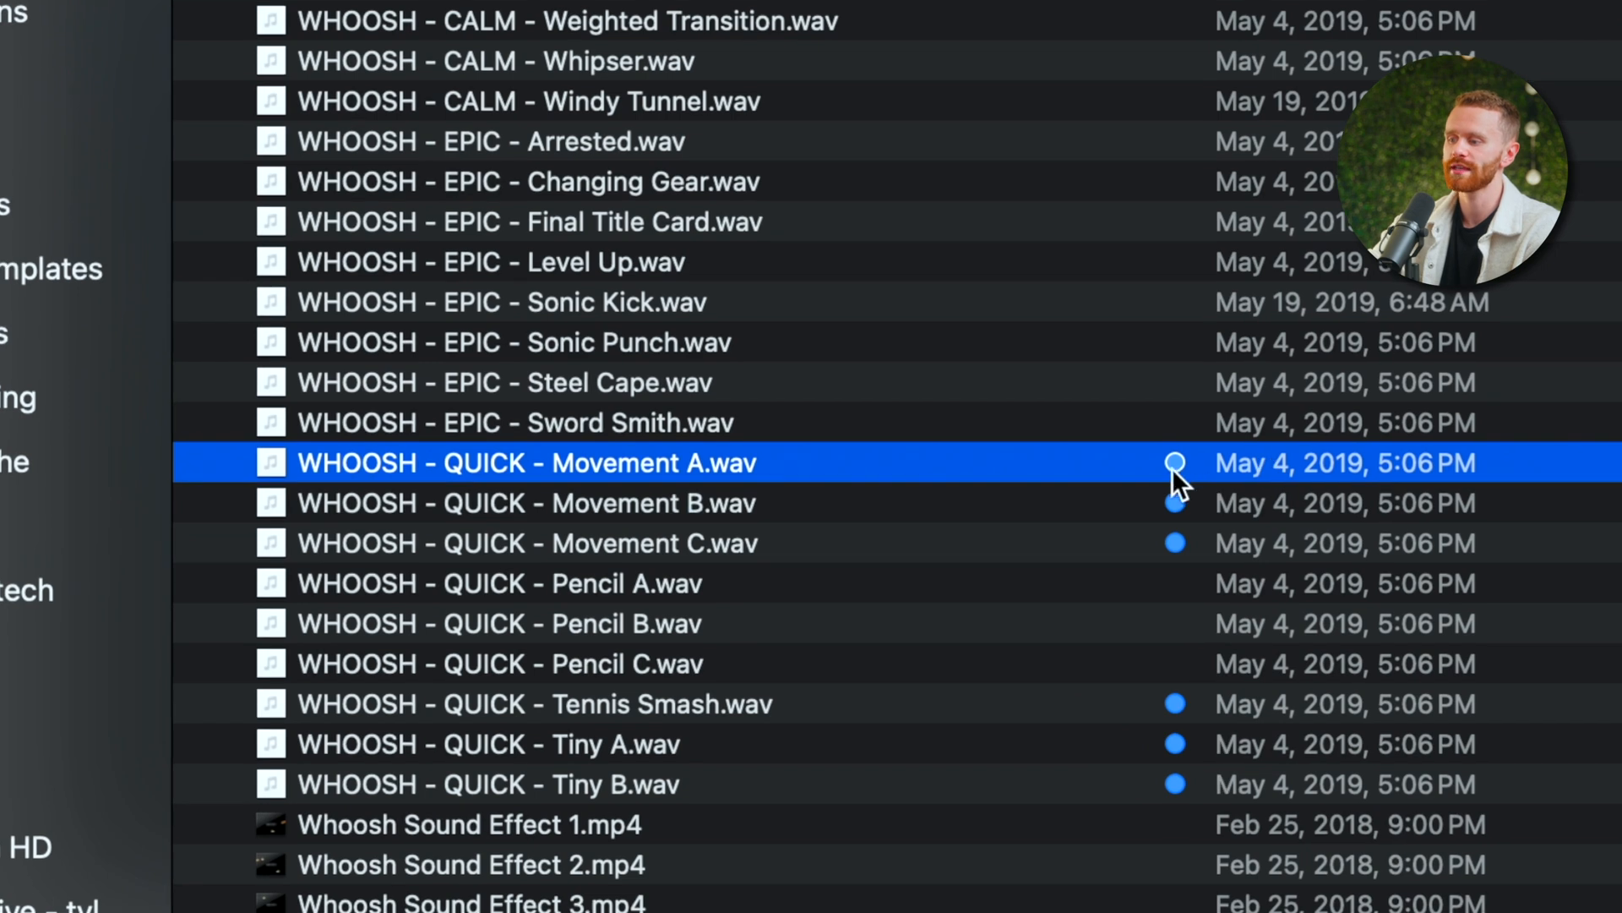
mouse_move(455, 514)
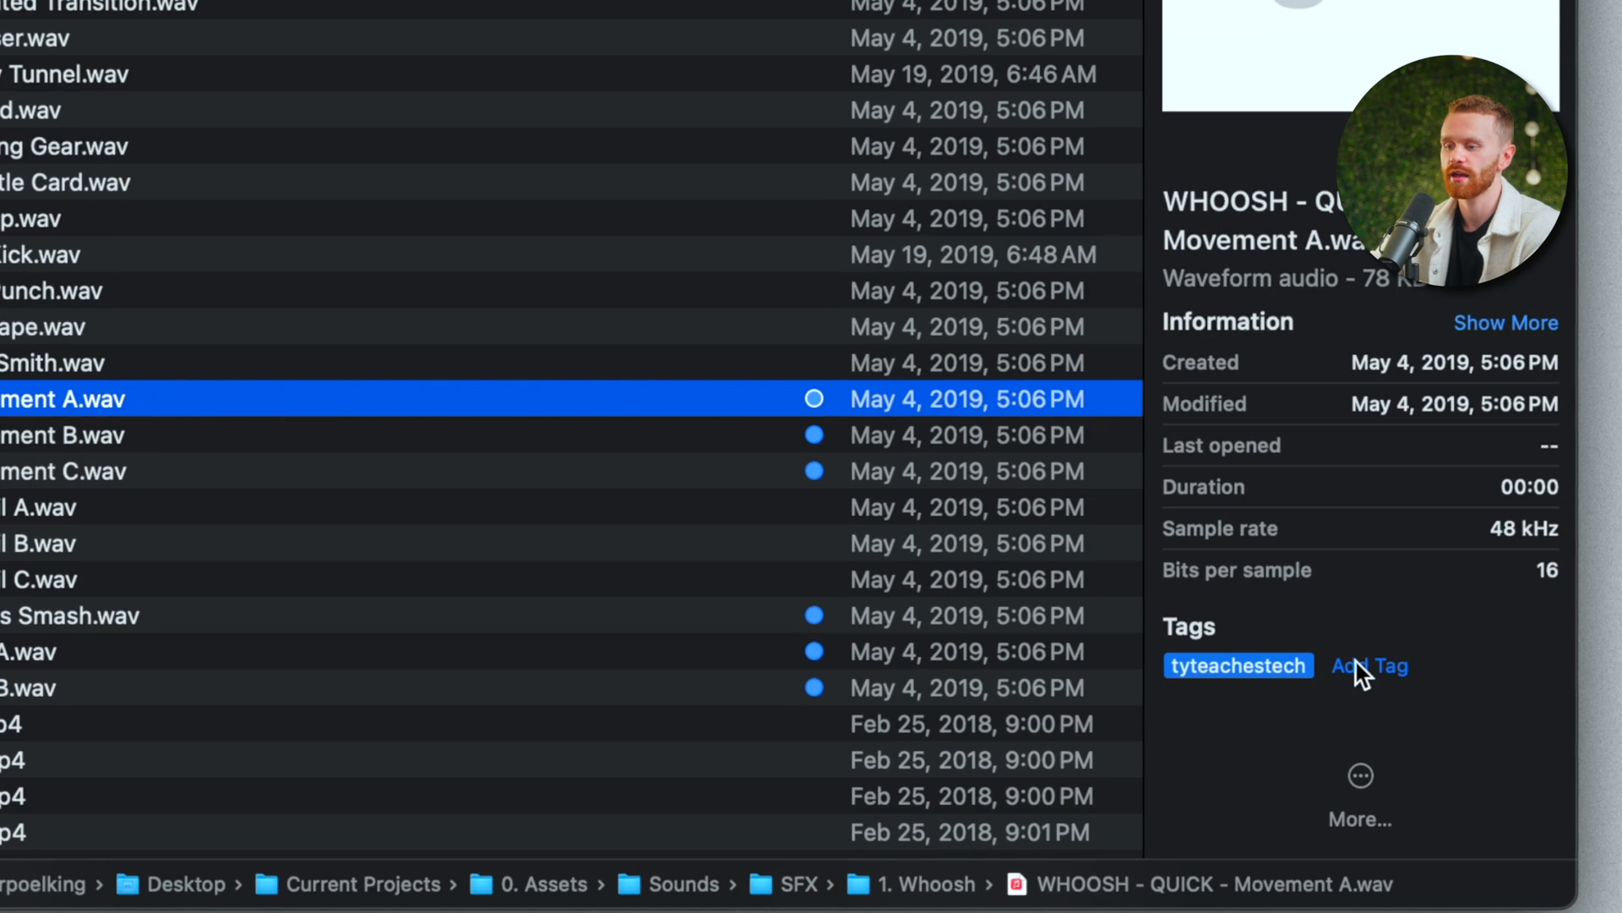
- Add a new green tag named 'Anything' to the Movement A file via Add Tags
left_click(1367, 665)
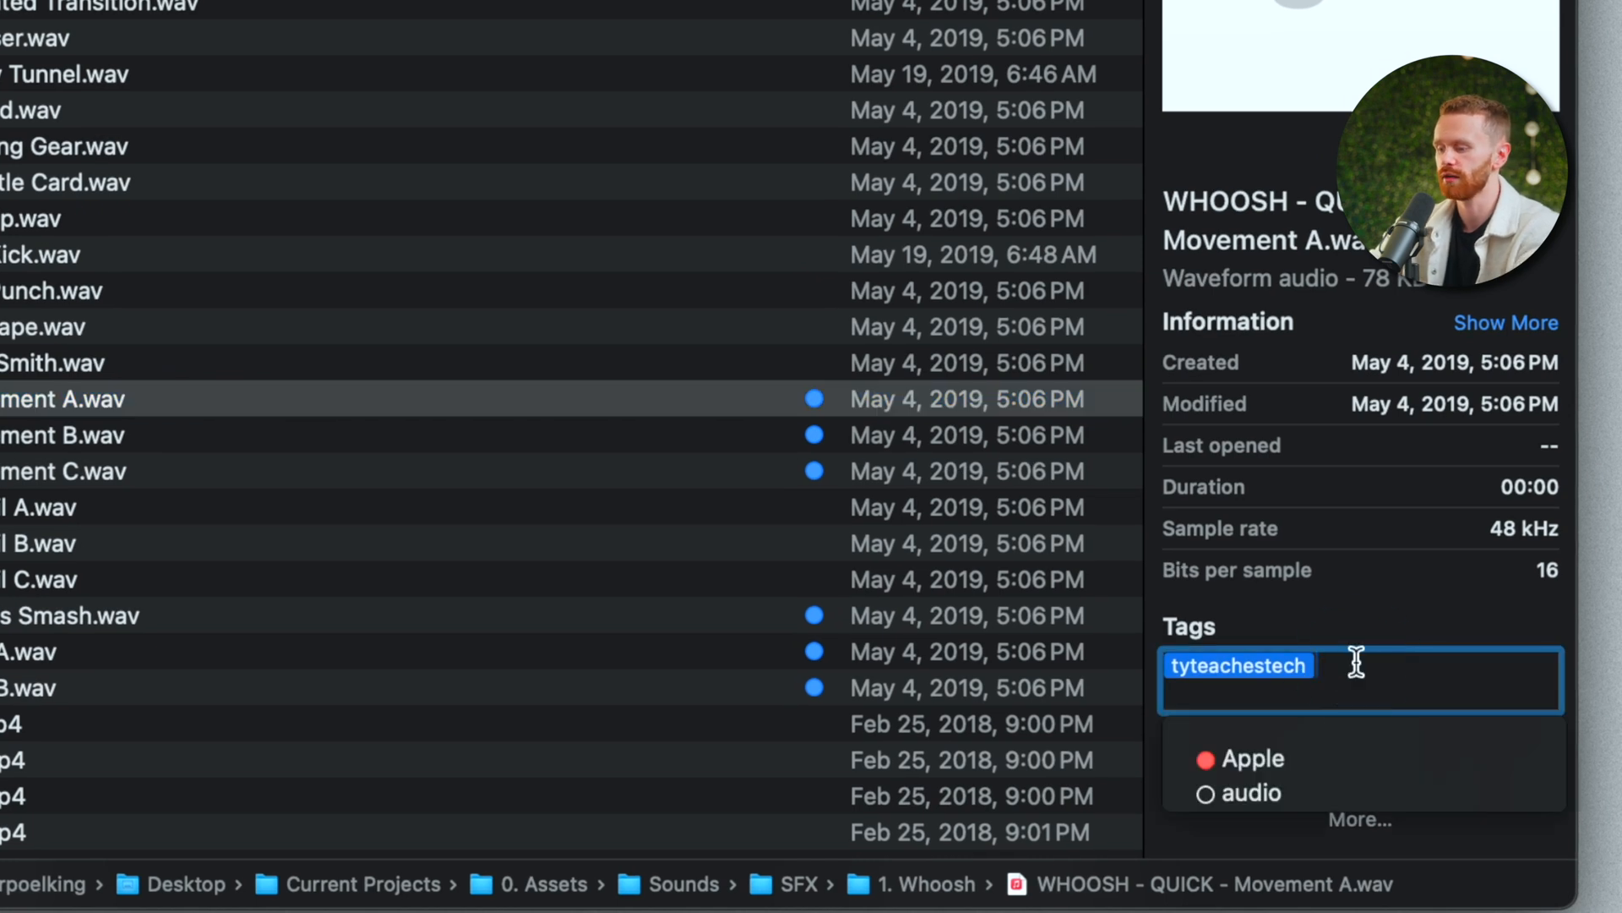
type("Anything")
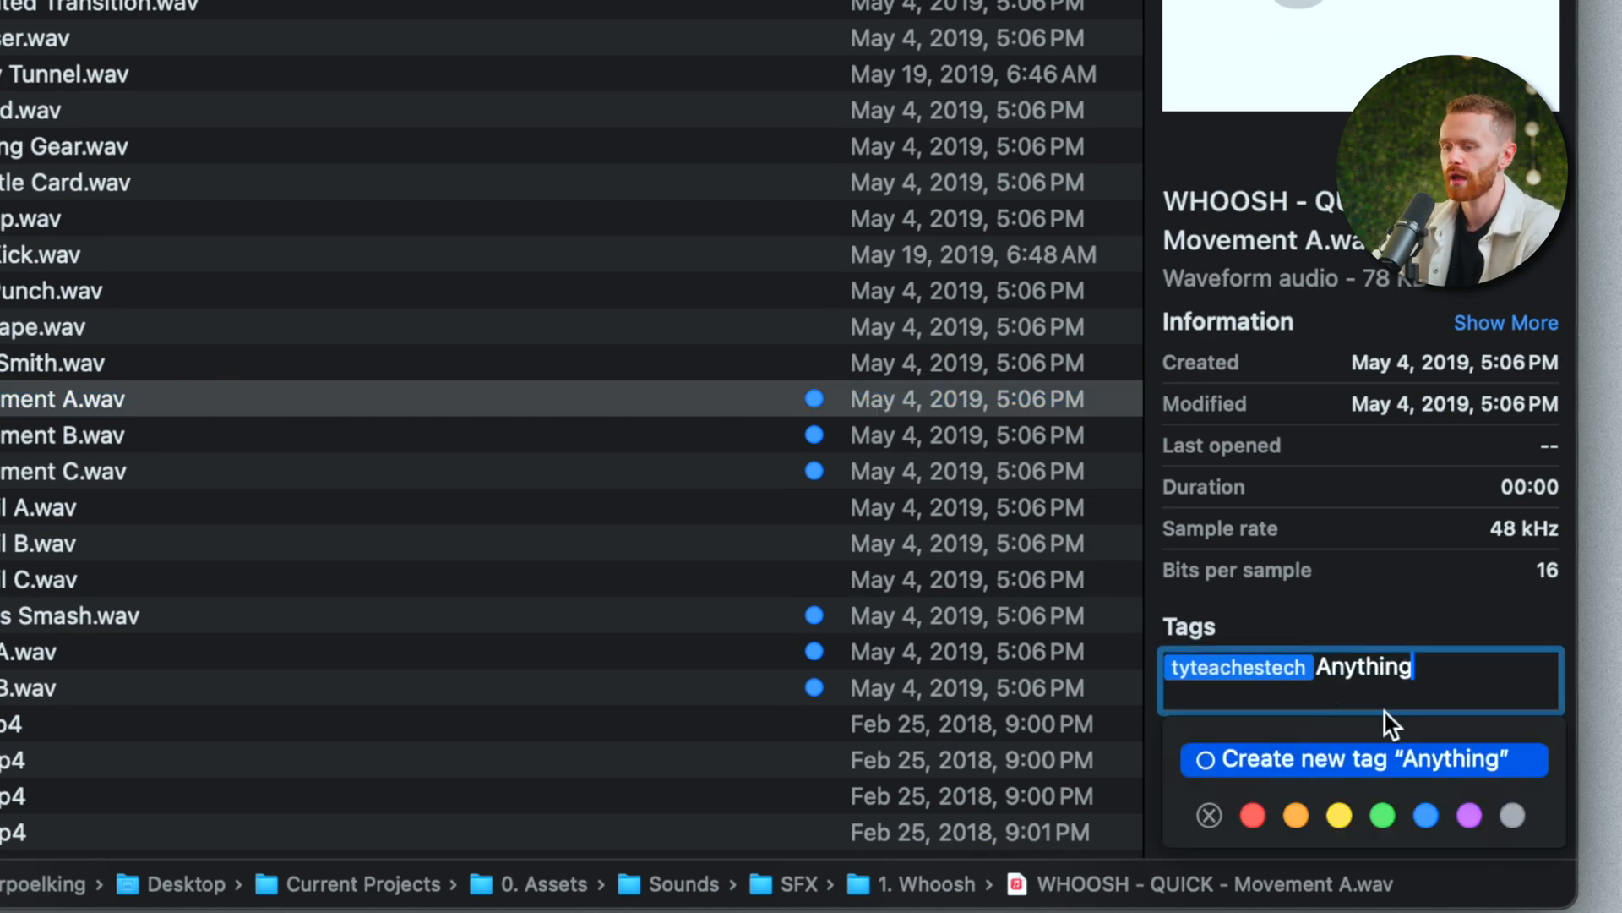
left_click(1380, 814)
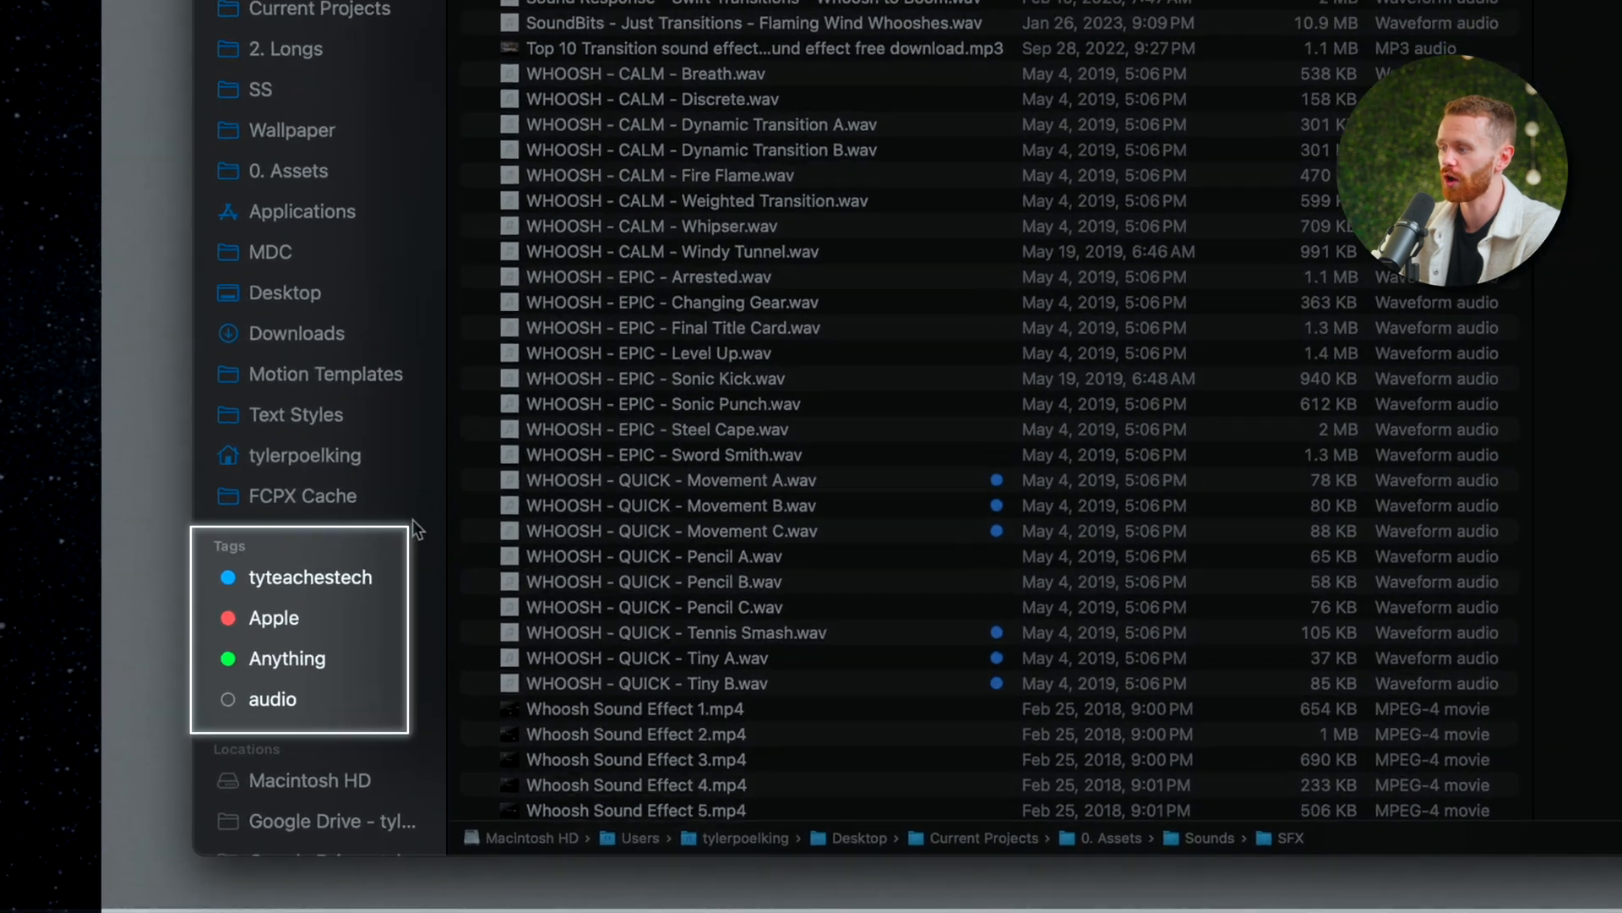
left_click(671, 480)
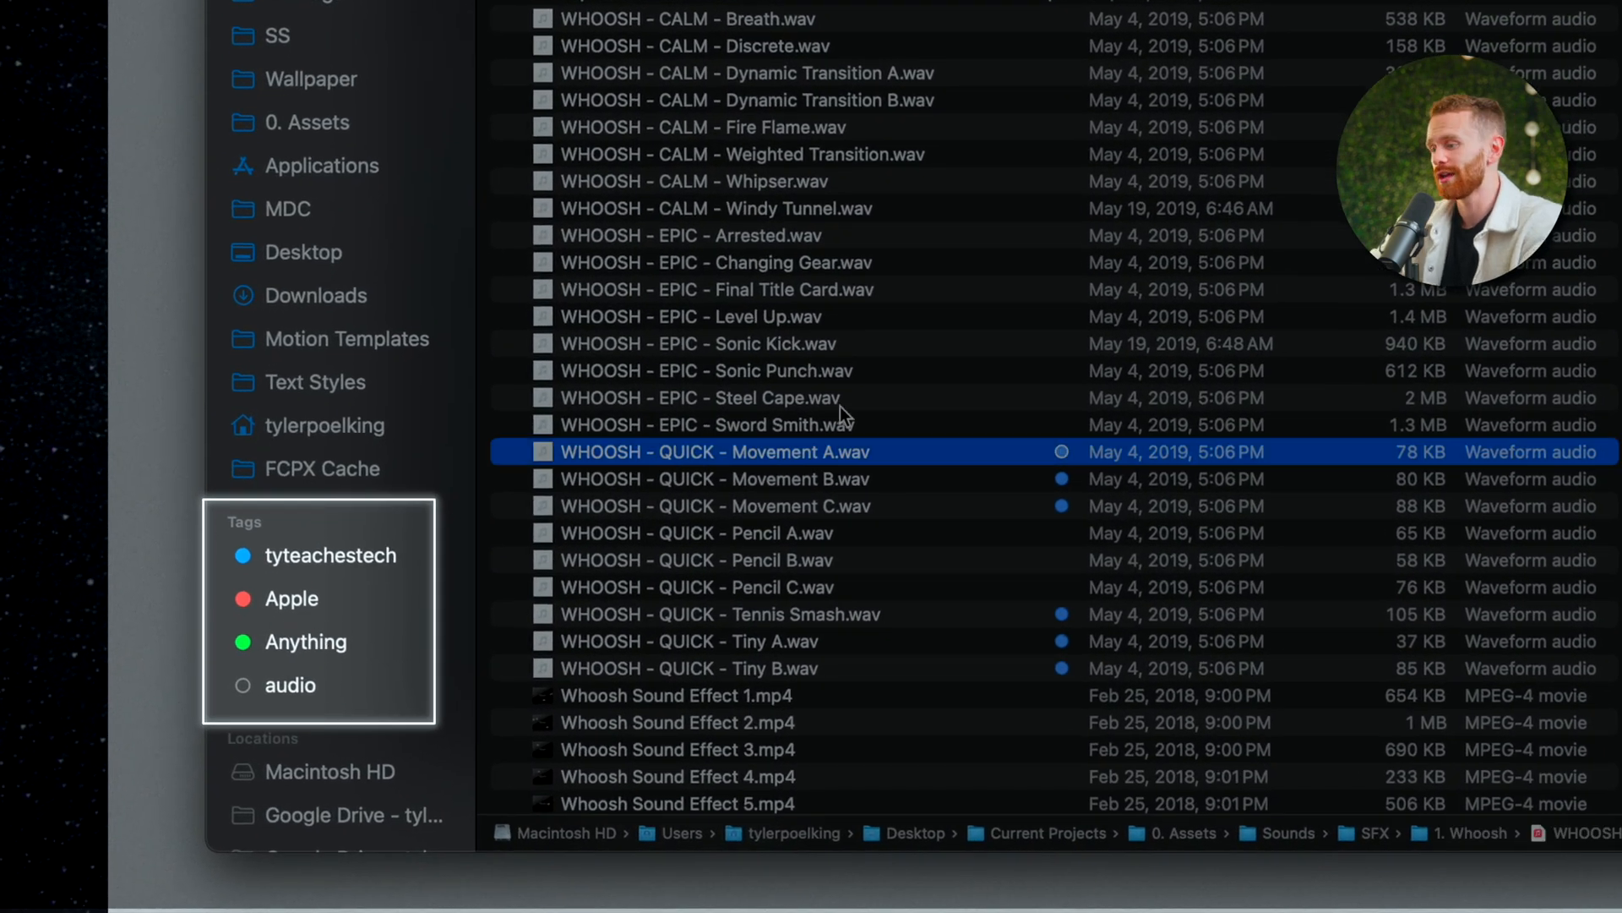
- Browse the files tagged tyteachestech, then list every file tagged Apple
left_click(705, 397)
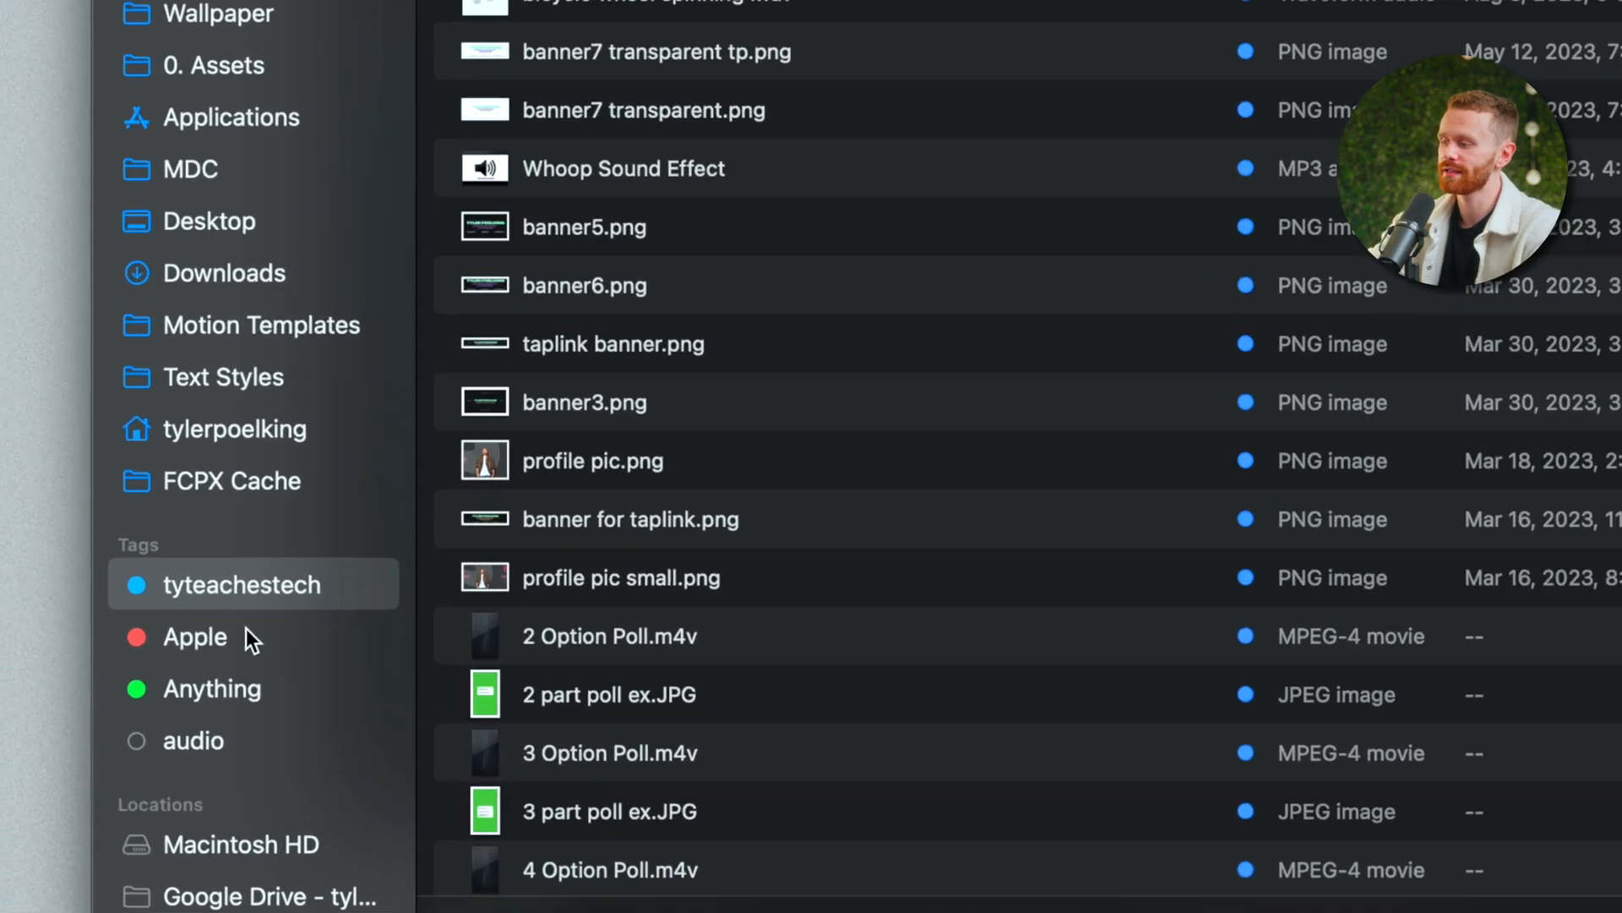
left_click(195, 637)
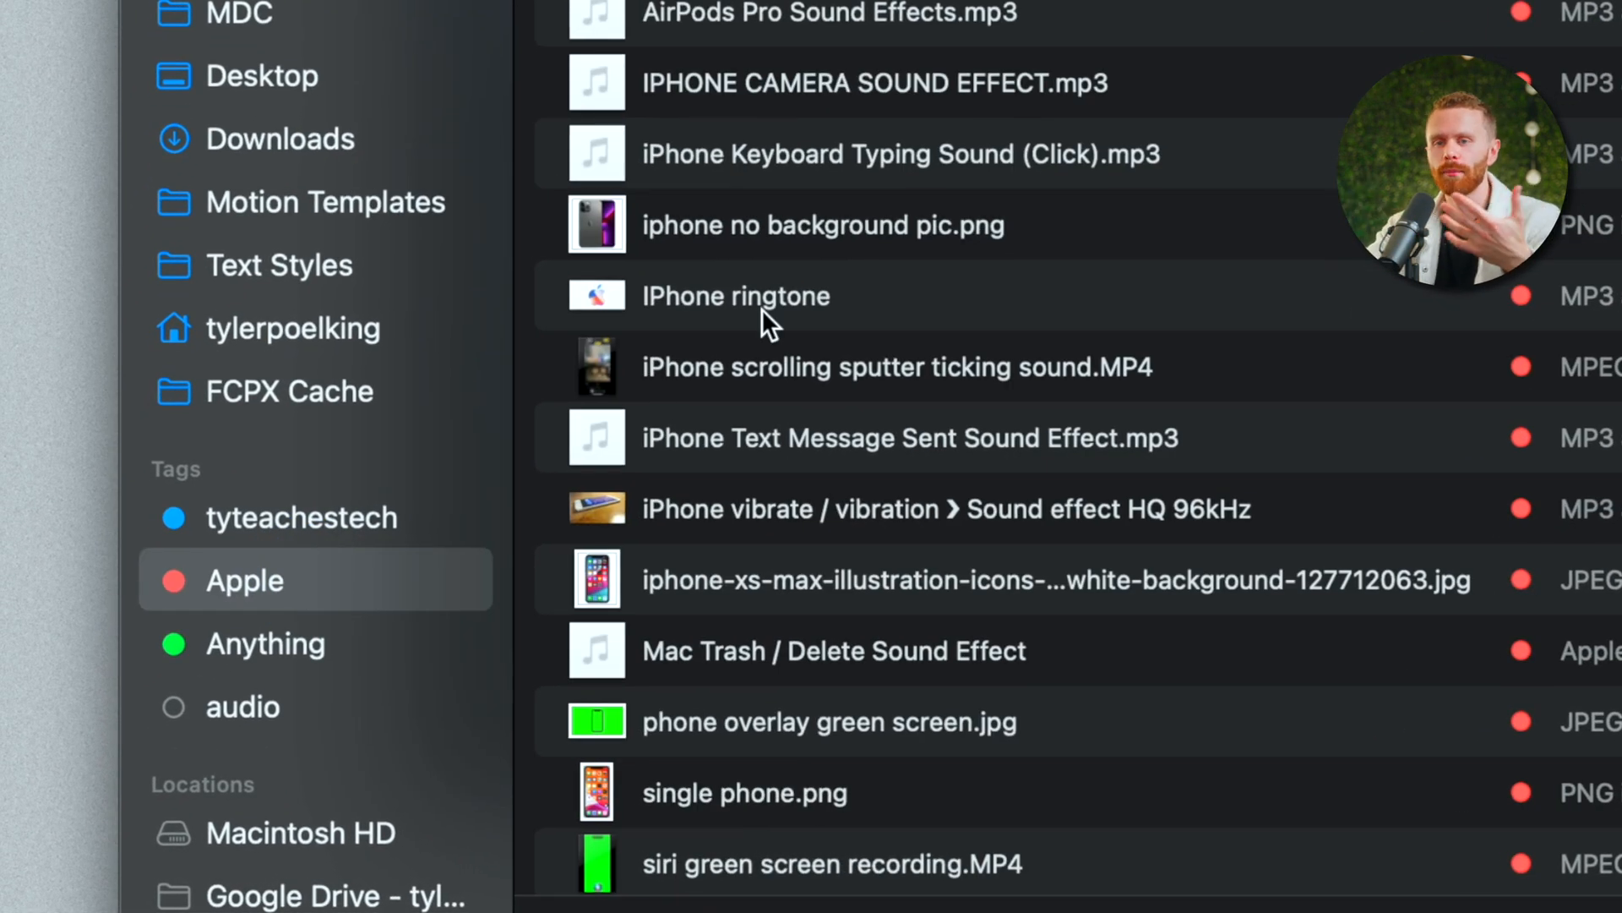